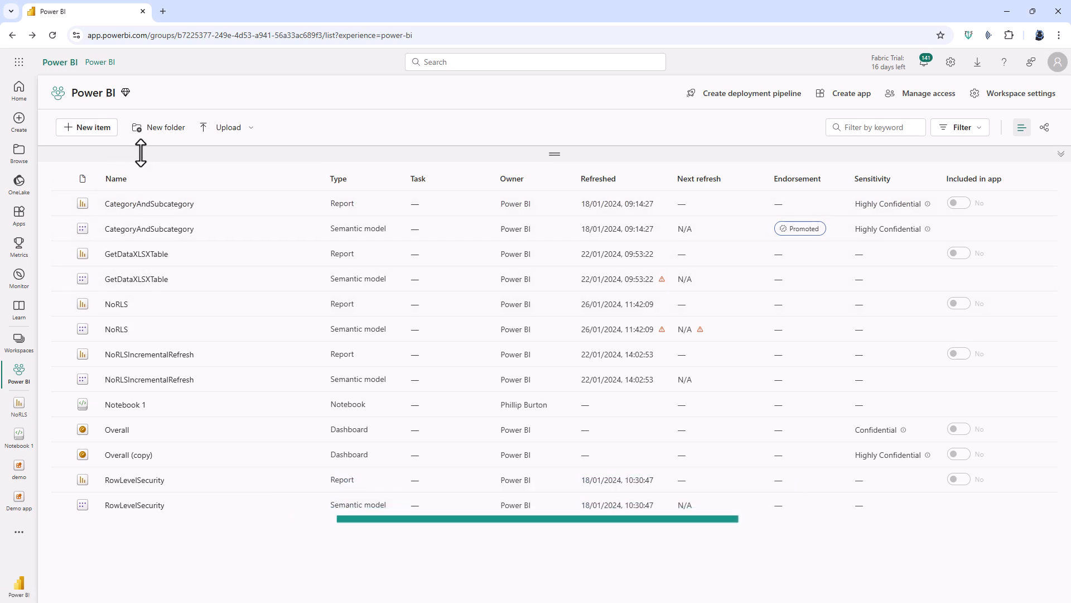
{"action": "mouse_move", "coordinate": [222, 229]}
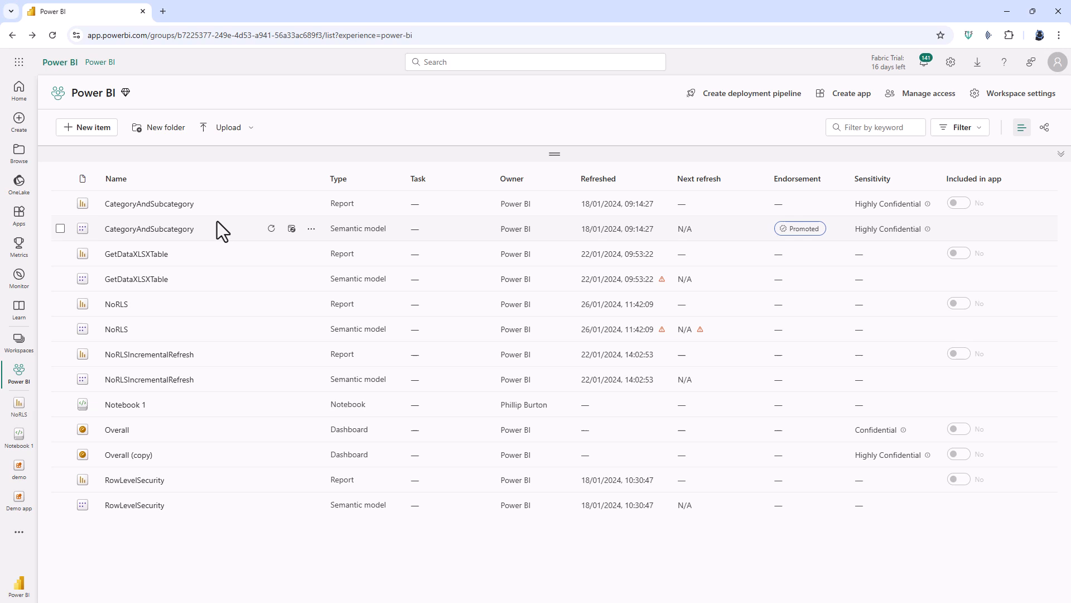
Open the NoRLS report and view its Share dialog, closing it without sending.
{"action": "left_click", "coordinate": [116, 304]}
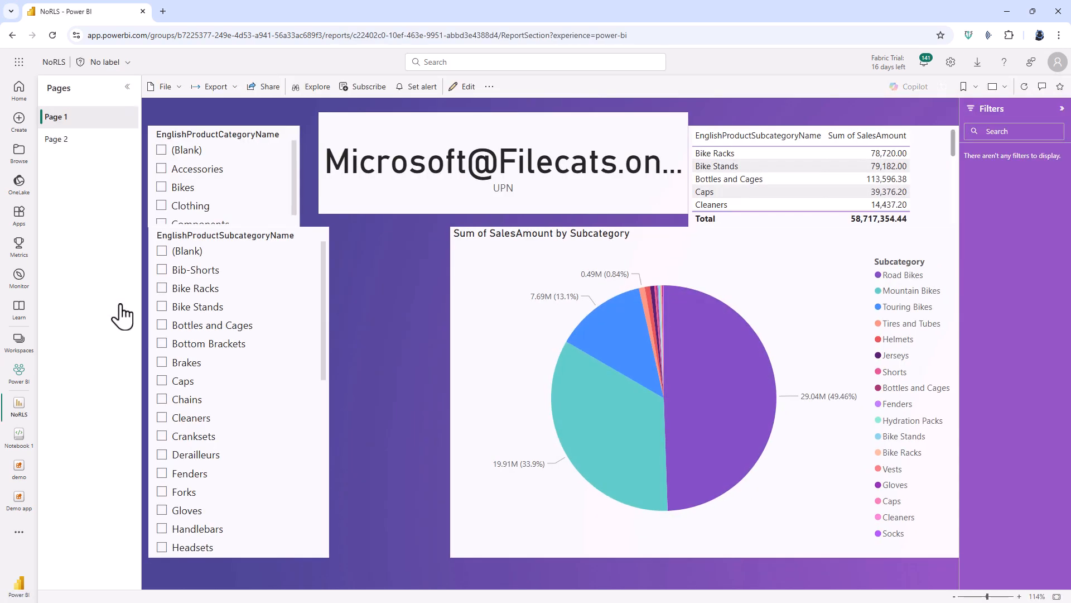
{"action": "mouse_move", "coordinate": [273, 89]}
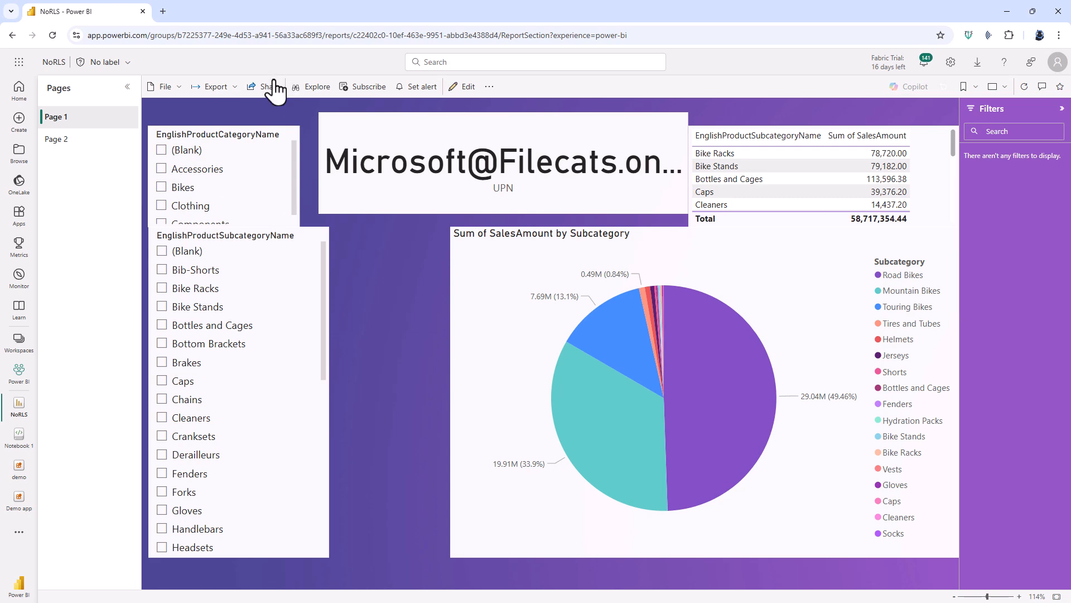
{"action": "left_click", "coordinate": [267, 85]}
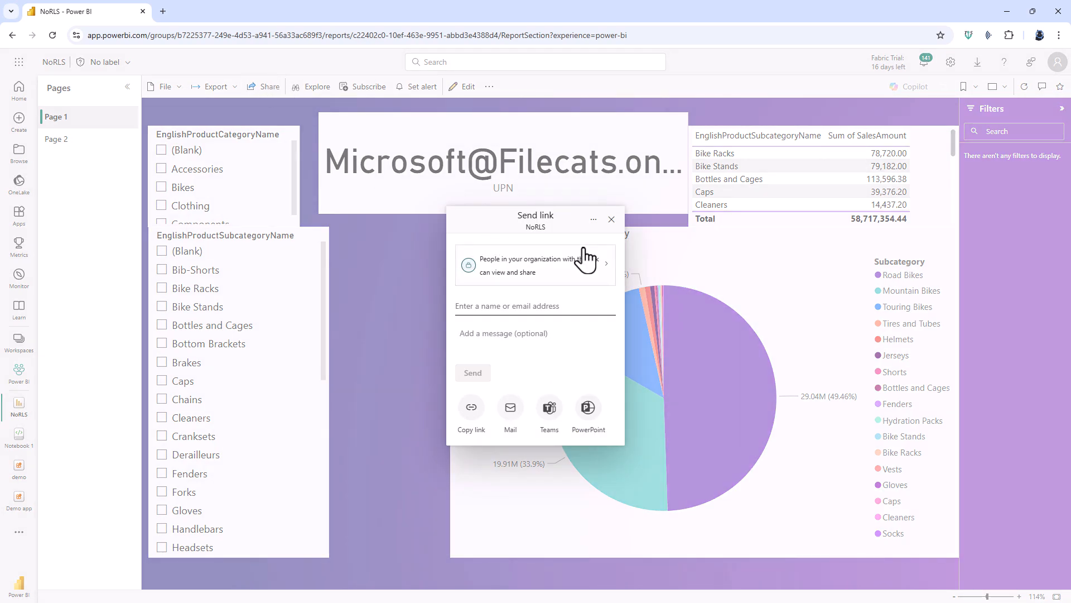
{"action": "left_click", "coordinate": [610, 220]}
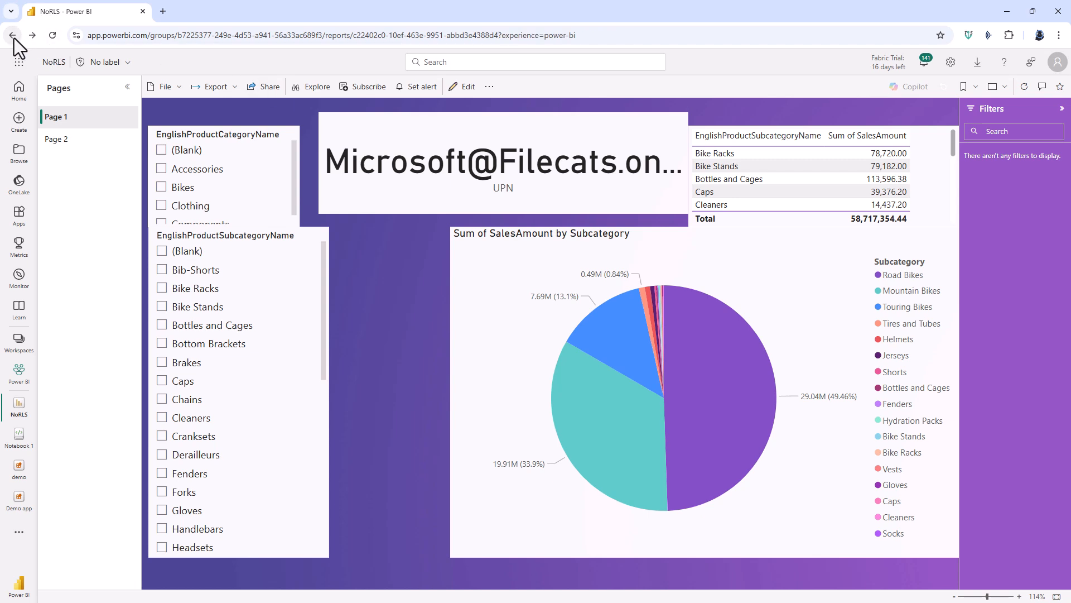
Create a workspace app with a description and navigation pane expanded by default.
{"action": "left_click", "coordinate": [12, 34]}
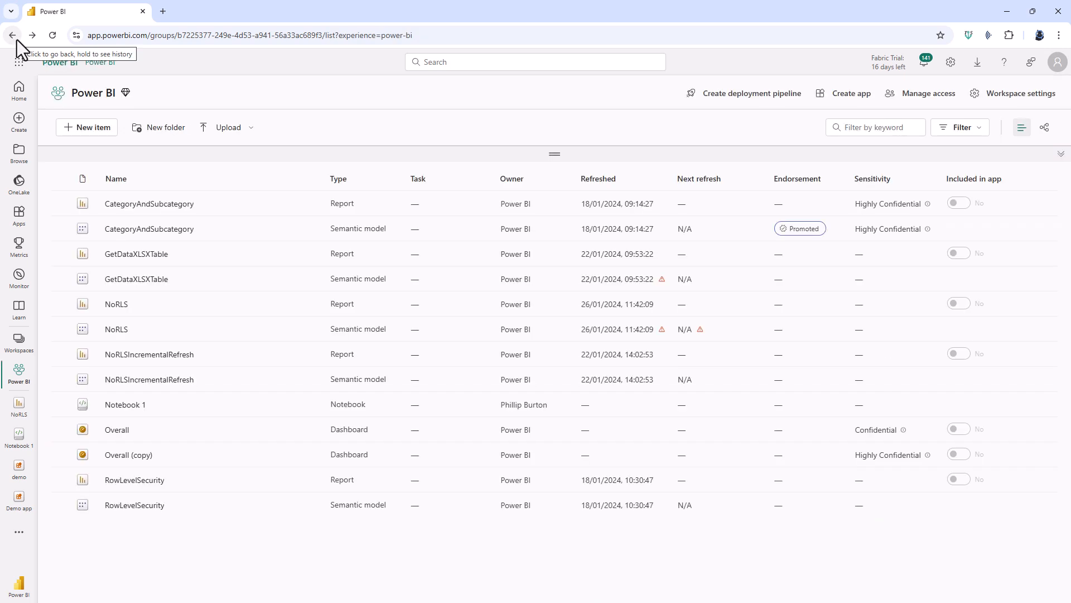
{"action": "mouse_move", "coordinate": [851, 100]}
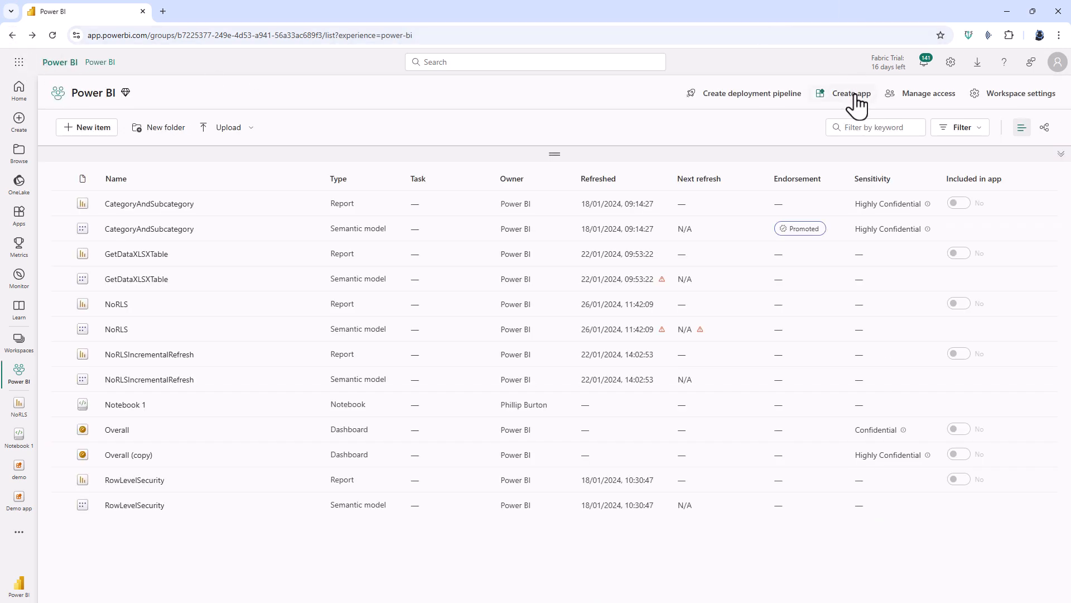
{"action": "left_click", "coordinate": [850, 93]}
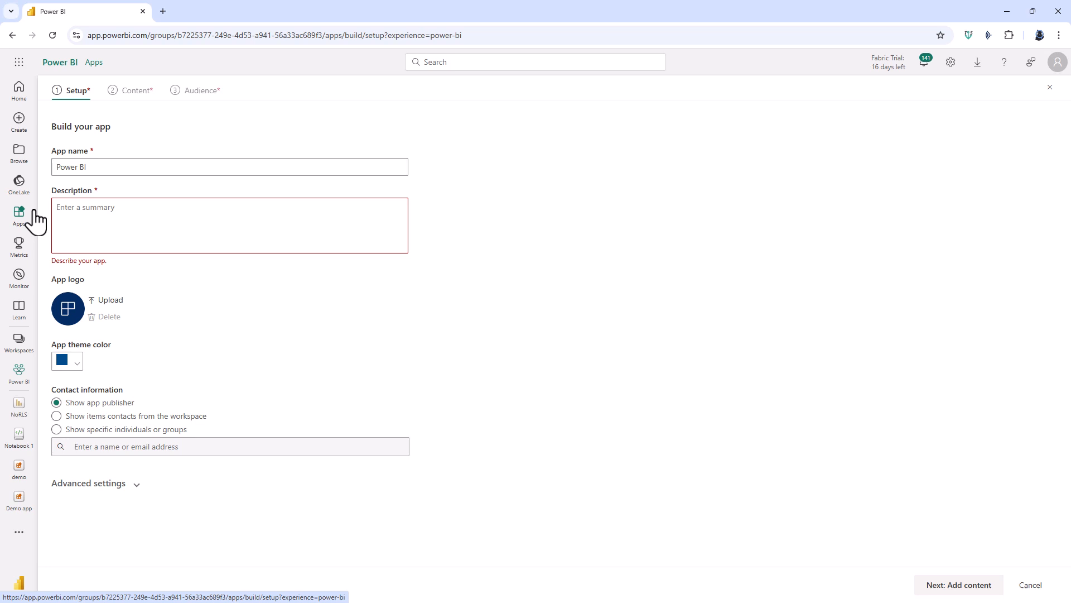
{"action": "left_click", "coordinate": [229, 166]}
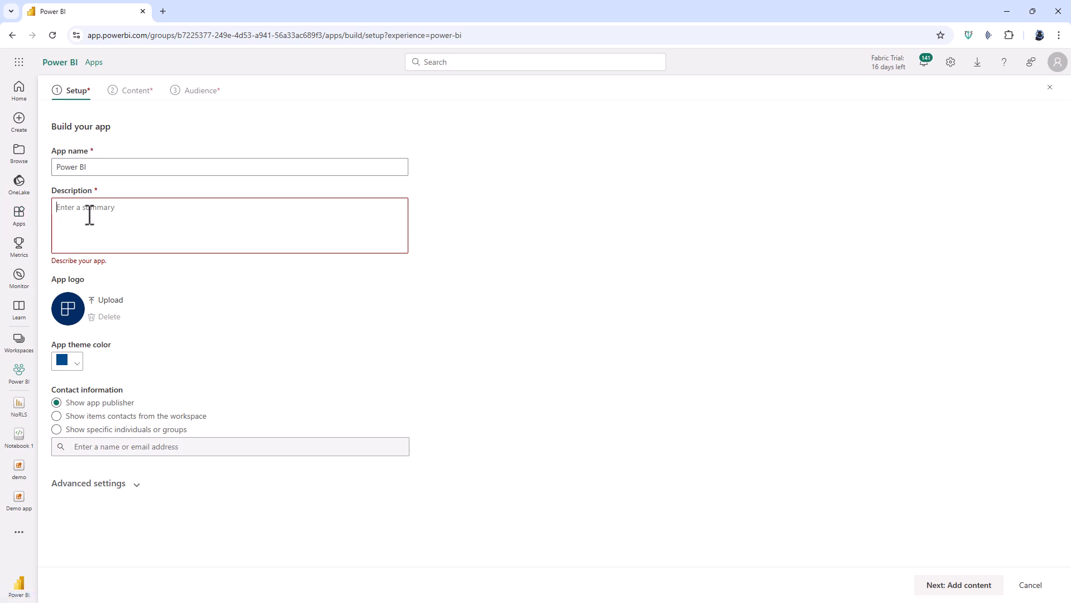
{"action": "type", "text": "description"}
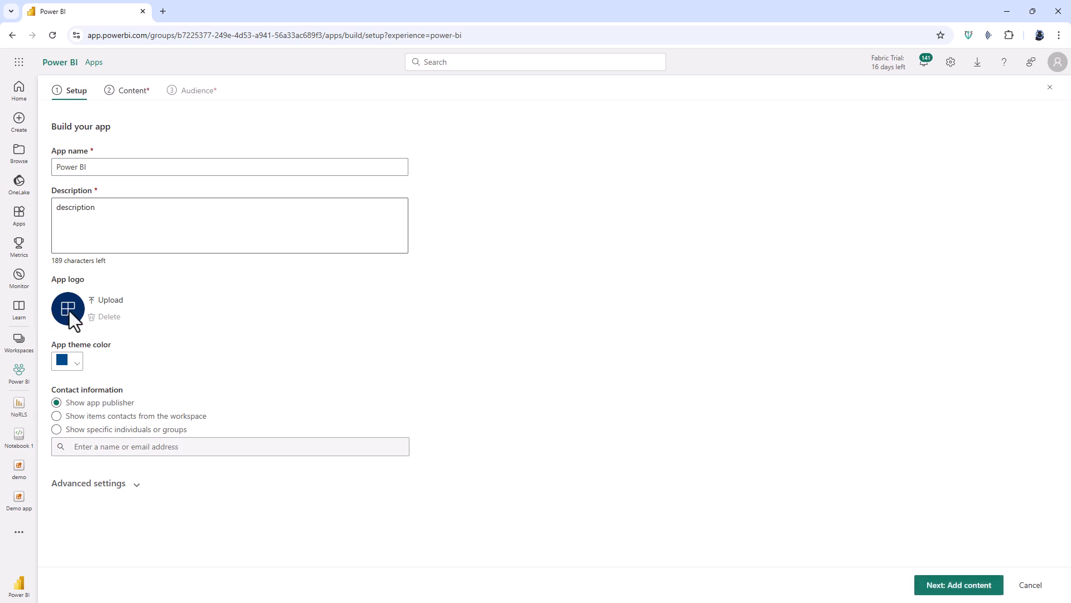
{"action": "mouse_move", "coordinate": [74, 378]}
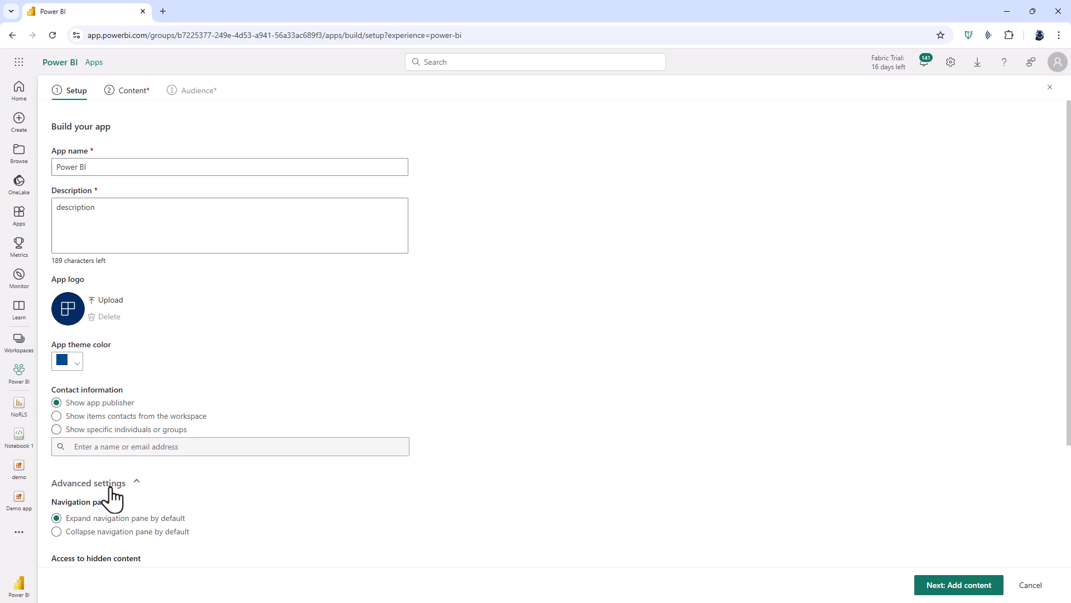
{"action": "scroll", "scroll_direction": "down", "scroll_amount": 3}
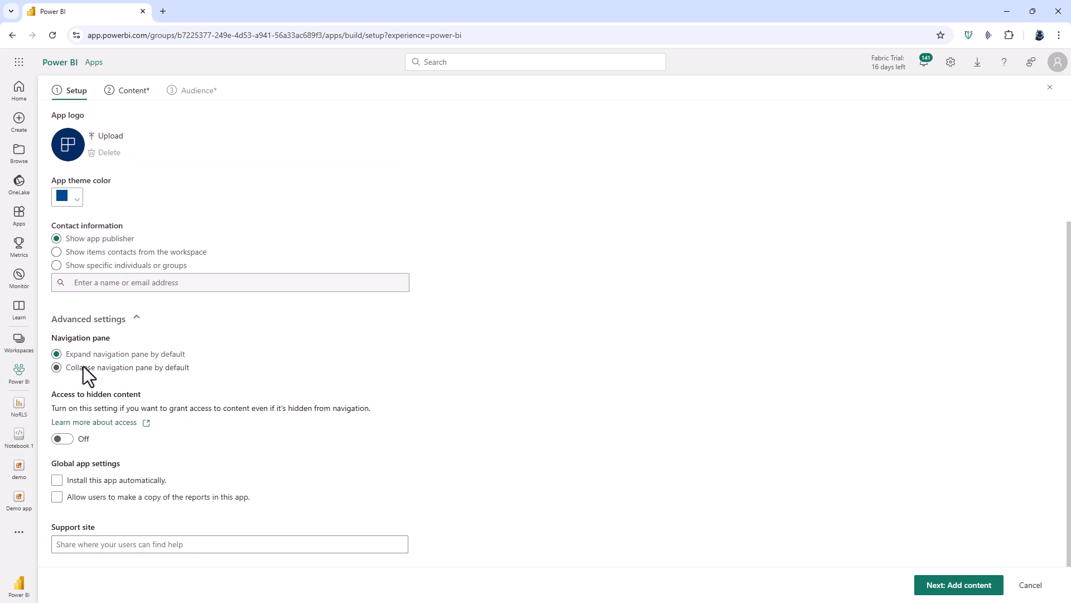
{"action": "left_click", "coordinate": [57, 353]}
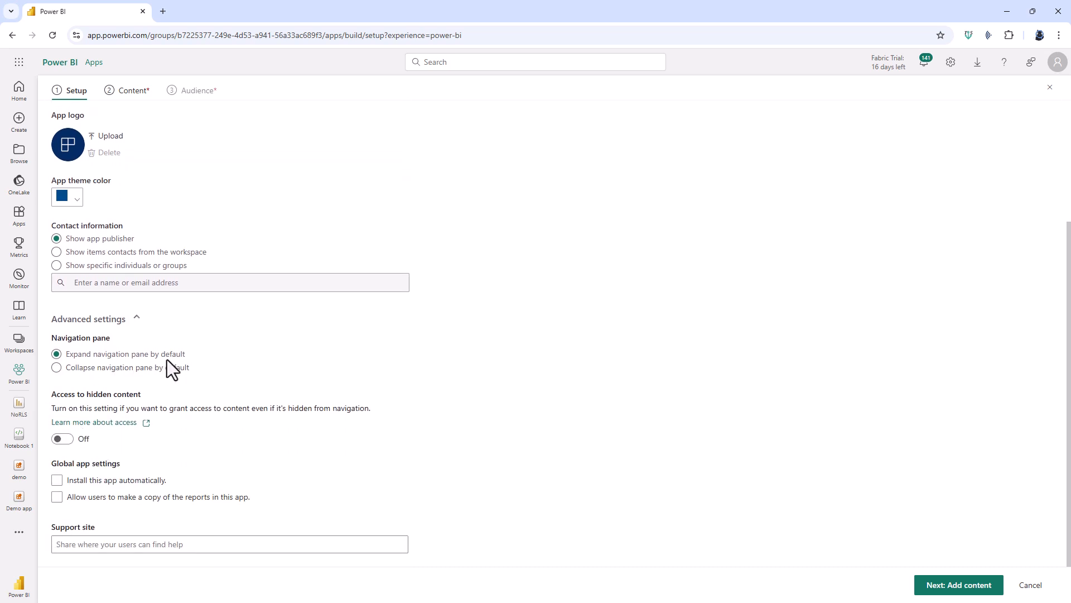
{"action": "left_click", "coordinate": [958, 584]}
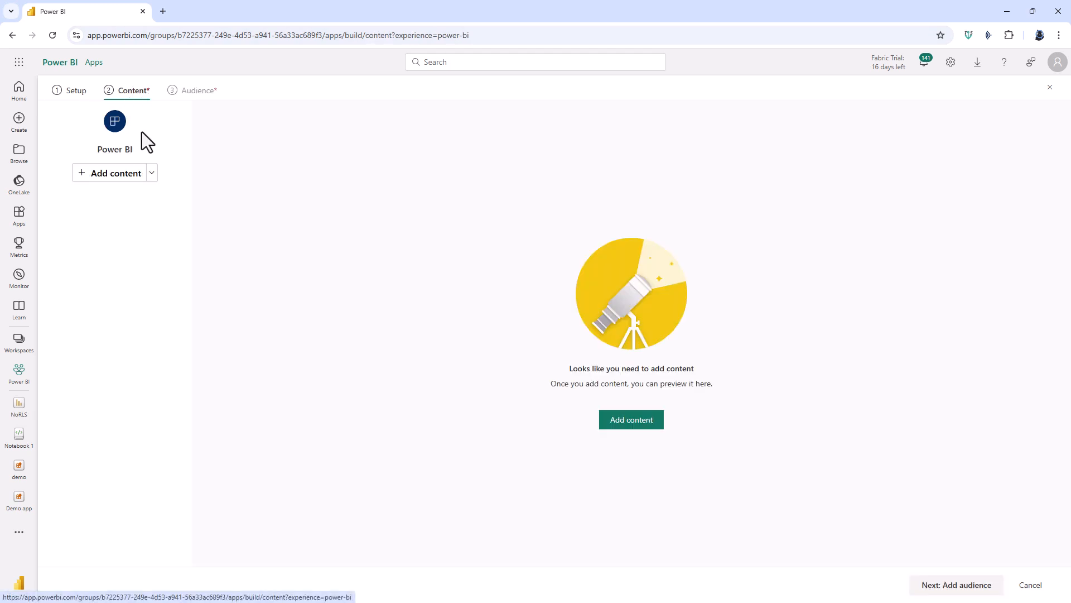
Add the CategoryAndSubcategory and GetDataXLSXTable reports and Overall dashboard as app content.
{"action": "left_click", "coordinate": [152, 173]}
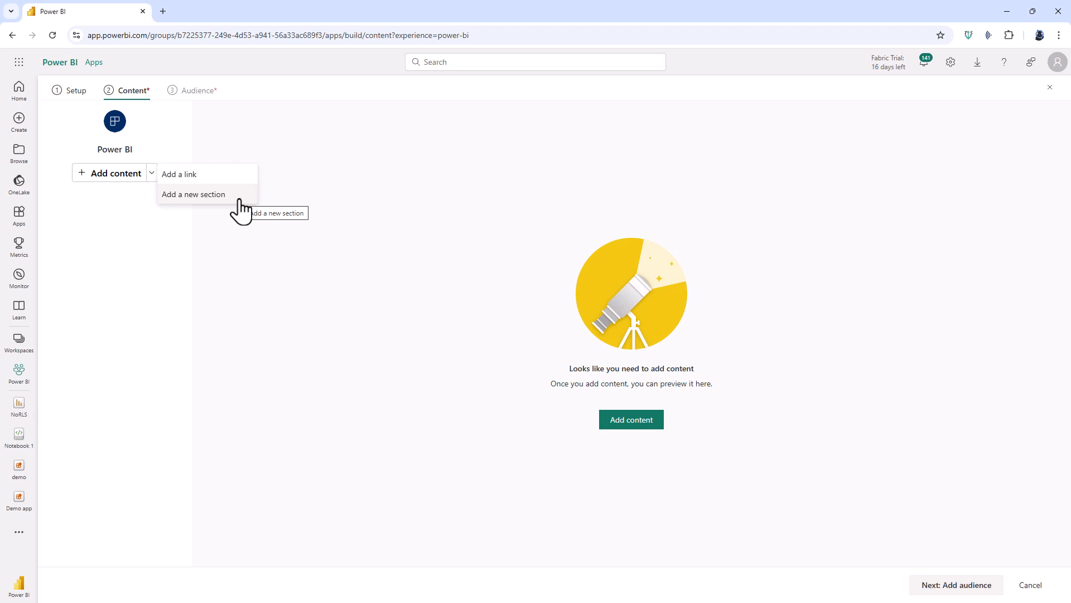
{"action": "mouse_move", "coordinate": [179, 174]}
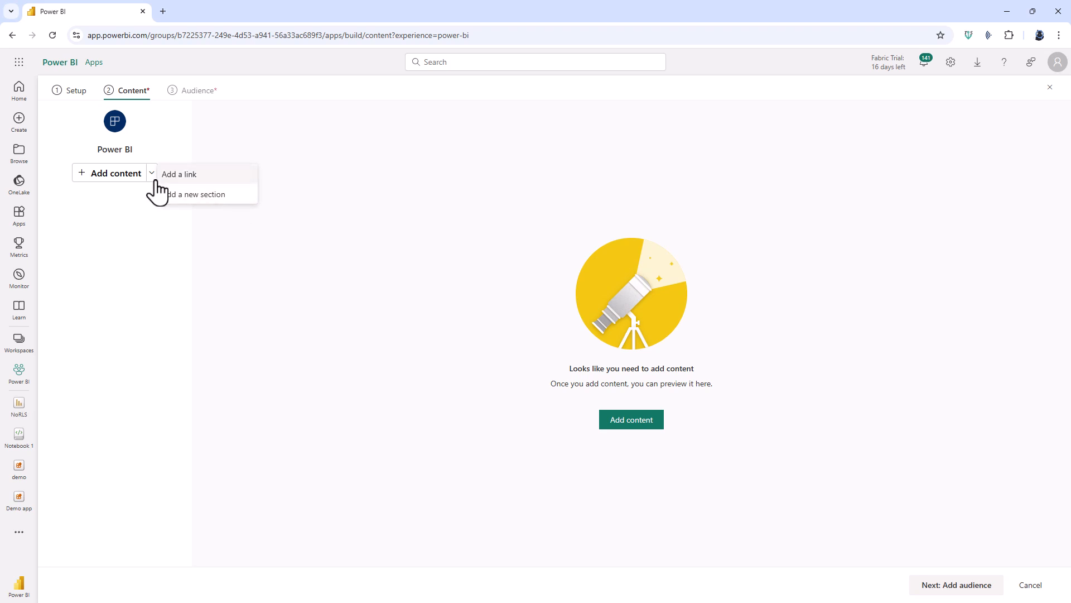
{"action": "left_click", "coordinate": [111, 172]}
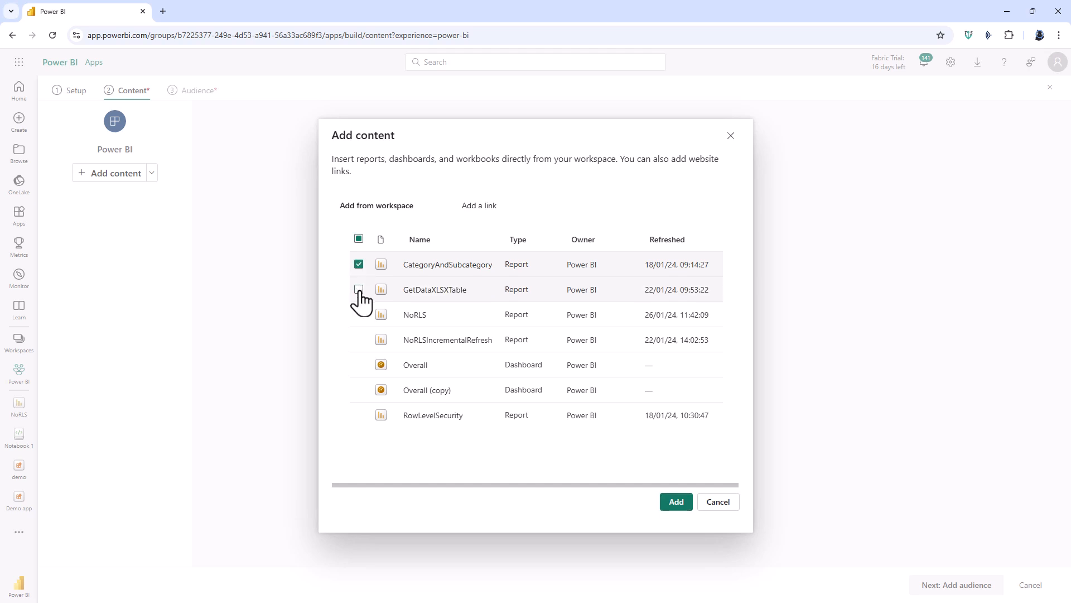
{"action": "left_click", "coordinate": [358, 289]}
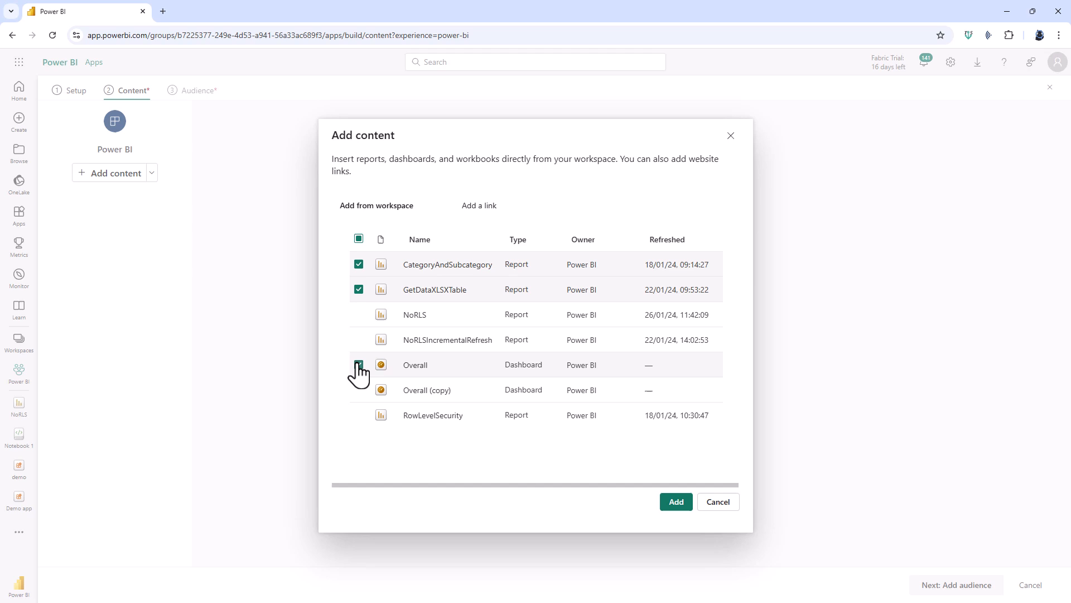
{"action": "left_click", "coordinate": [675, 501]}
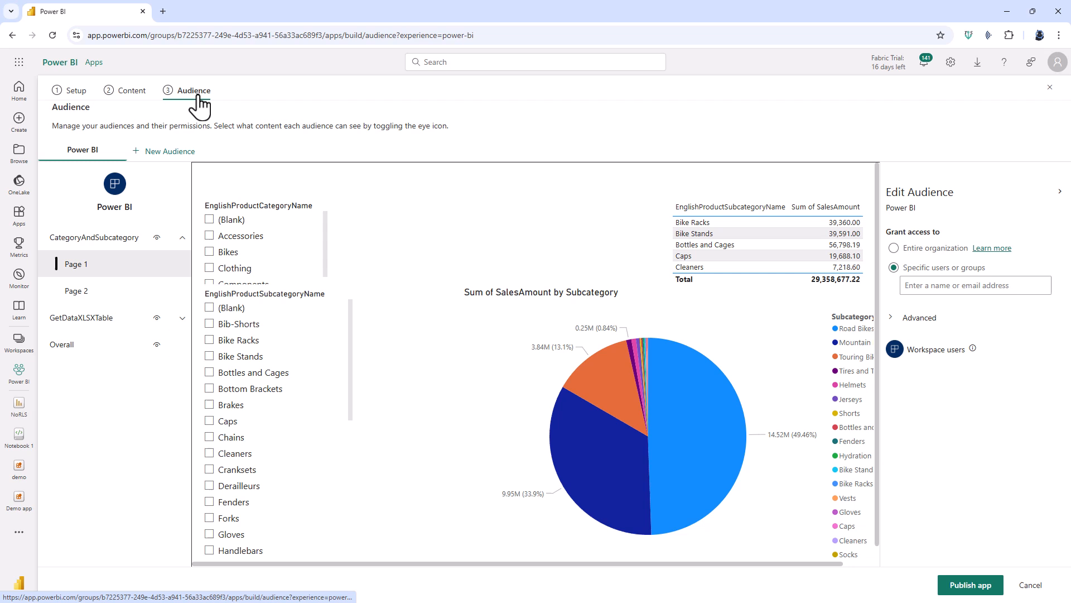
{"action": "mouse_move", "coordinate": [73, 269]}
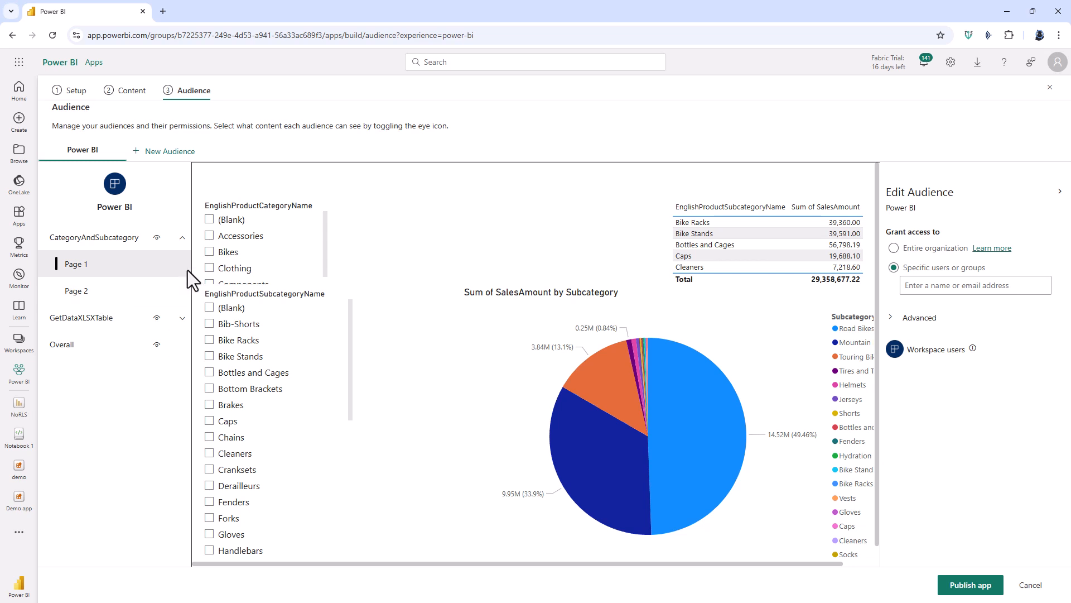
Grant access to the entire organization and publish the app.
{"action": "left_click", "coordinate": [894, 247]}
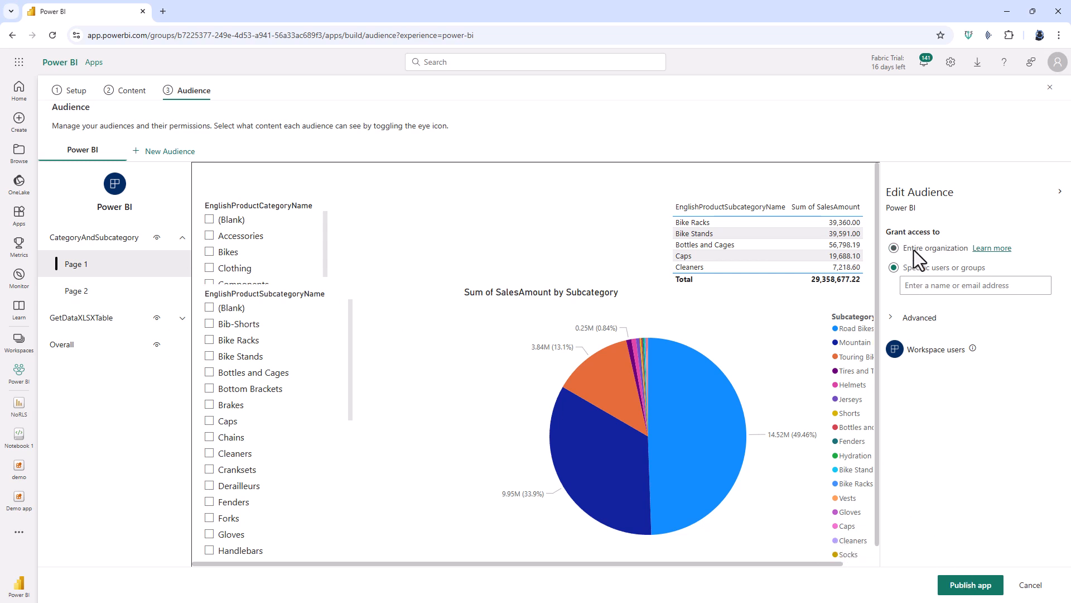
{"action": "left_click", "coordinate": [895, 248]}
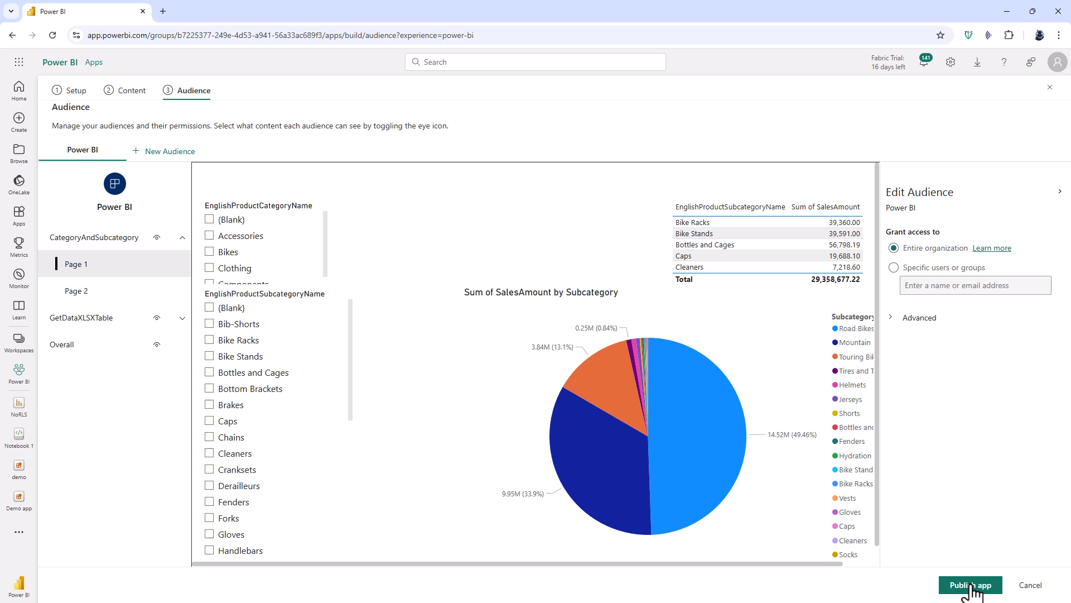
{"action": "left_click", "coordinate": [970, 584]}
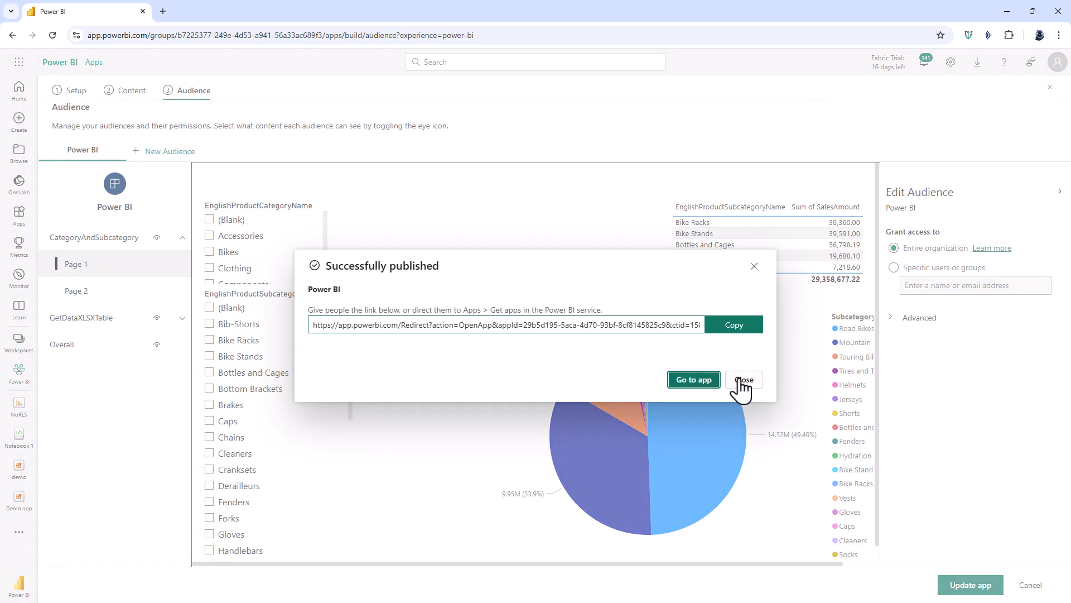
Open the newly published Power BI app from Apps, then go back to the Apps list.
{"action": "left_click", "coordinate": [744, 379]}
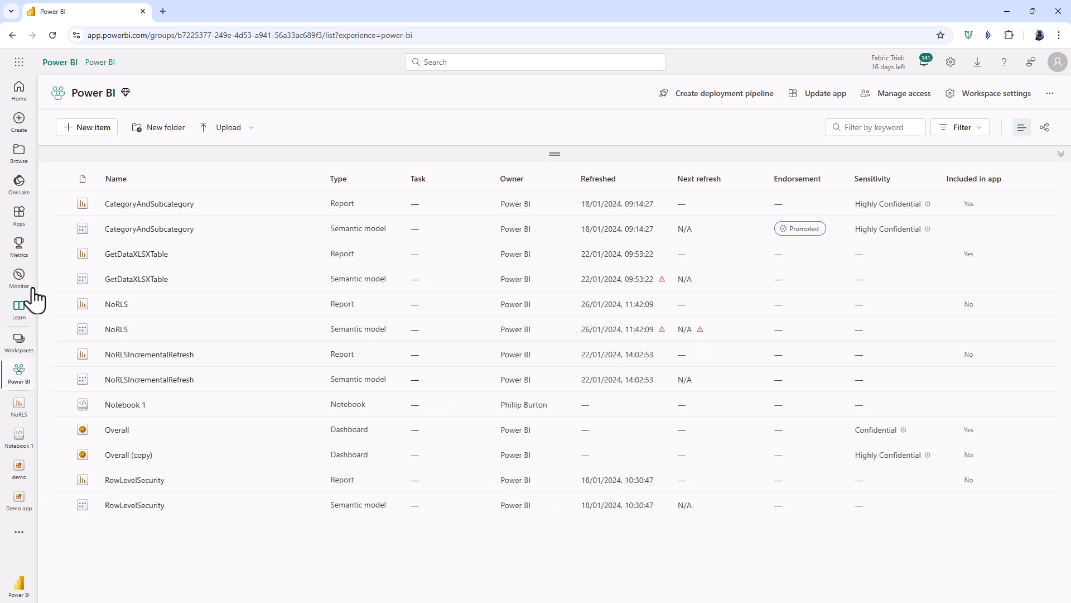
{"action": "left_click", "coordinate": [18, 217]}
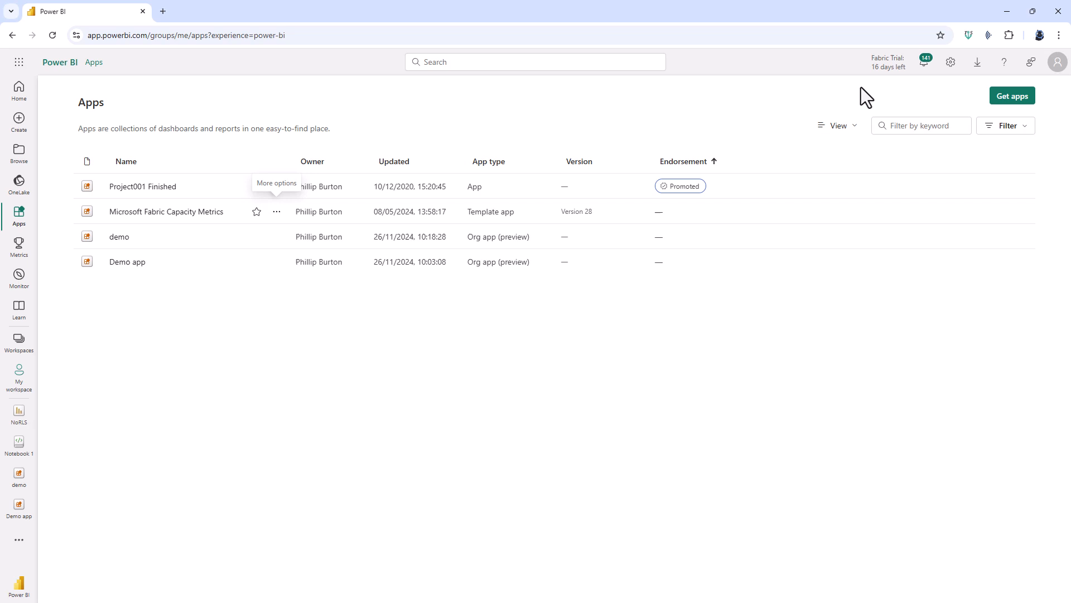
{"action": "left_click", "coordinate": [1011, 95]}
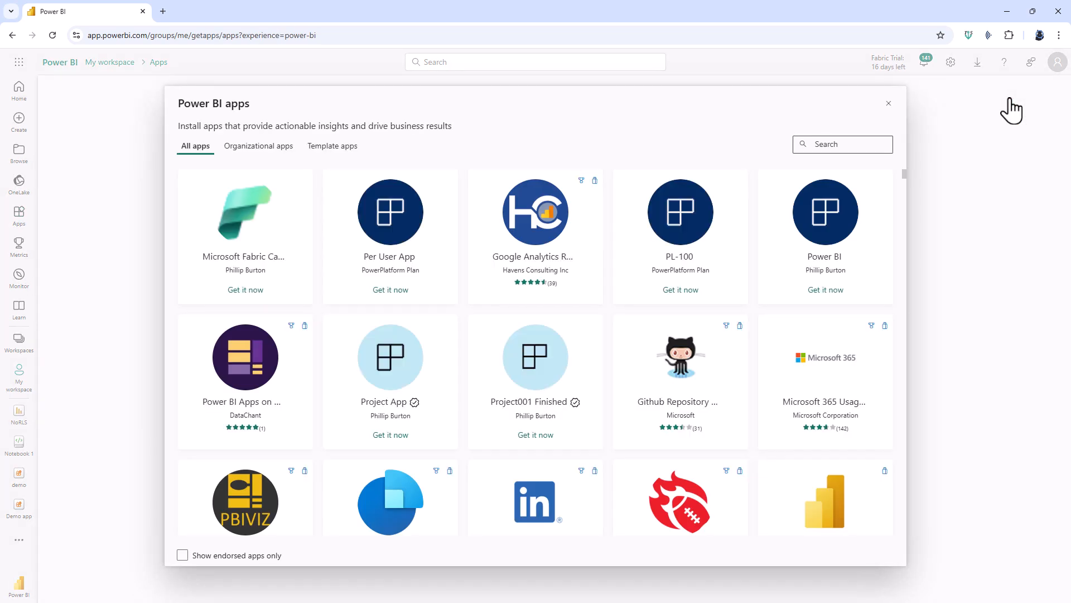
{"action": "mouse_move", "coordinate": [855, 218]}
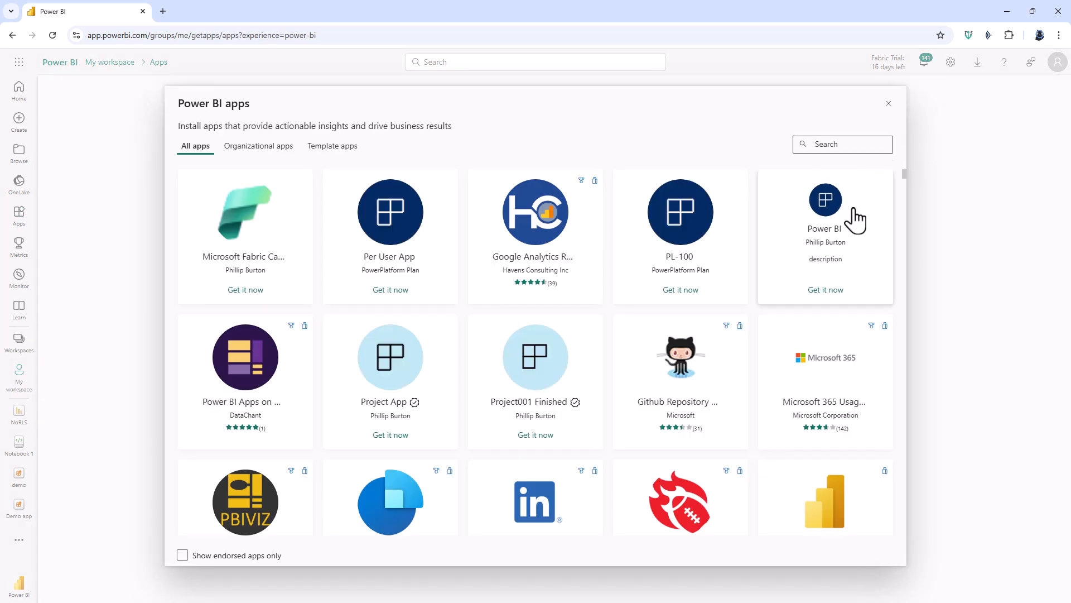
{"action": "left_click", "coordinate": [825, 289]}
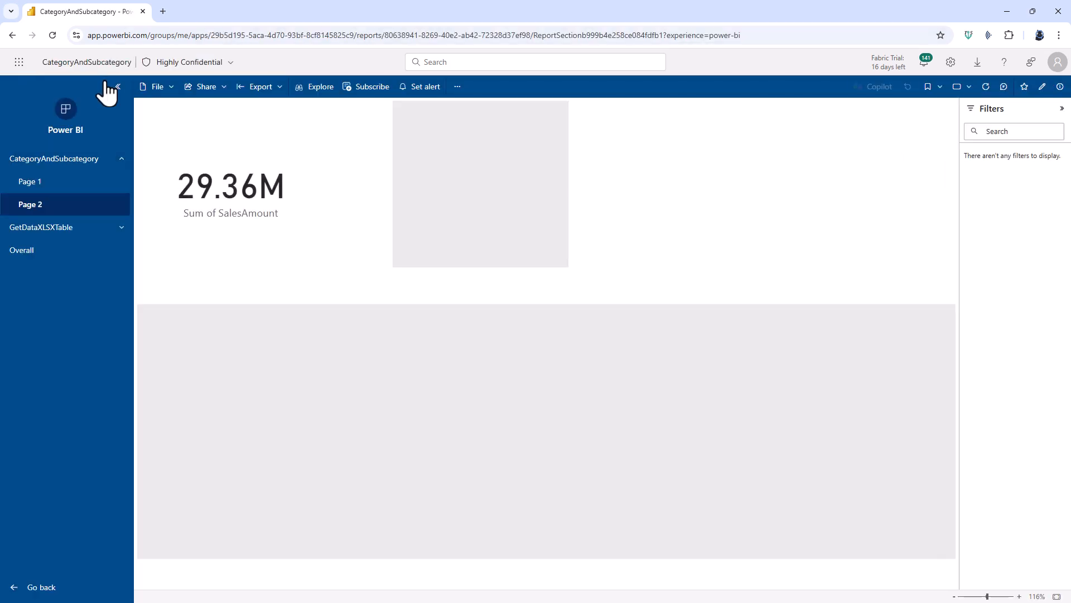
{"action": "left_click", "coordinate": [12, 34]}
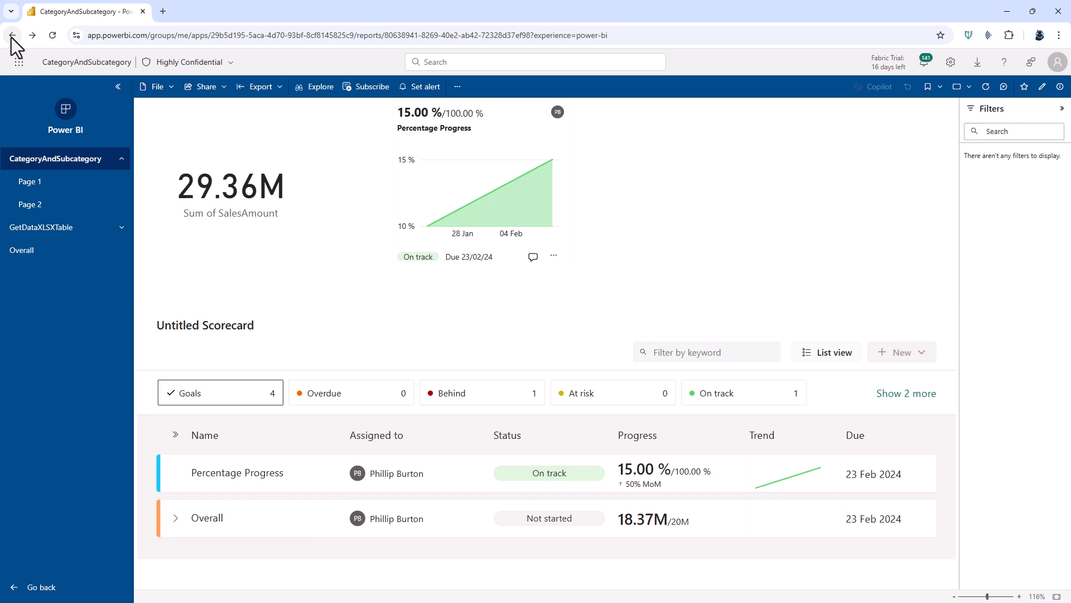
{"action": "left_click", "coordinate": [12, 35]}
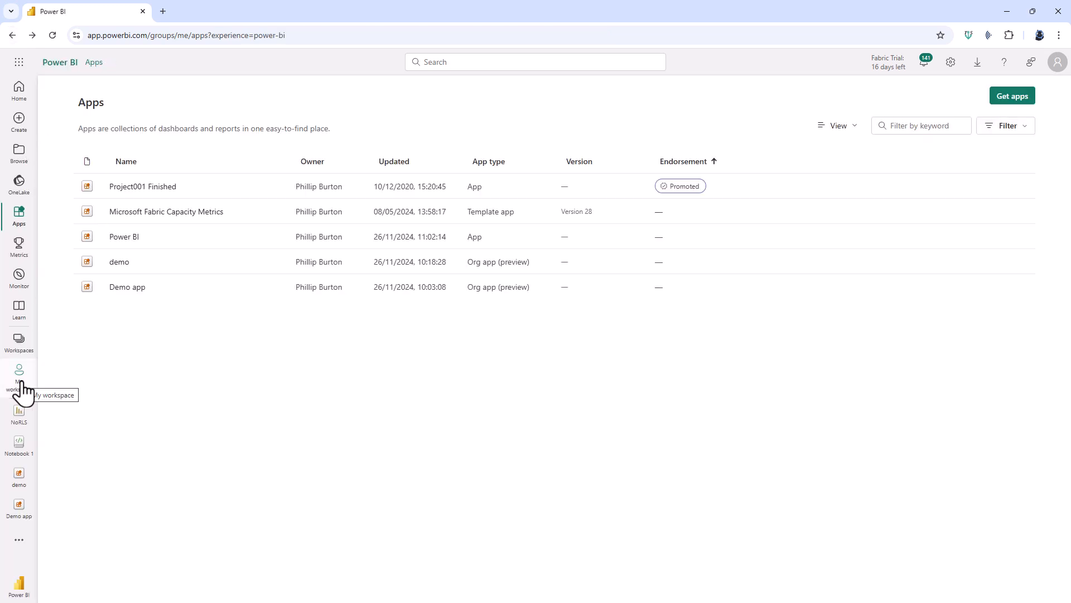
{"action": "mouse_move", "coordinate": [18, 340]}
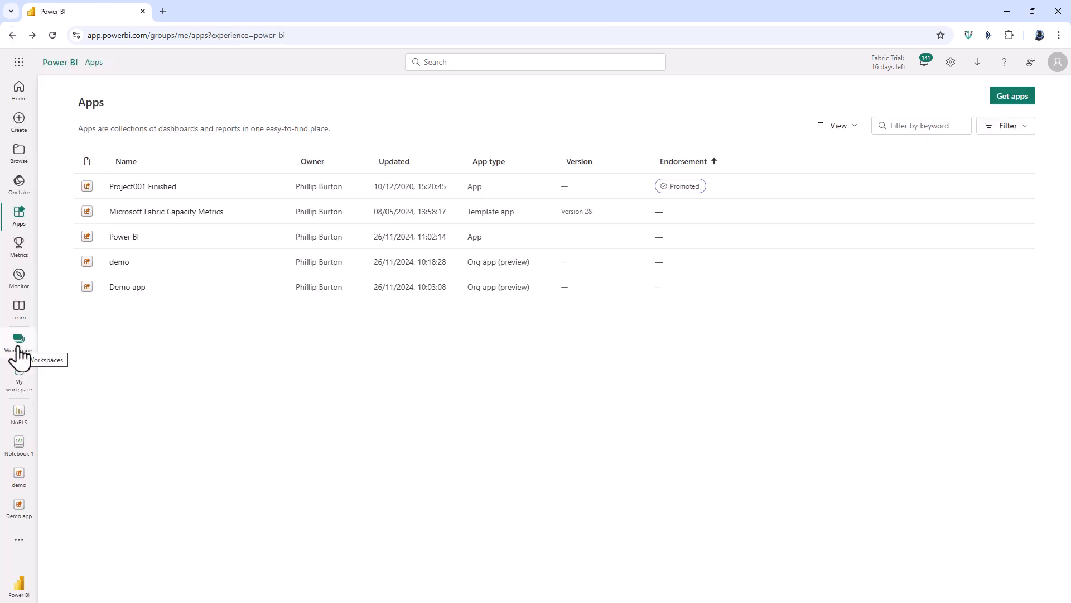
Go to the Power BI workspace and open the New item panel.
{"action": "left_click", "coordinate": [18, 377]}
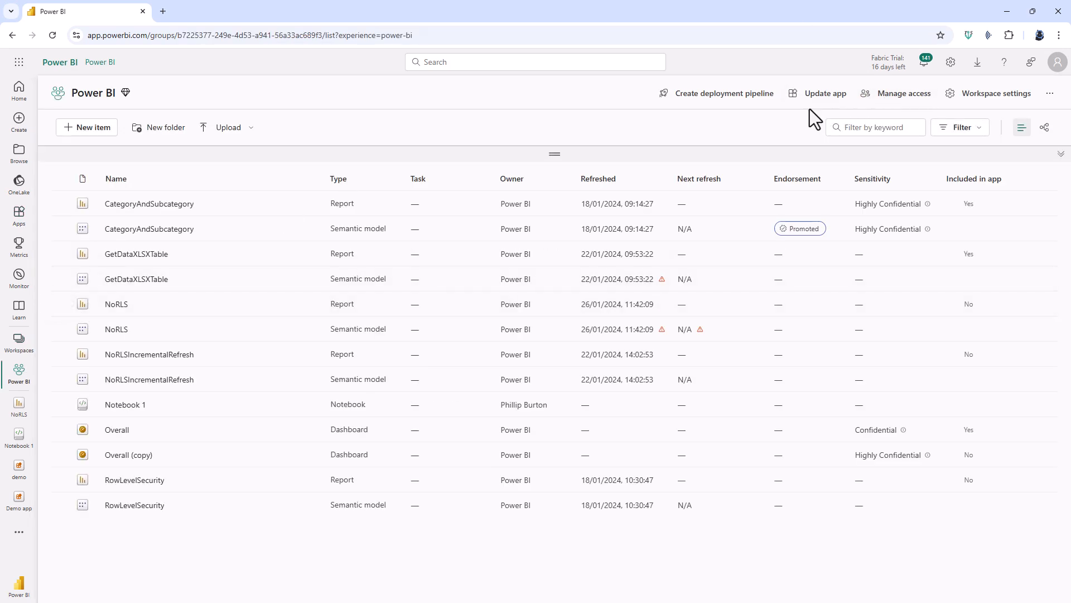
{"action": "mouse_move", "coordinate": [836, 118]}
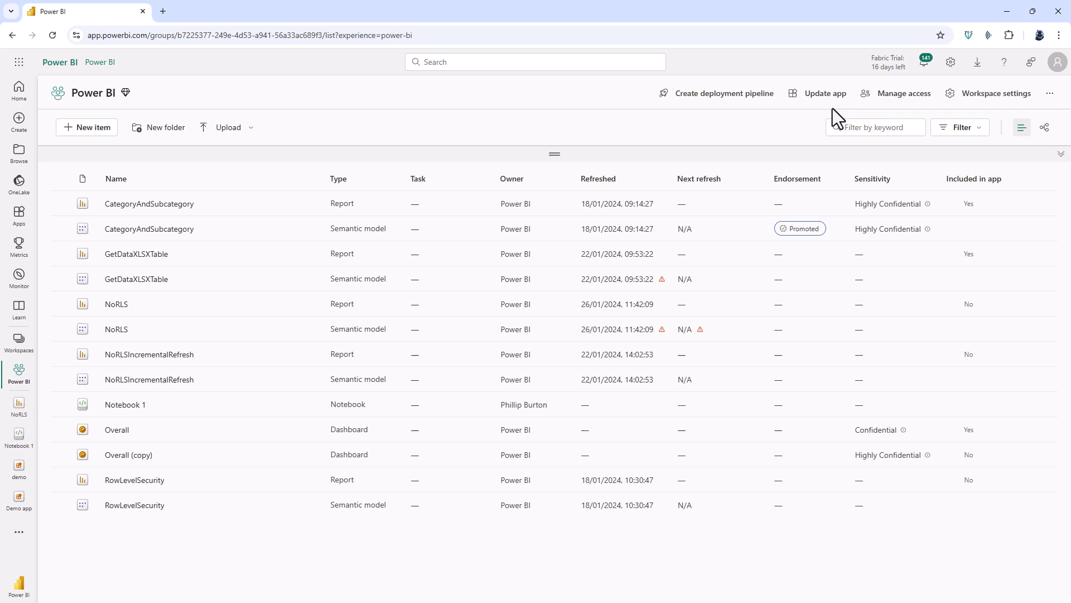
{"action": "mouse_move", "coordinate": [87, 128]}
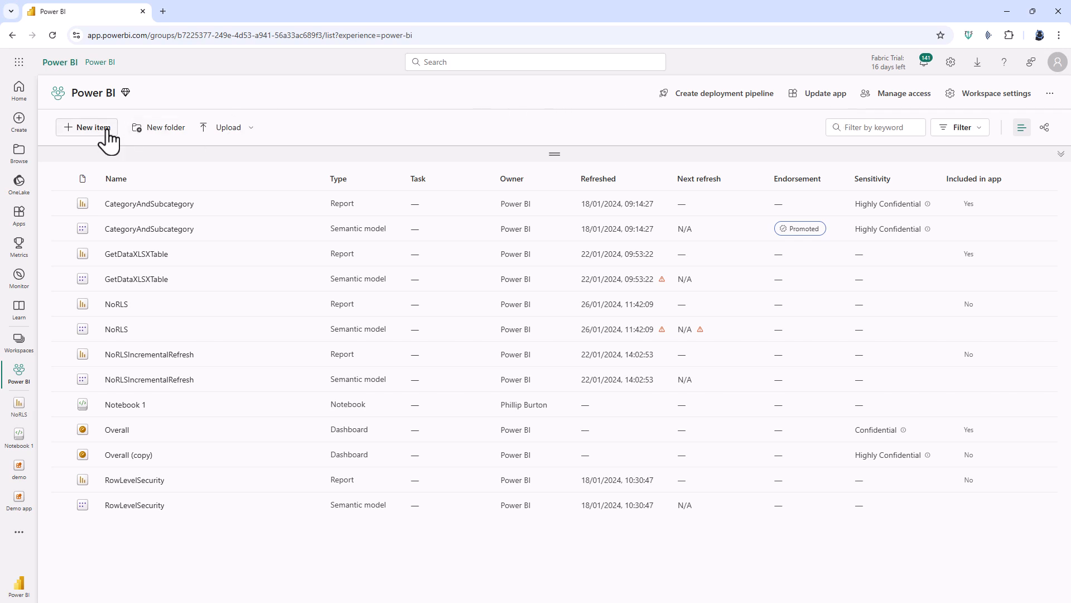
{"action": "left_click", "coordinate": [87, 127]}
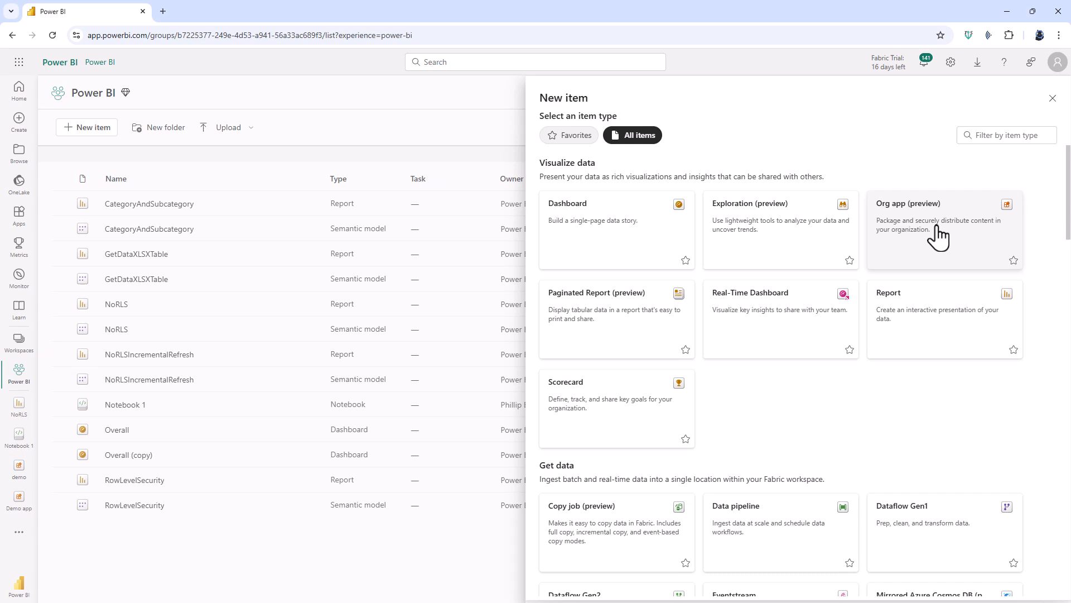
{"action": "mouse_move", "coordinate": [934, 232]}
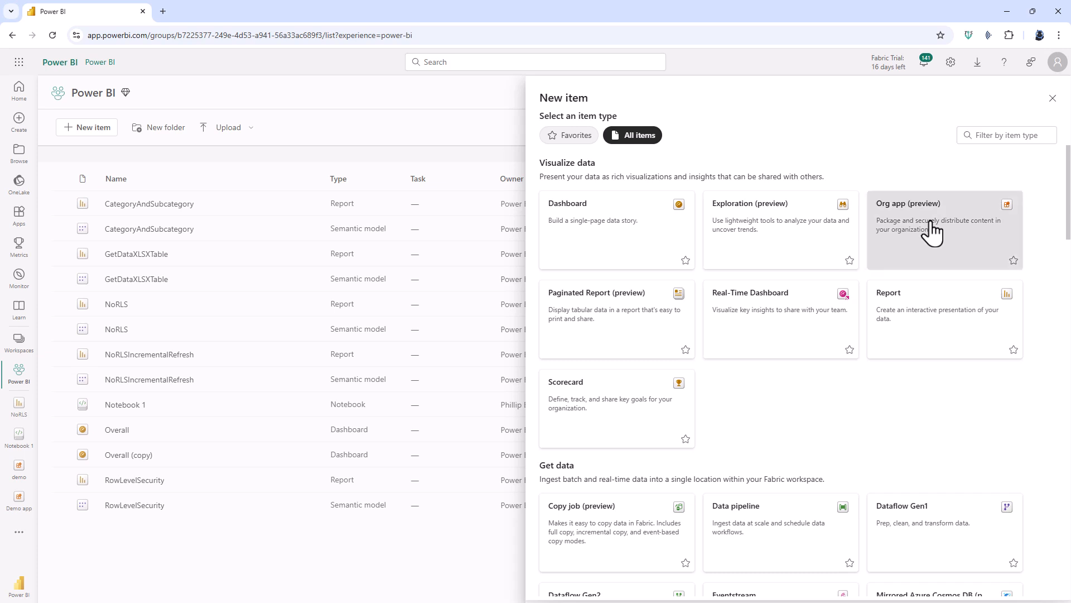
Choose Org app (preview) and upgrade the workspace to a Microsoft Fabric trial.
{"action": "left_click", "coordinate": [944, 228]}
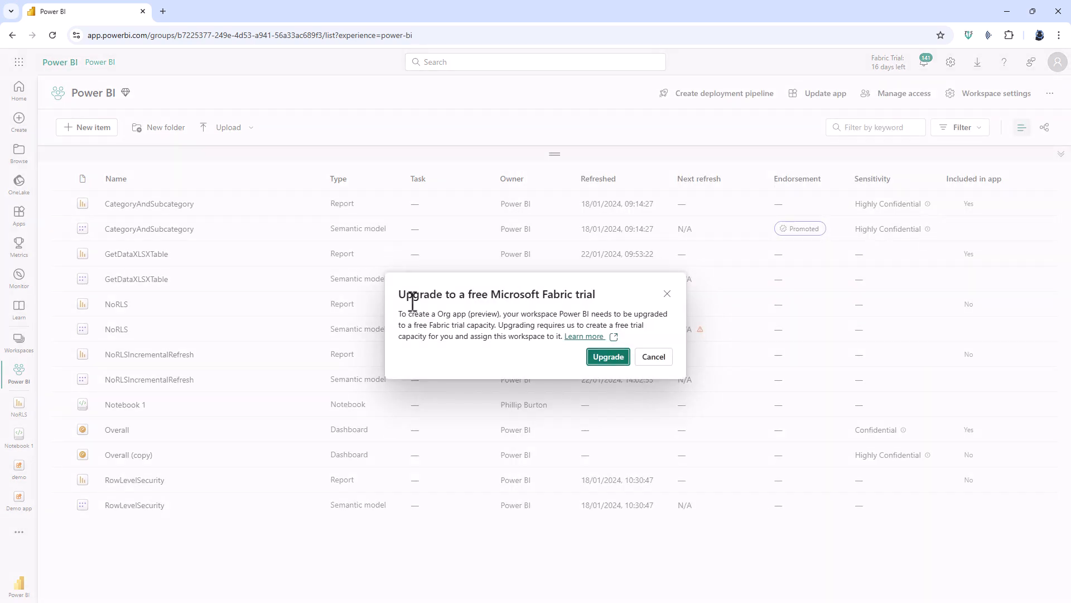
{"action": "double_click", "coordinate": [518, 294]}
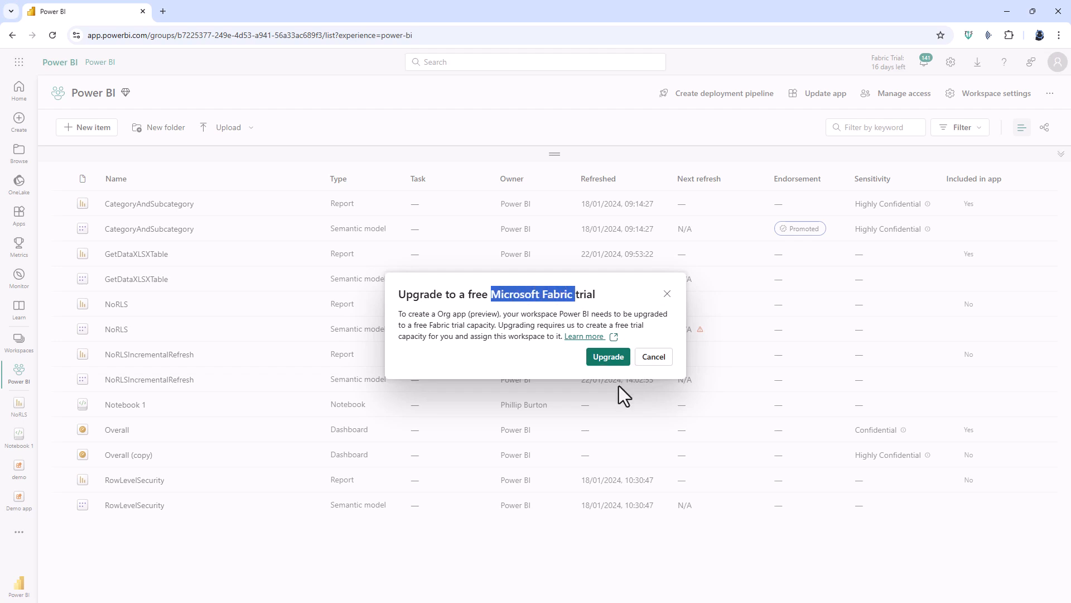
{"action": "left_click", "coordinate": [606, 355]}
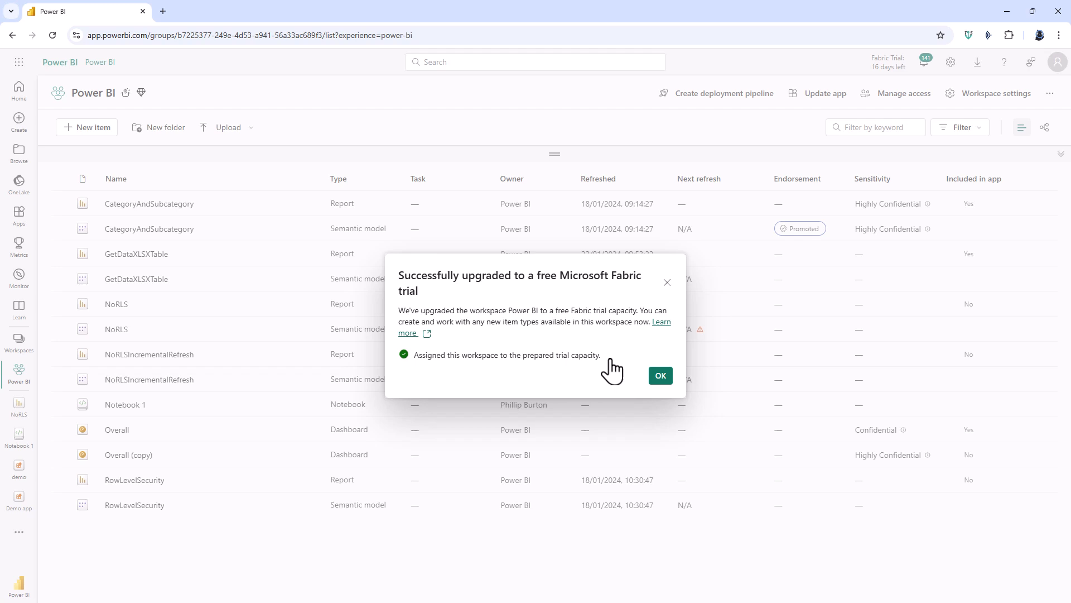
{"action": "left_click", "coordinate": [660, 374]}
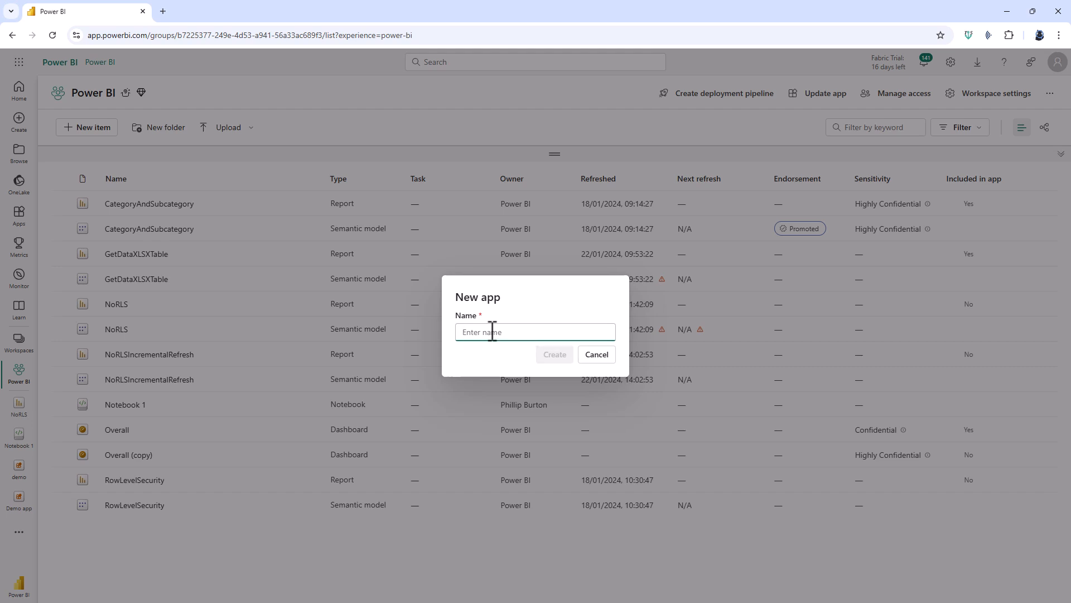
Create the org app named 'Fabric Org App' and return to the workspace.
{"action": "type", "text": "Fabric Org A"}
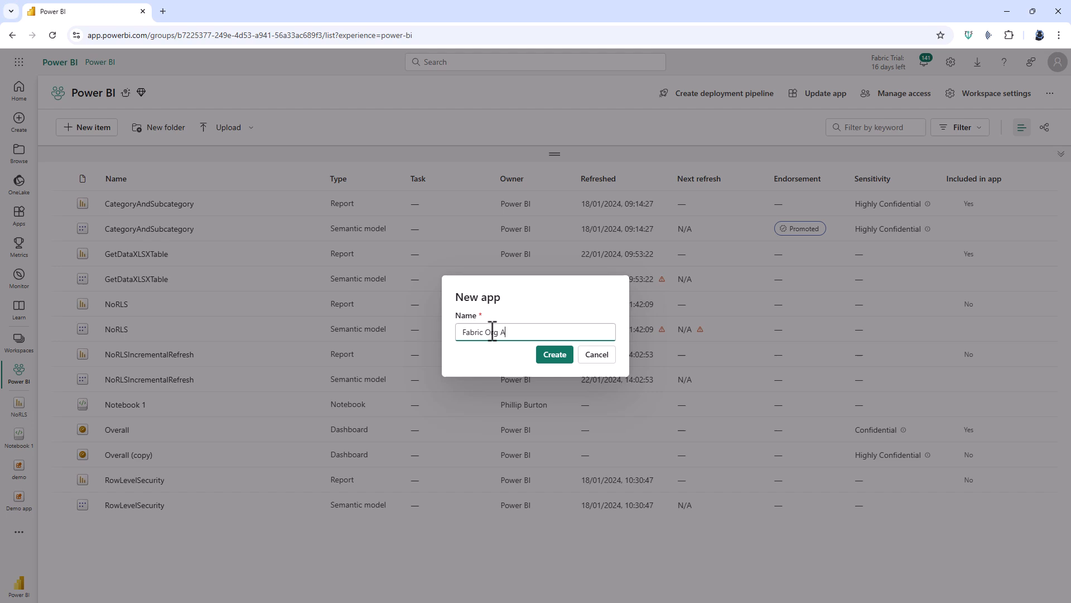
{"action": "left_click", "coordinate": [554, 355]}
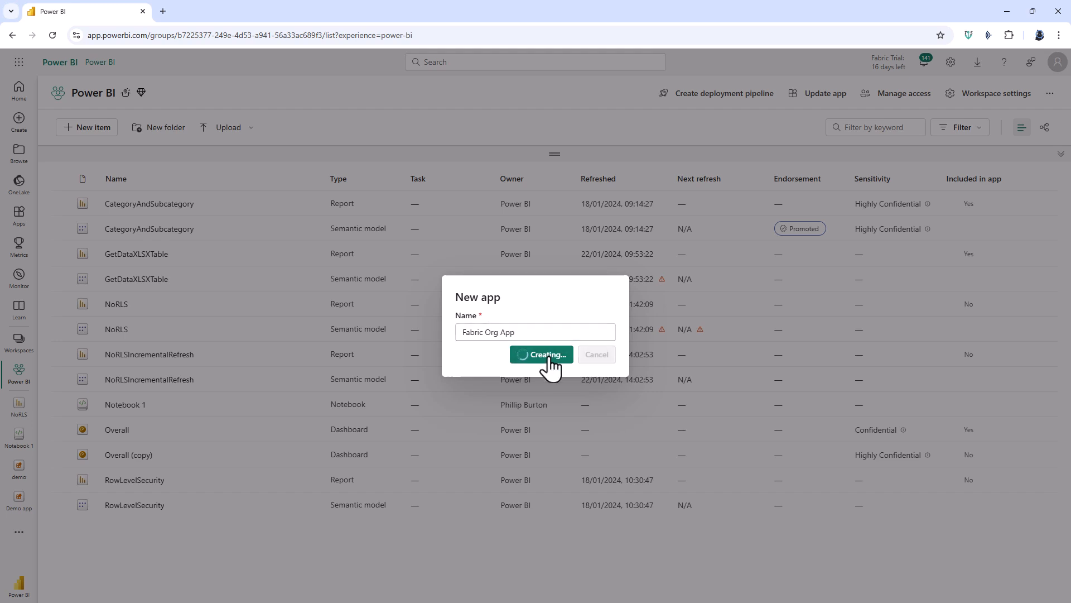
{"action": "left_click", "coordinate": [541, 353]}
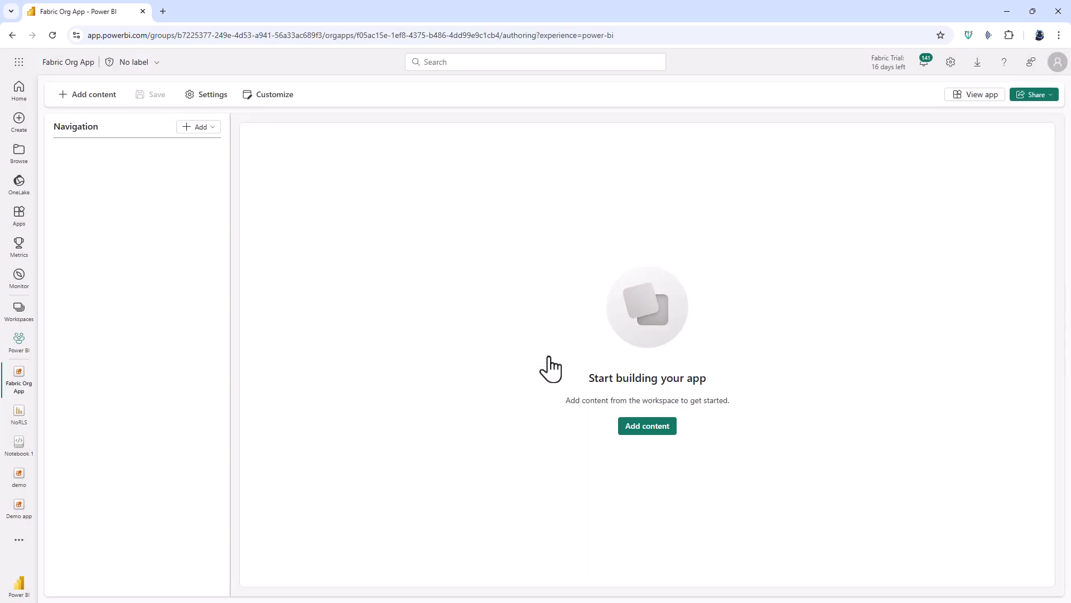
{"action": "mouse_move", "coordinate": [39, 356]}
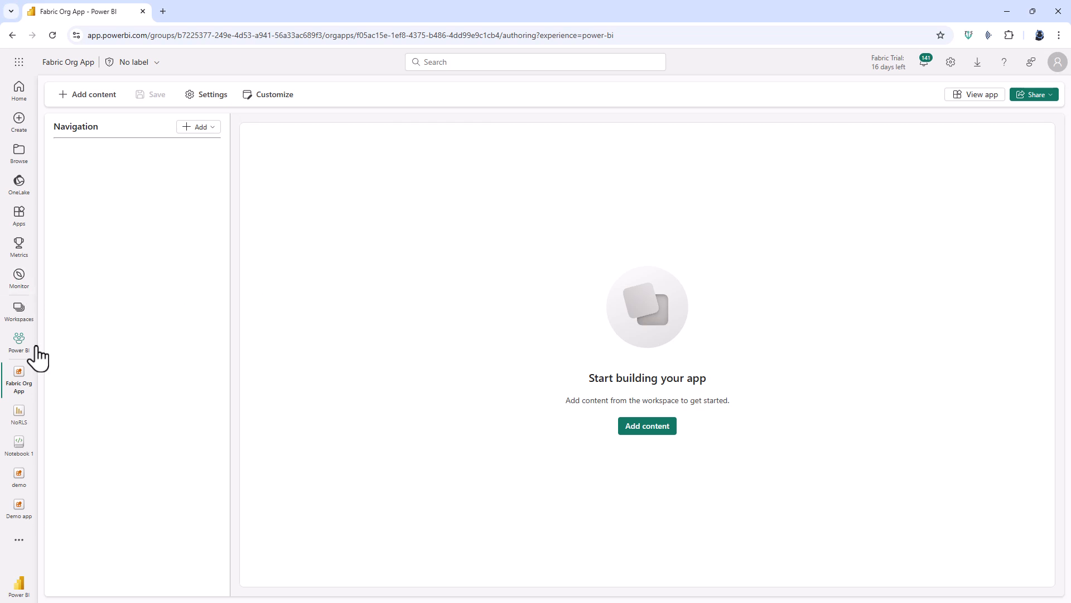
{"action": "left_click", "coordinate": [19, 343]}
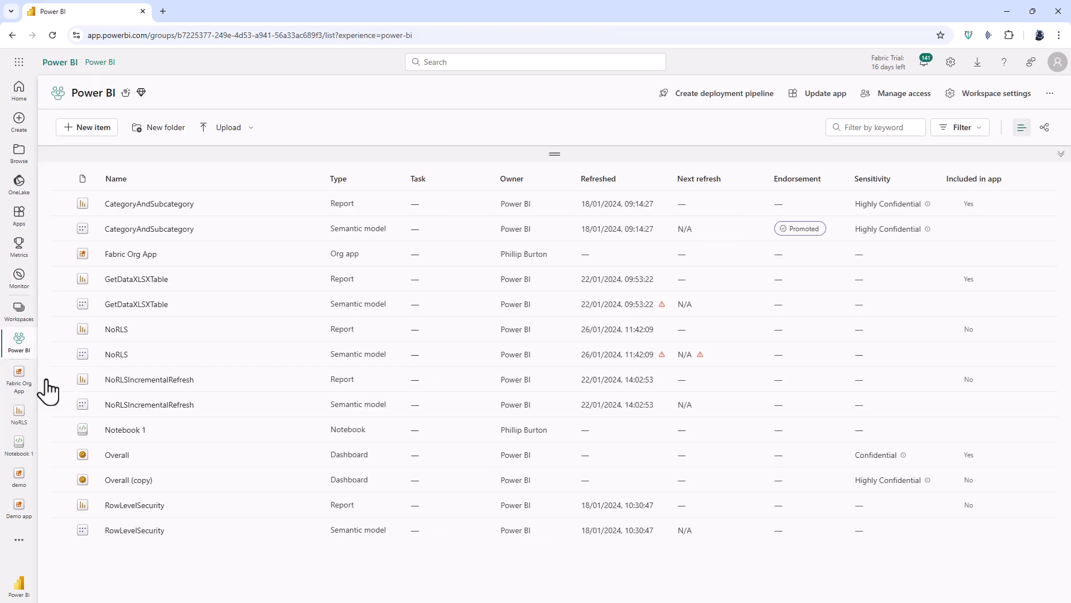
{"action": "mouse_move", "coordinate": [133, 268]}
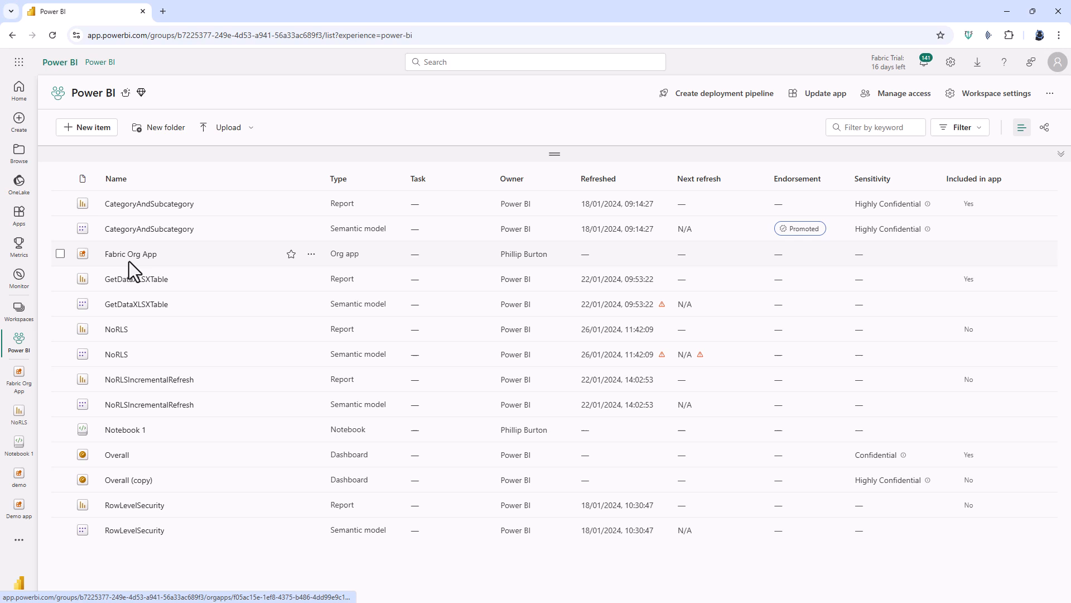
Reopen Fabric Org App for authoring via New item's org app type.
{"action": "left_click", "coordinate": [87, 127]}
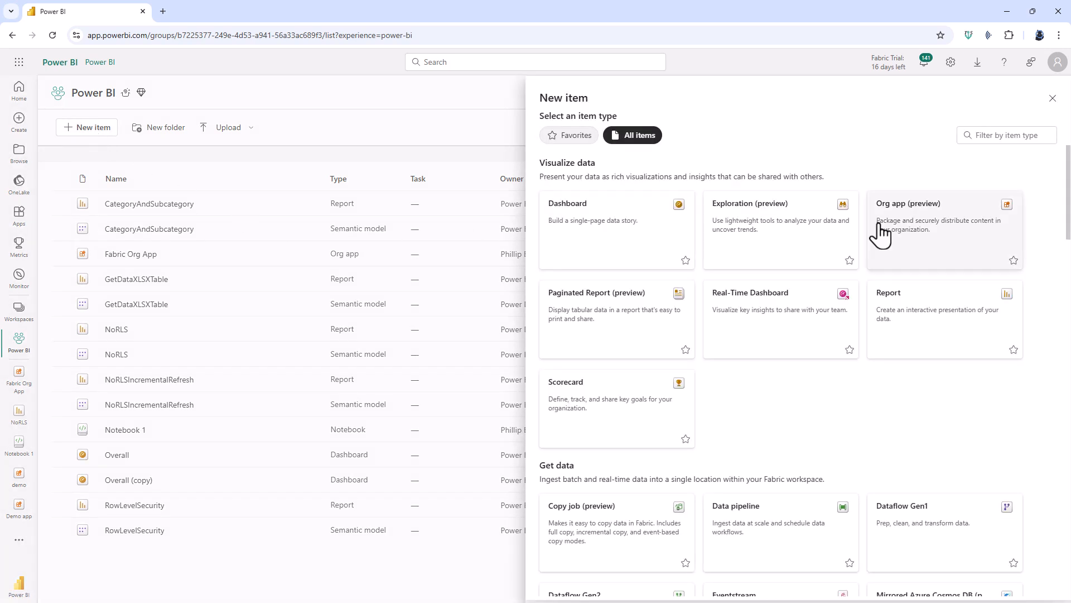
{"action": "mouse_move", "coordinate": [905, 233]}
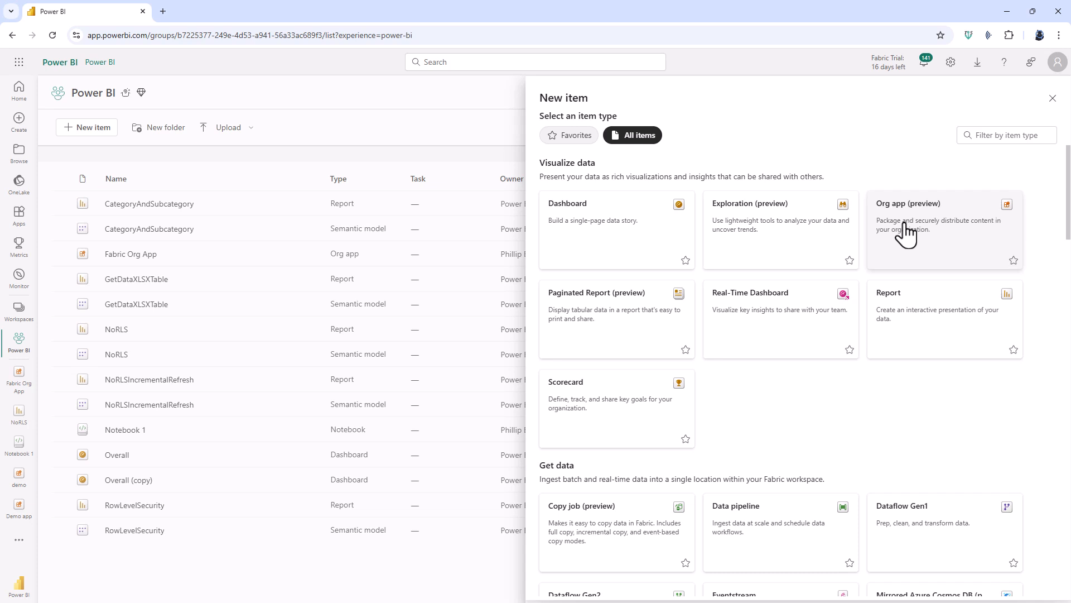
{"action": "left_click", "coordinate": [1053, 98]}
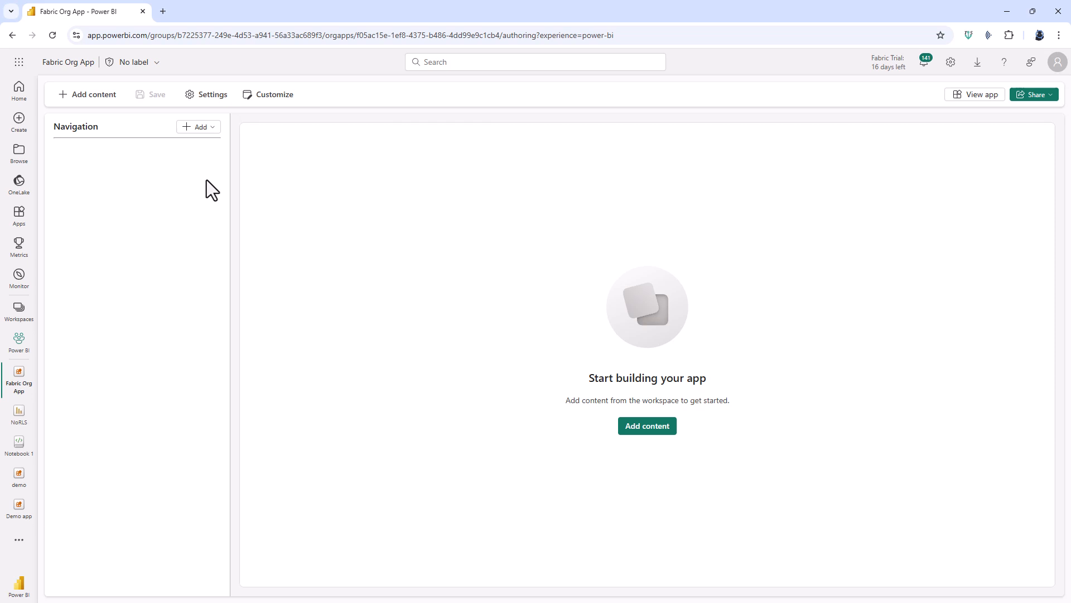
Select CategoryAndSubcategory, GetDataXLSXTable and Notebook 1 from the workspace and add them to the app.
{"action": "left_click", "coordinate": [199, 127]}
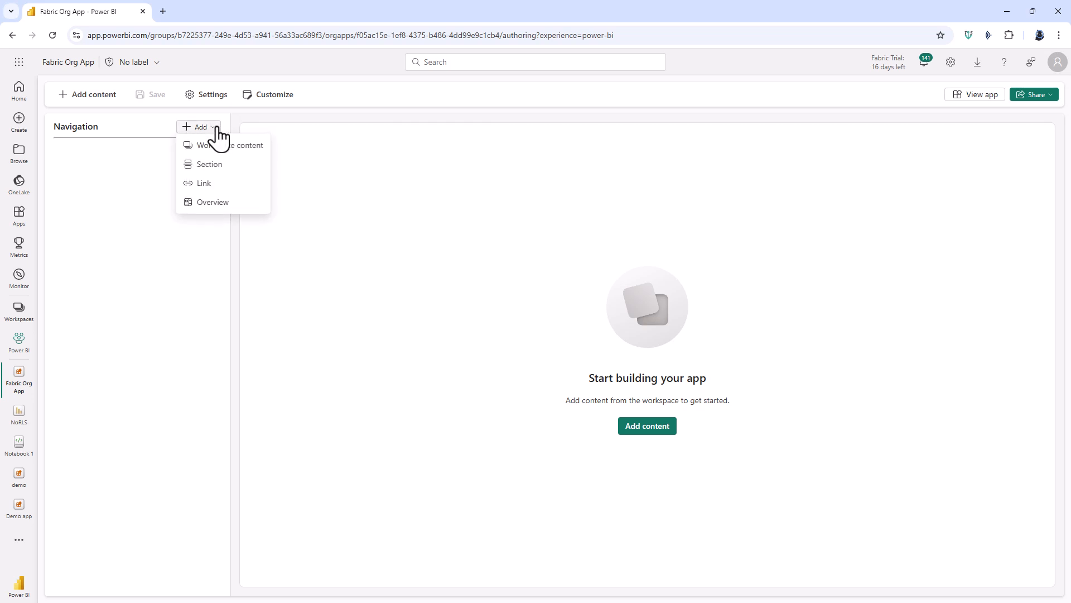
{"action": "mouse_move", "coordinate": [211, 163]}
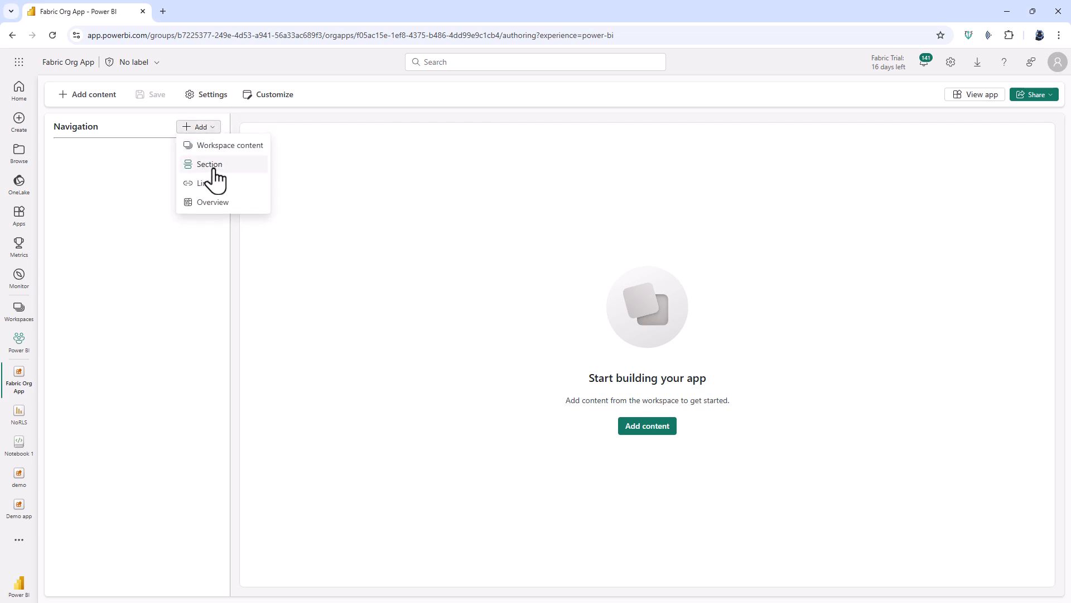
{"action": "mouse_move", "coordinate": [214, 150]}
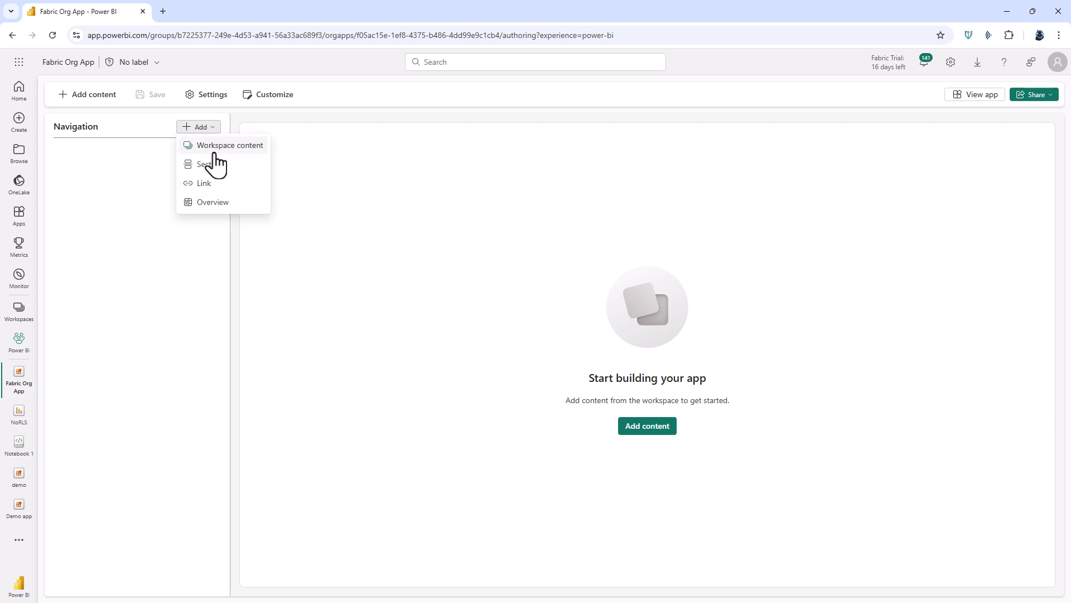
{"action": "mouse_move", "coordinate": [222, 150]}
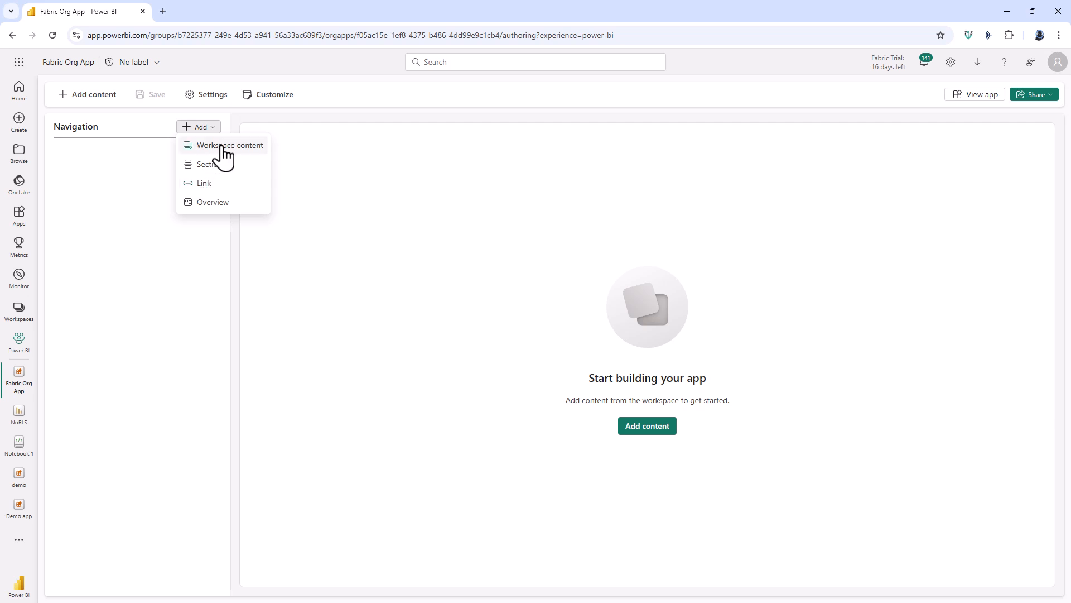
{"action": "left_click", "coordinate": [232, 145]}
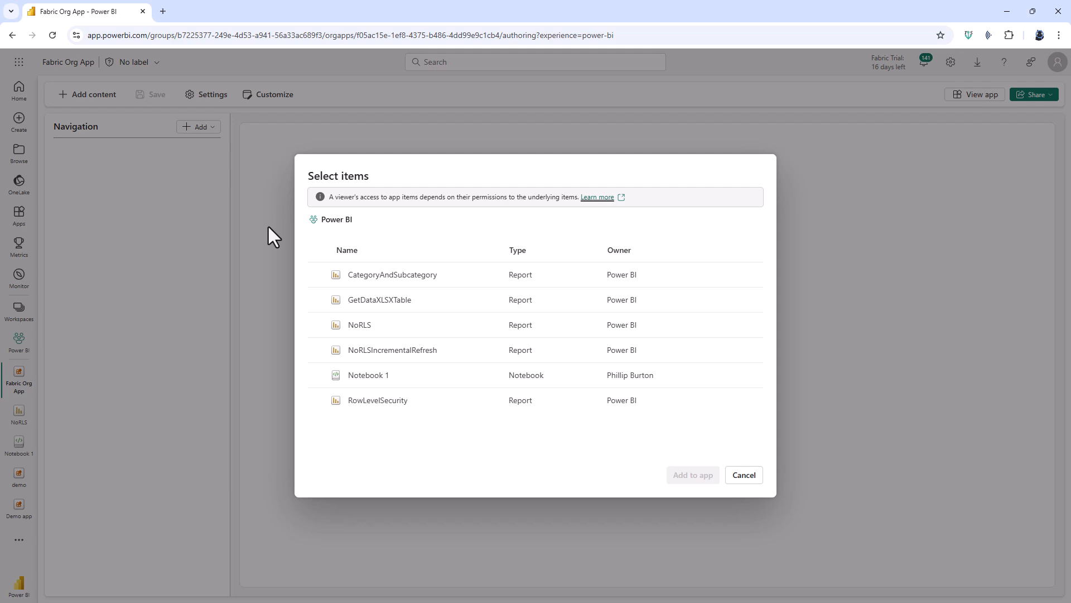
{"action": "mouse_move", "coordinate": [367, 374]}
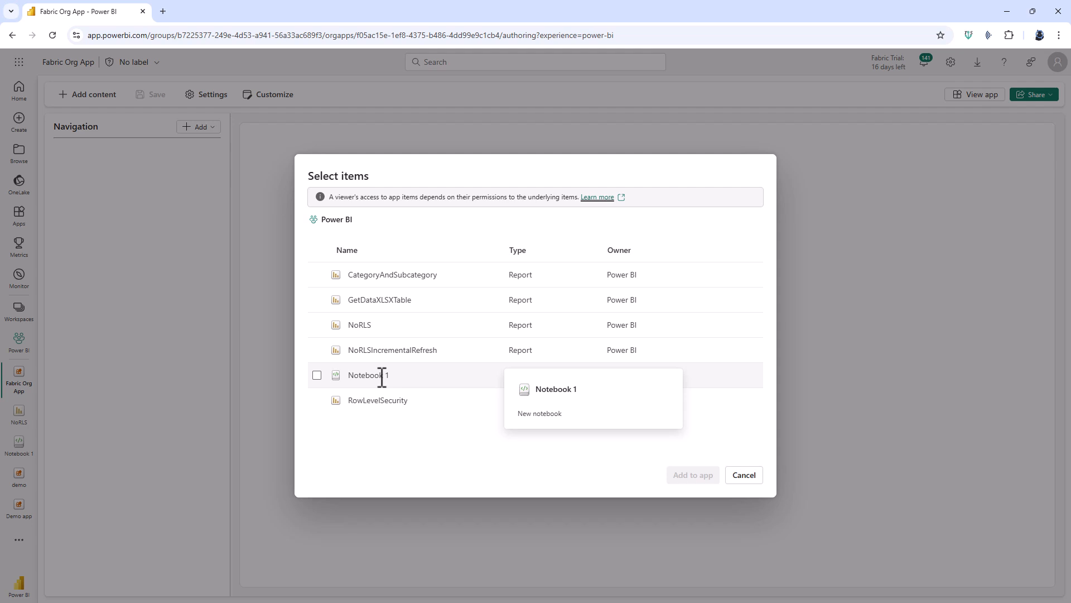
{"action": "left_click", "coordinate": [316, 248]}
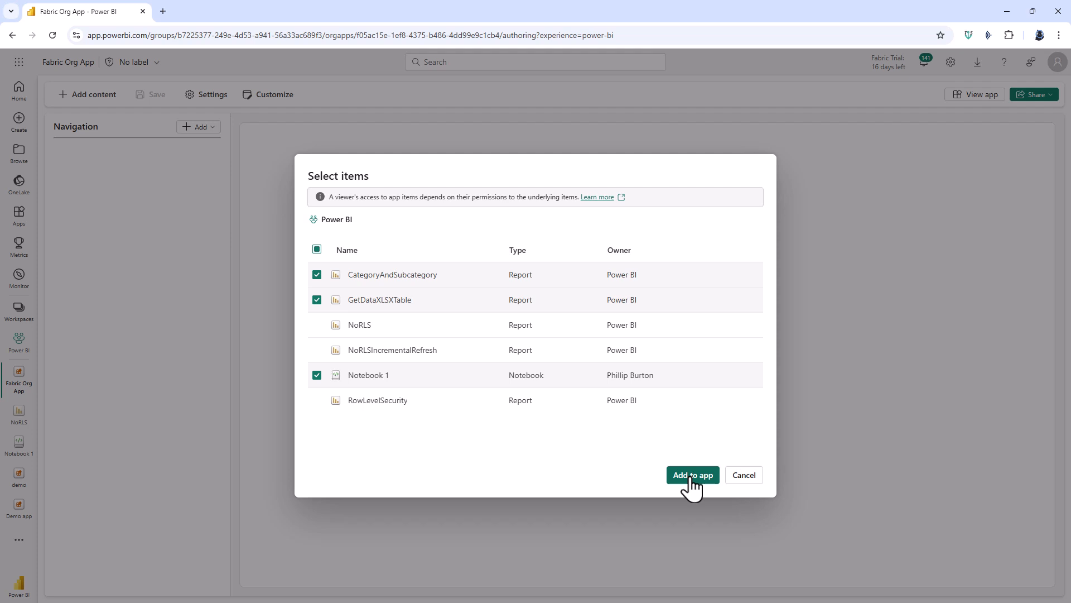
{"action": "left_click", "coordinate": [692, 474]}
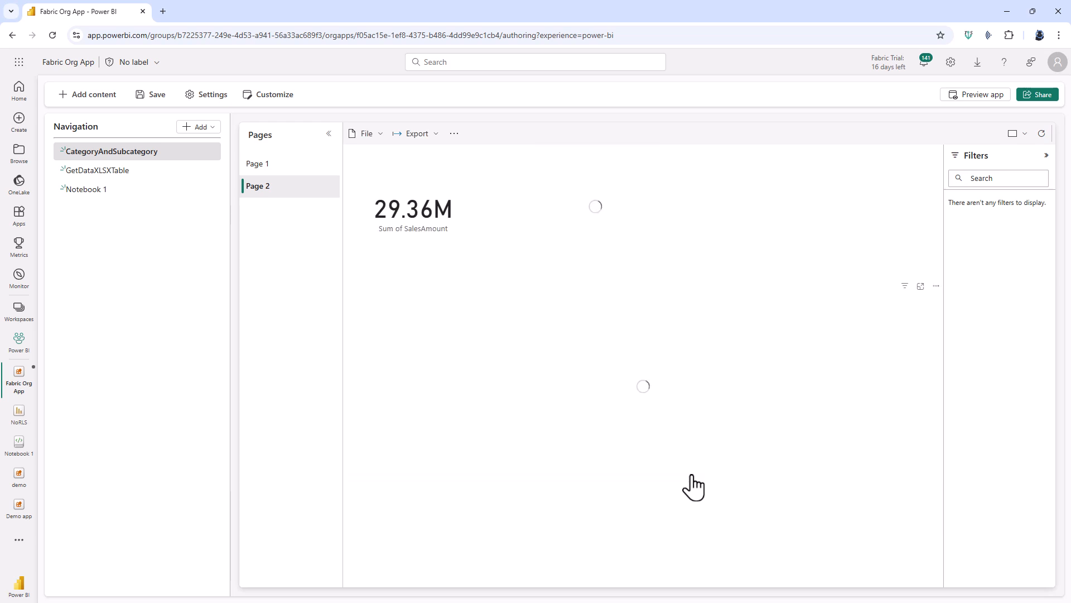
View GetDataXLSXTable and Notebook 1, reviewing the app's sensitivity and endorsement settings unchanged.
{"action": "left_click", "coordinate": [98, 170]}
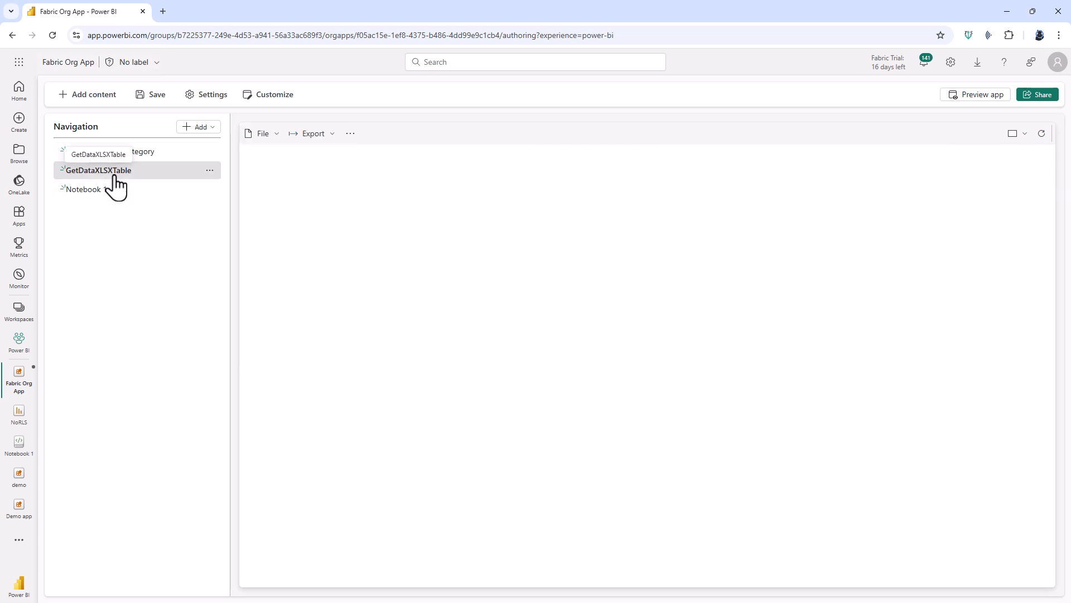
{"action": "left_click", "coordinate": [99, 170]}
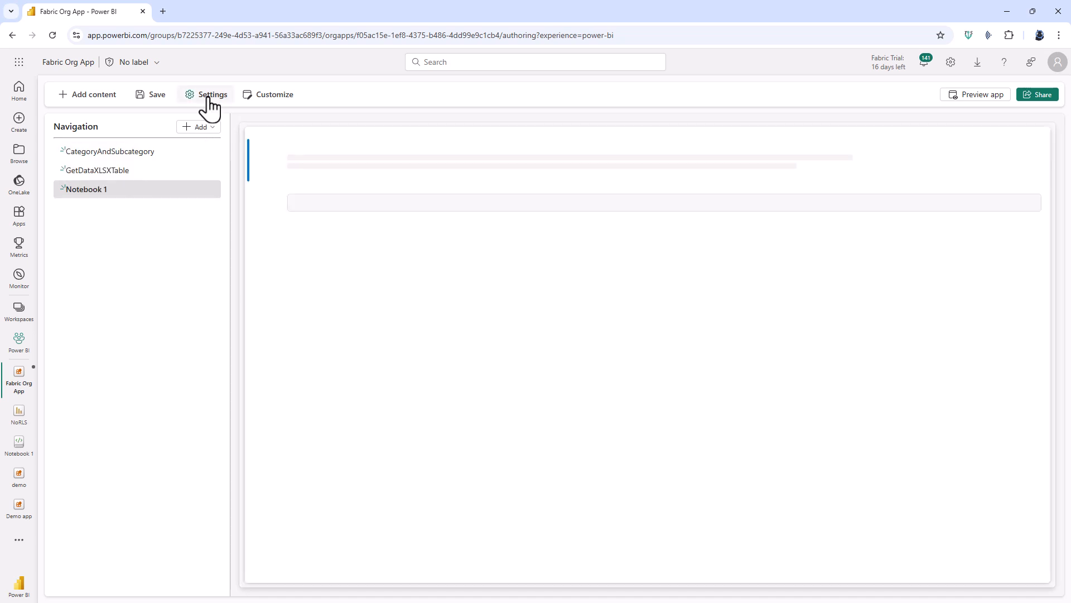
{"action": "left_click", "coordinate": [212, 94]}
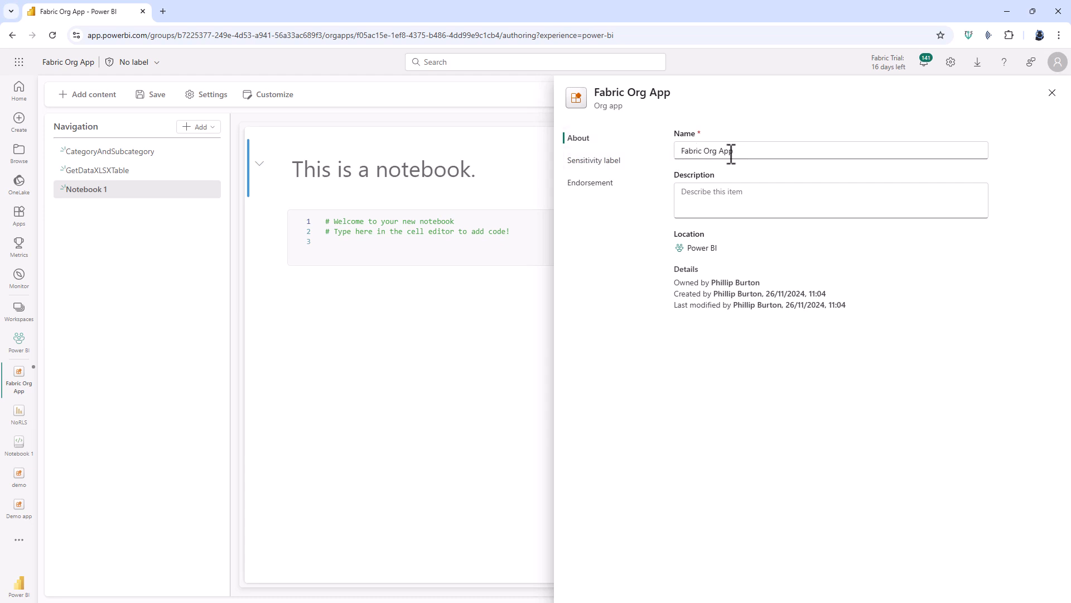
{"action": "left_click", "coordinate": [593, 160]}
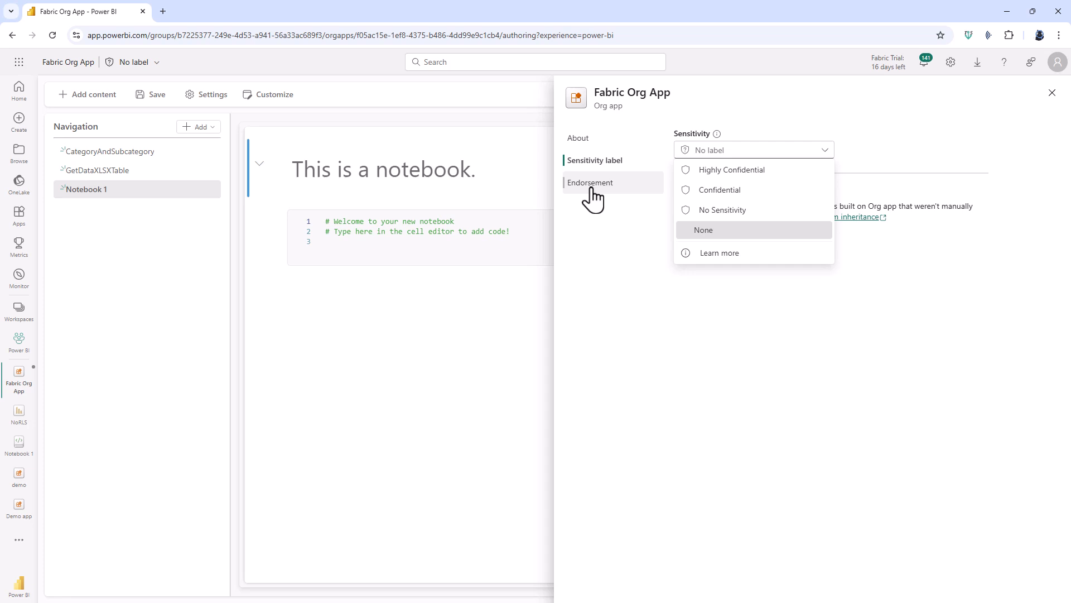
{"action": "left_click", "coordinate": [590, 182]}
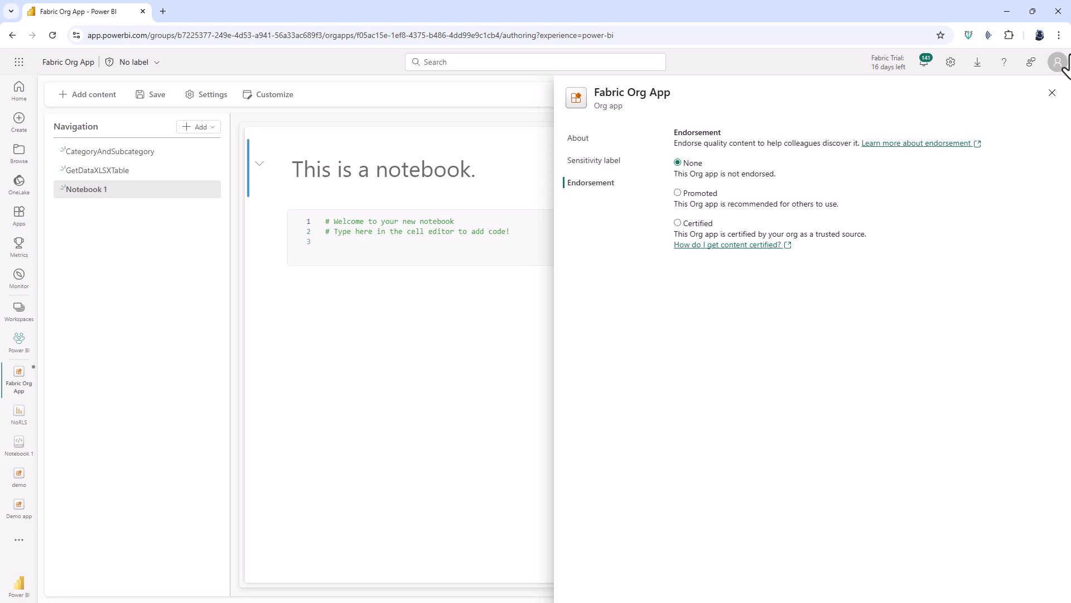
{"action": "left_click", "coordinate": [1051, 92]}
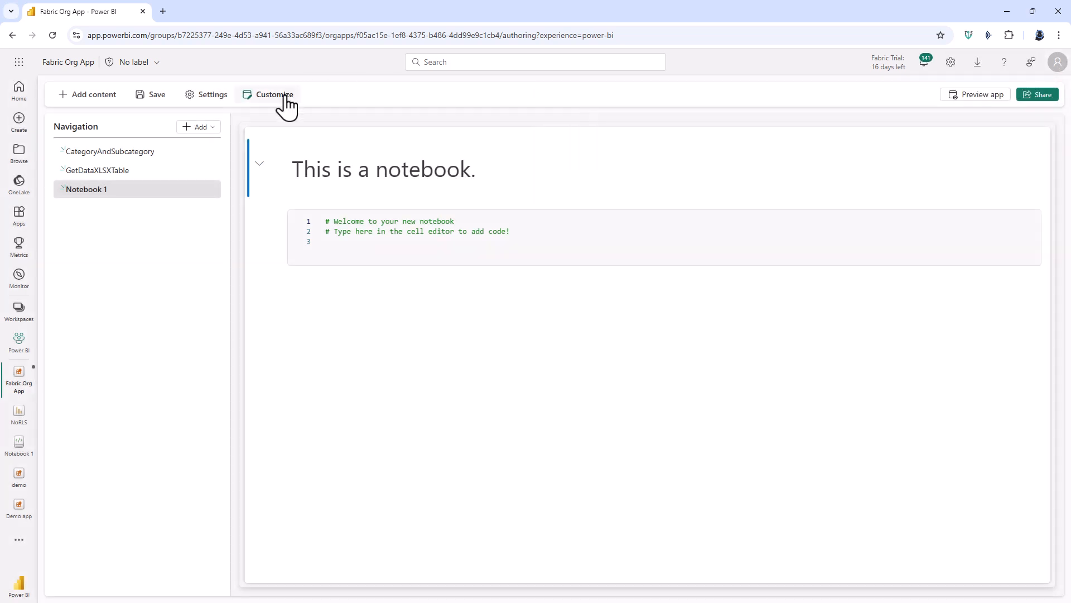
{"action": "left_click", "coordinate": [274, 94]}
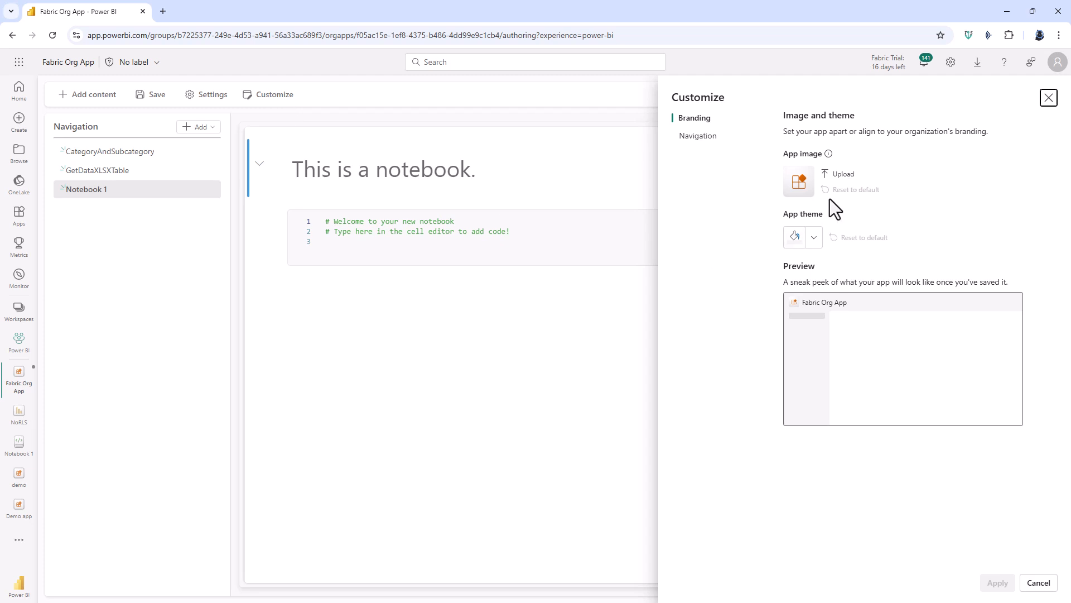
{"action": "mouse_move", "coordinate": [804, 267]}
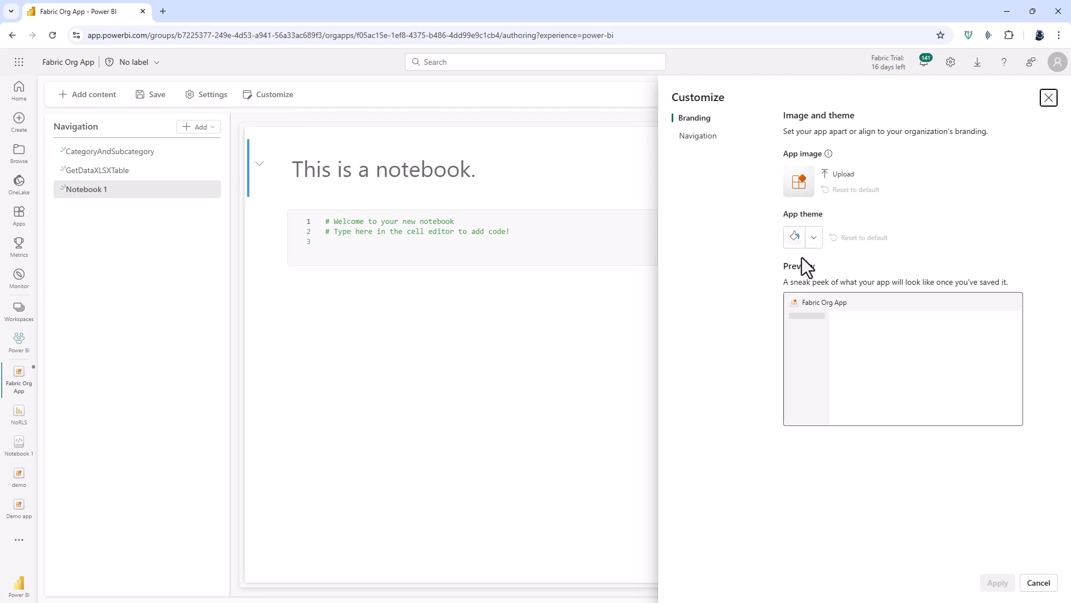
{"action": "left_click", "coordinate": [698, 135]}
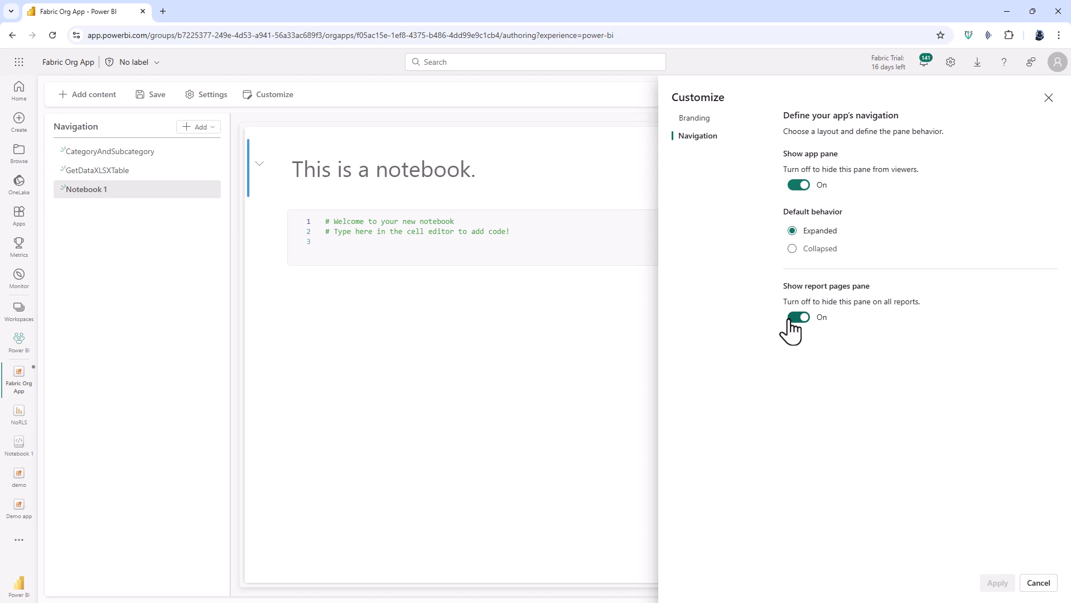
{"action": "mouse_move", "coordinate": [127, 322]}
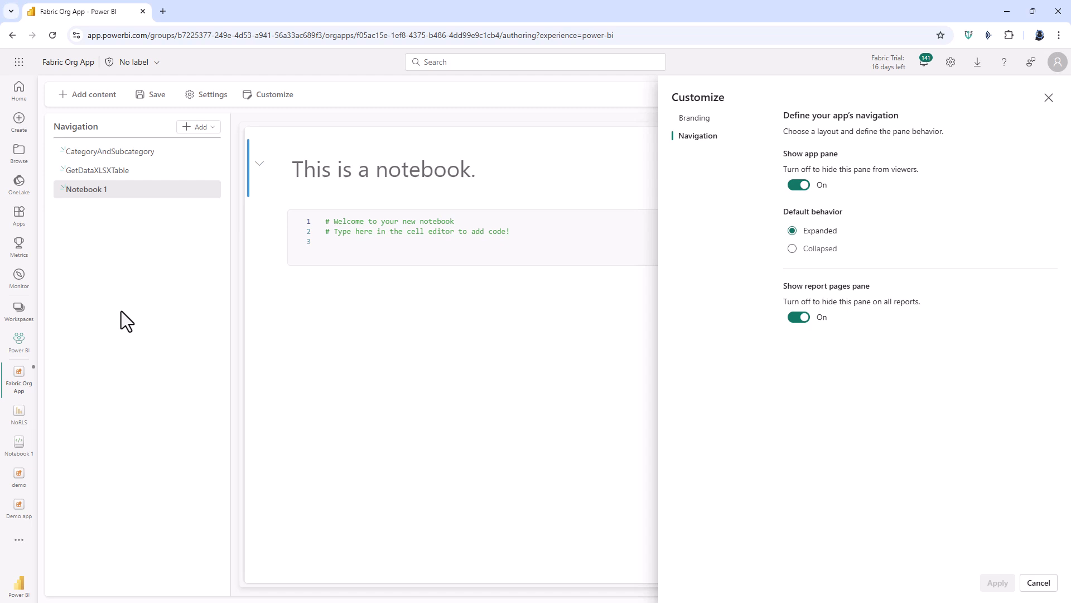
{"action": "mouse_move", "coordinate": [133, 268]}
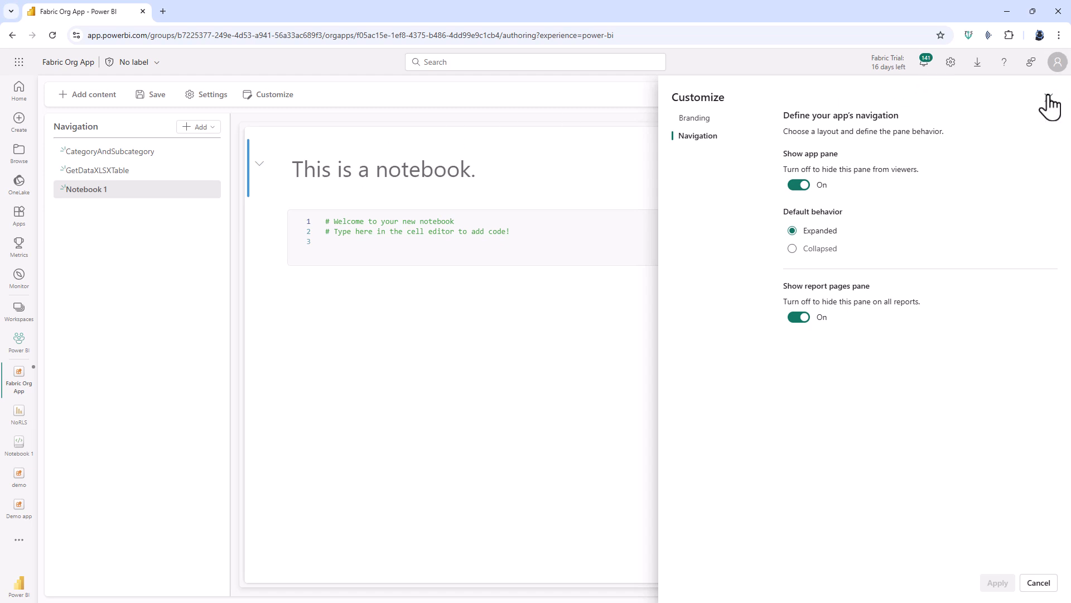
{"action": "left_click", "coordinate": [1038, 582]}
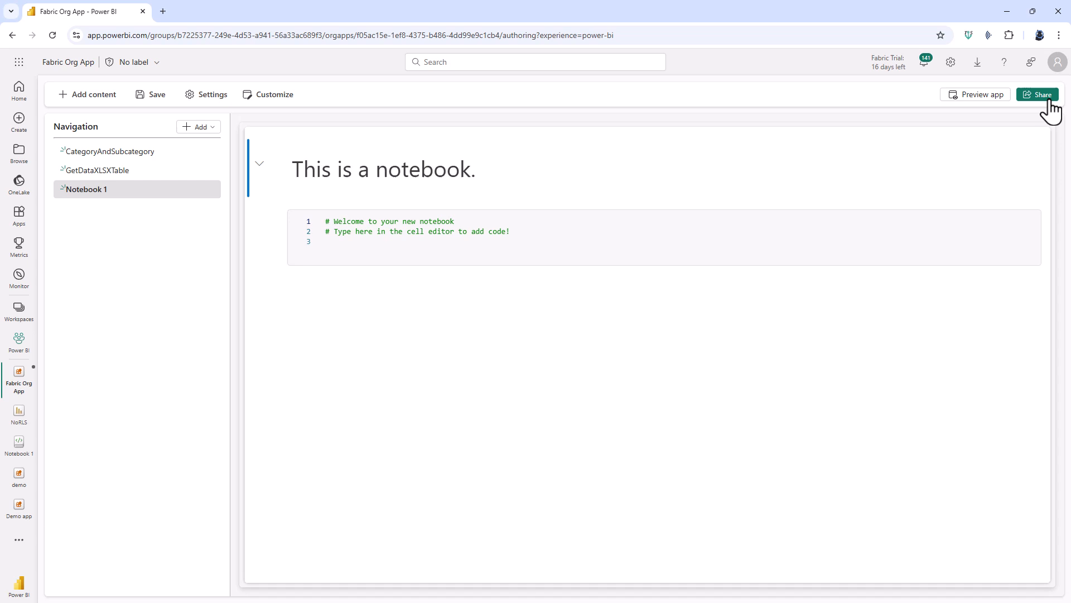
Add an Overview page named Overview to the app's navigation.
{"action": "left_click", "coordinate": [197, 127]}
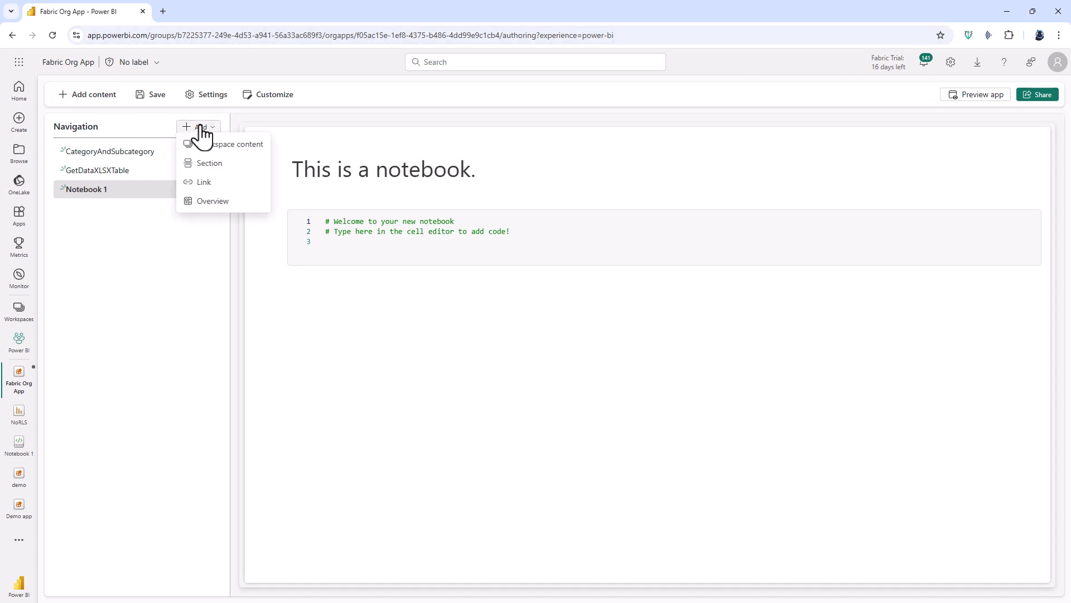
{"action": "mouse_move", "coordinate": [214, 201]}
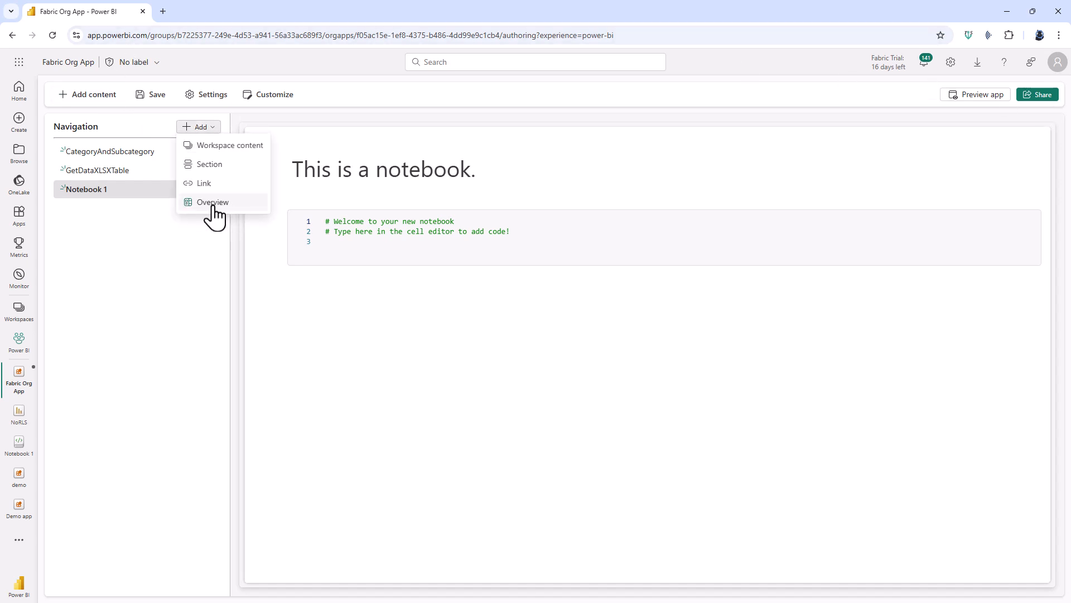
{"action": "left_click", "coordinate": [212, 202]}
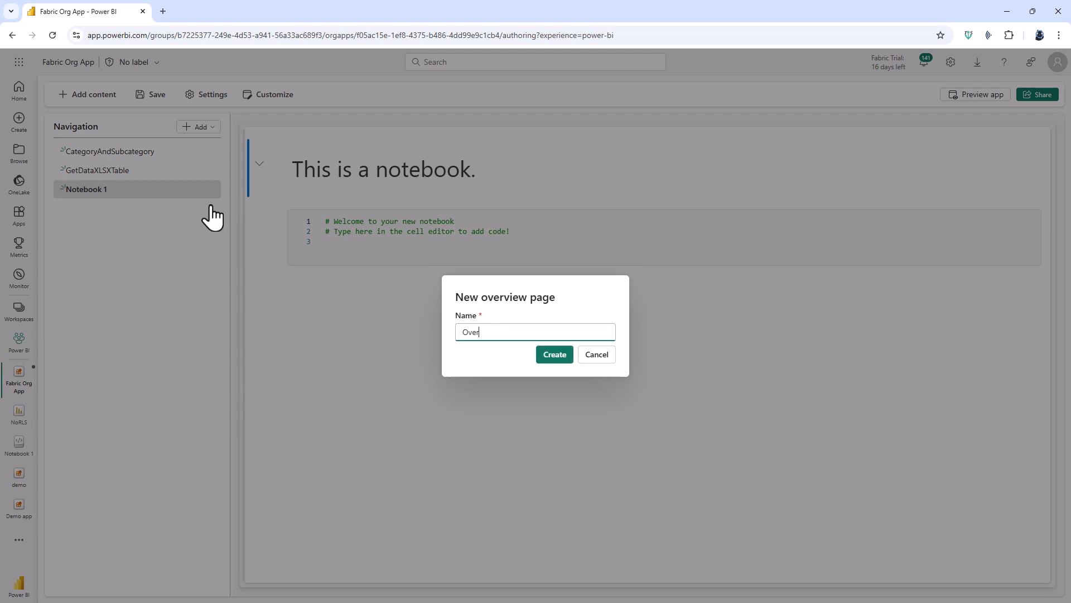
{"action": "type", "text": "view"}
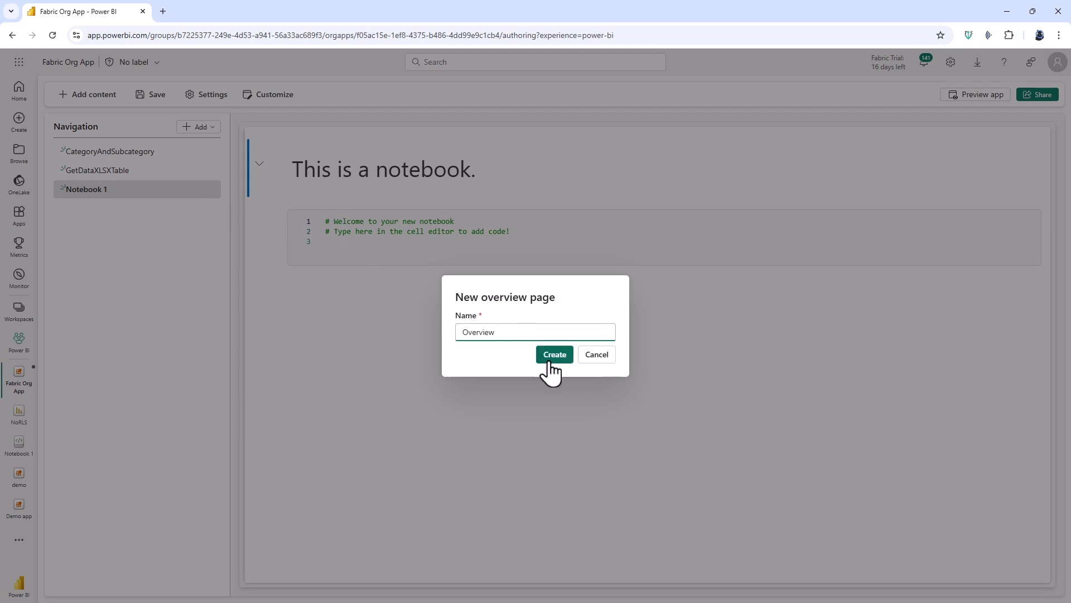
{"action": "left_click", "coordinate": [554, 353]}
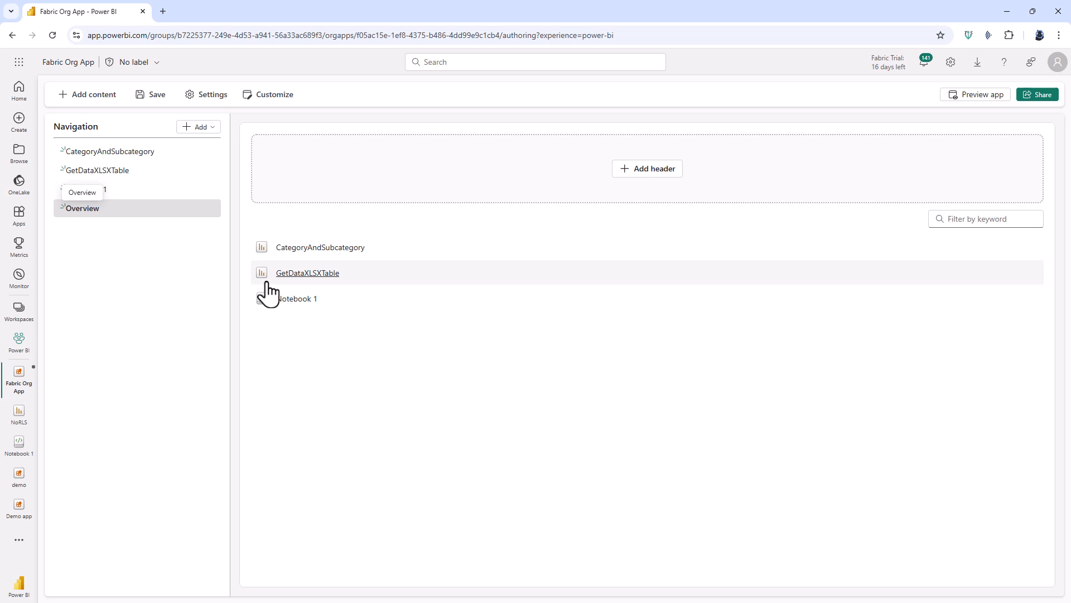
Move Overview up to first in the navigation and start adding its header.
{"action": "left_click", "coordinate": [295, 298]}
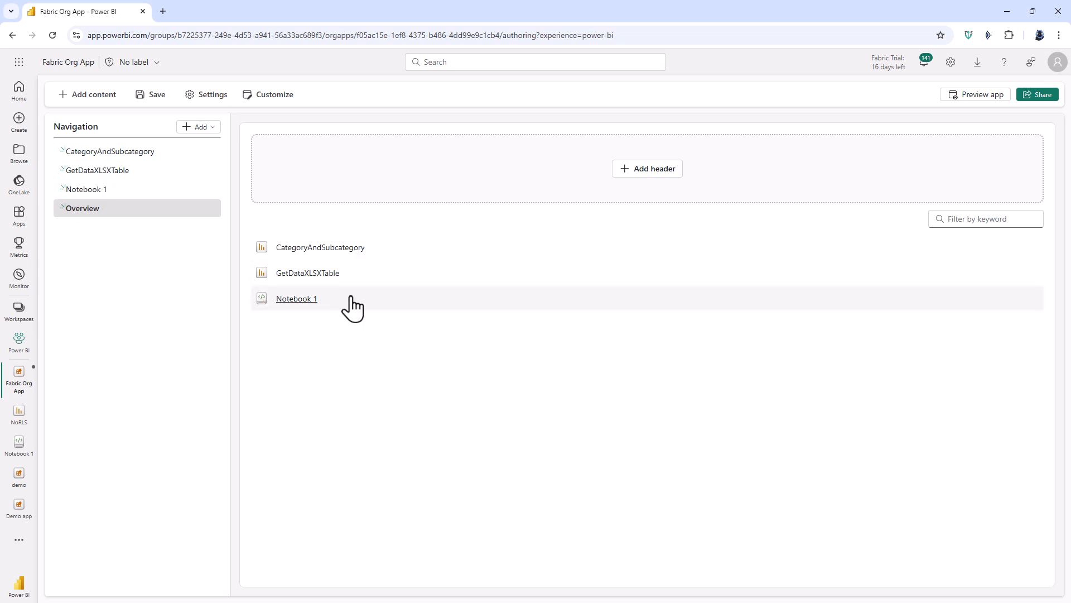
{"action": "mouse_move", "coordinate": [215, 223]}
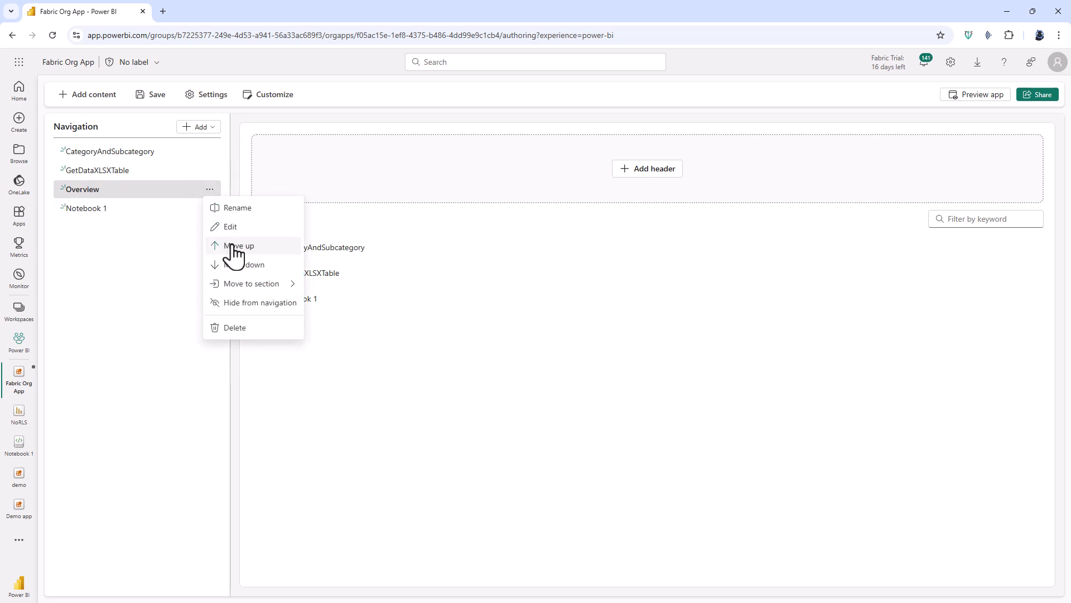
{"action": "left_click", "coordinate": [240, 246]}
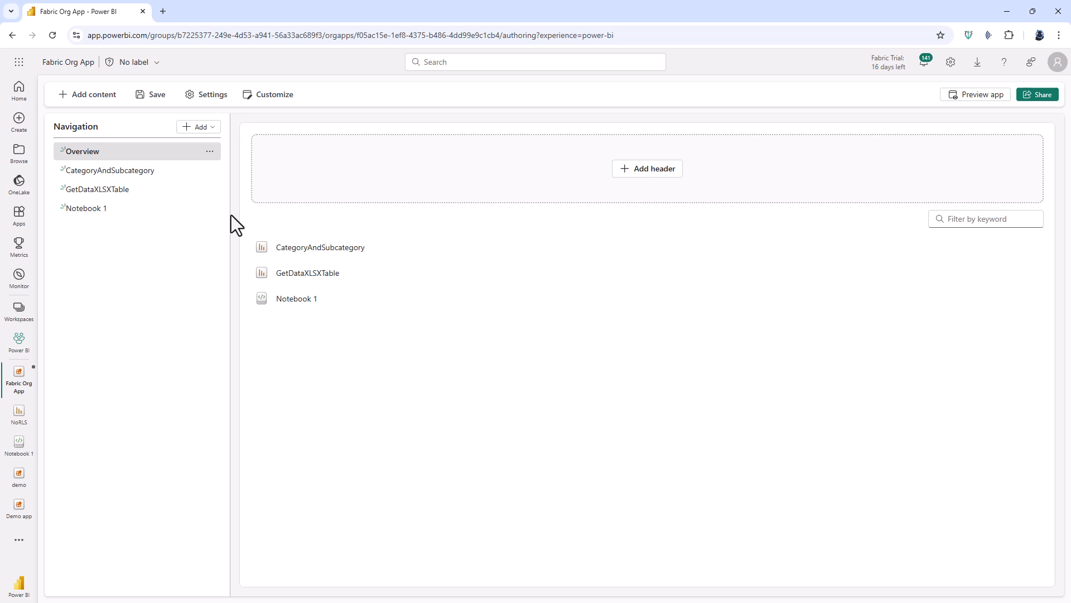
{"action": "left_click", "coordinate": [646, 168]}
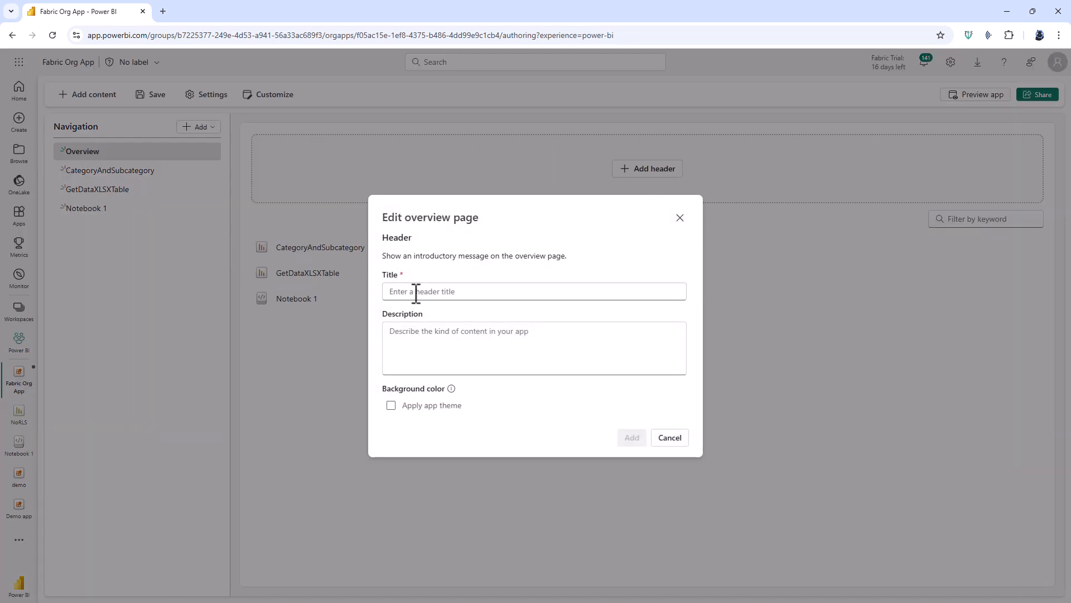
Add header 'My Fabric Org App', description 'Some reports and a notebook', app-theme background, then preview.
{"action": "type", "text": "My Fabric Org App"}
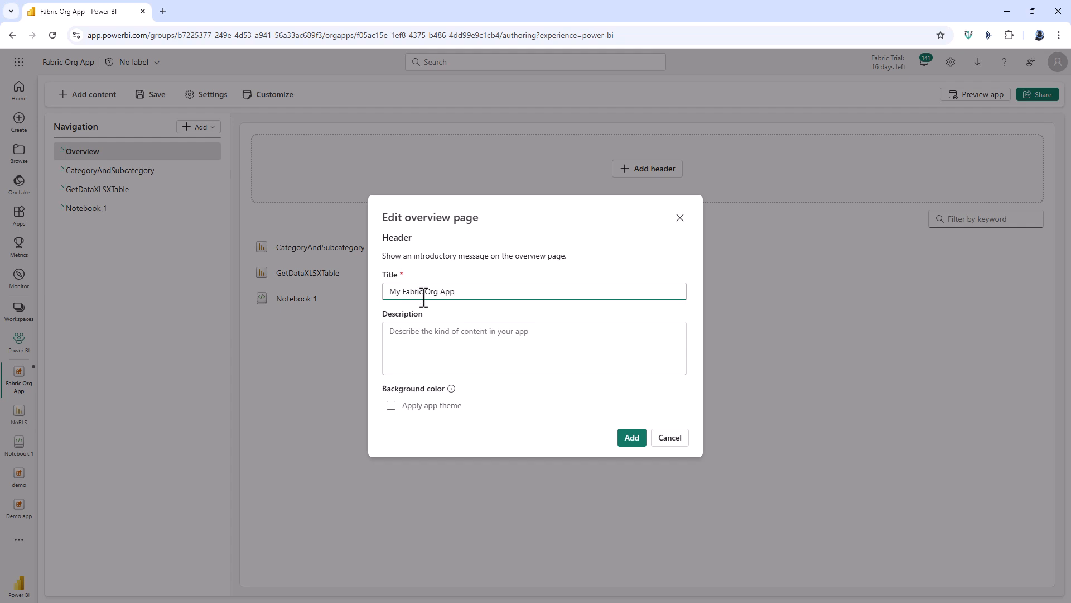
{"action": "left_click", "coordinate": [533, 347]}
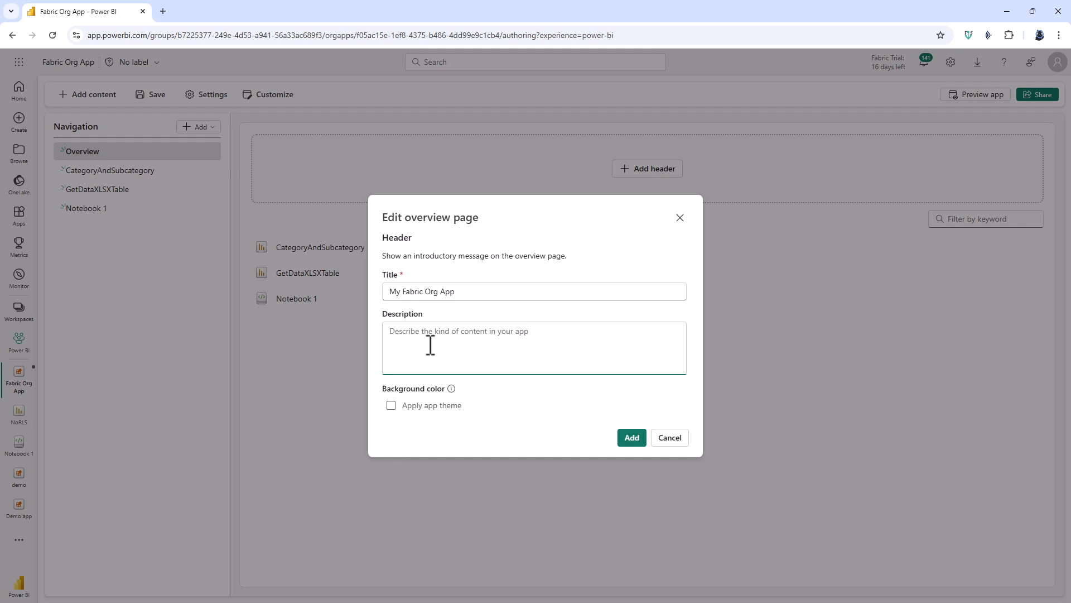
{"action": "type", "text": "Some reports and a"}
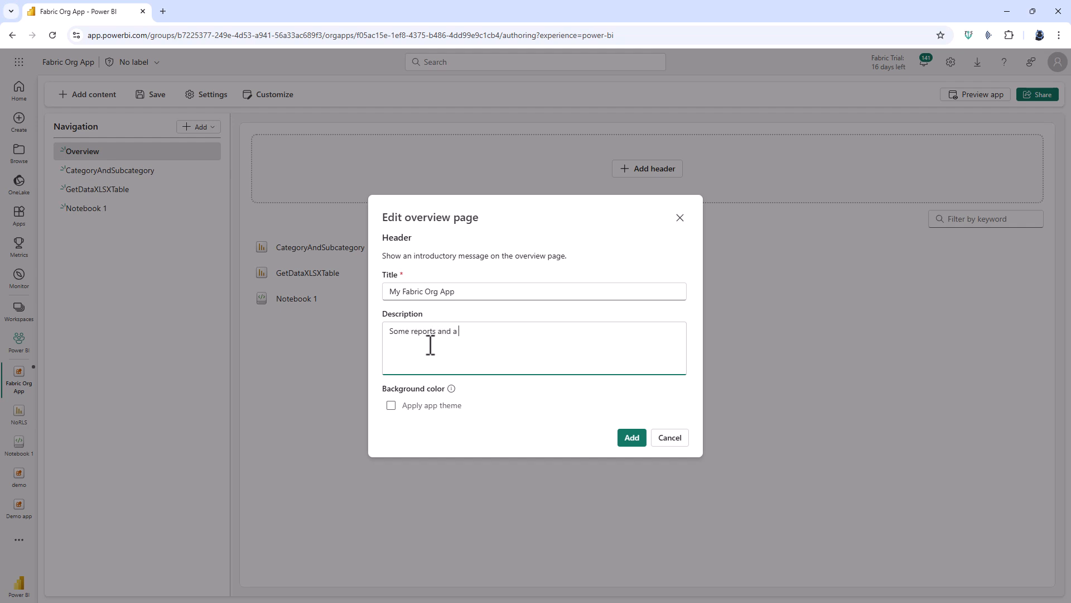
{"action": "type", "text": "notebook"}
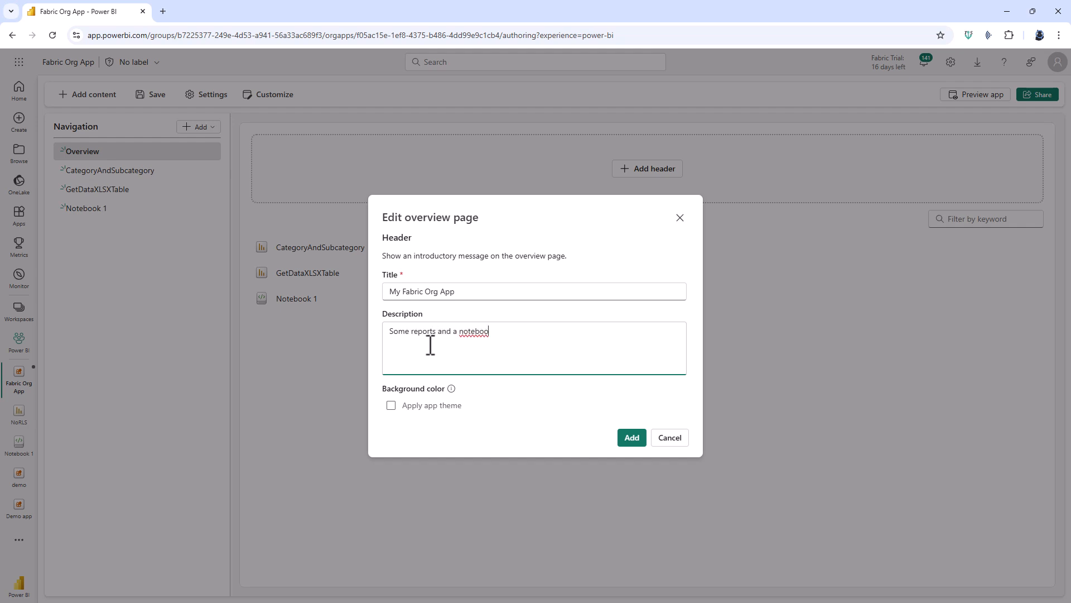
{"action": "left_click", "coordinate": [391, 405]}
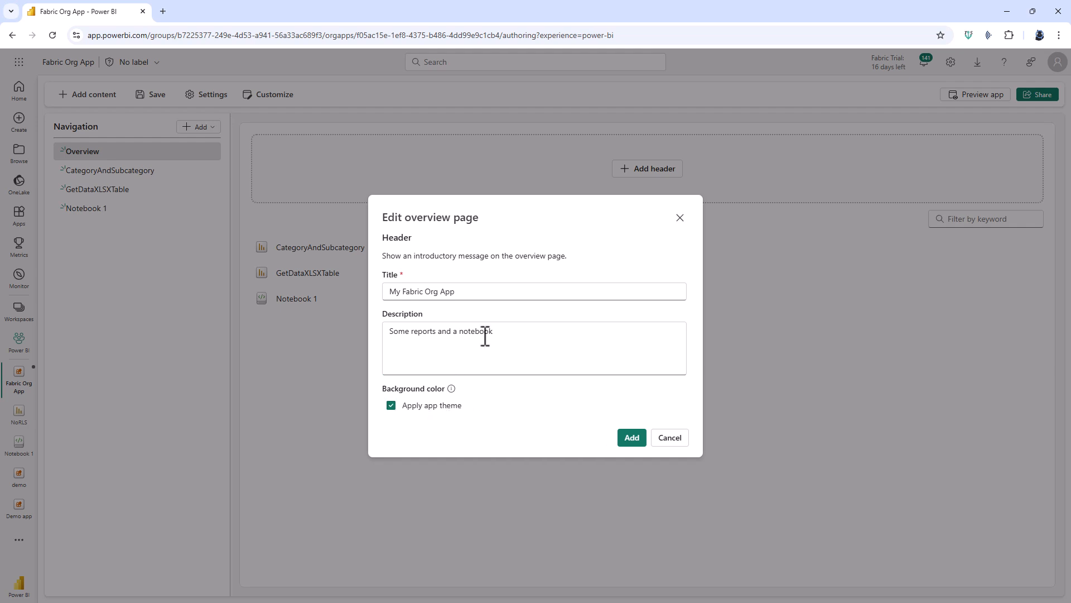
{"action": "left_click", "coordinate": [630, 438]}
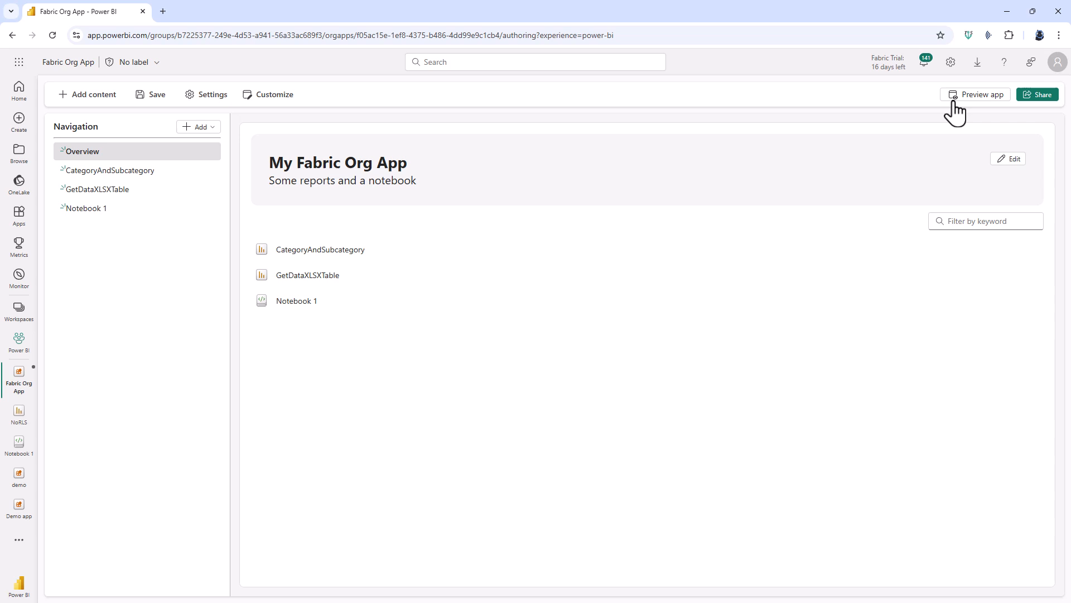
{"action": "left_click", "coordinate": [980, 94]}
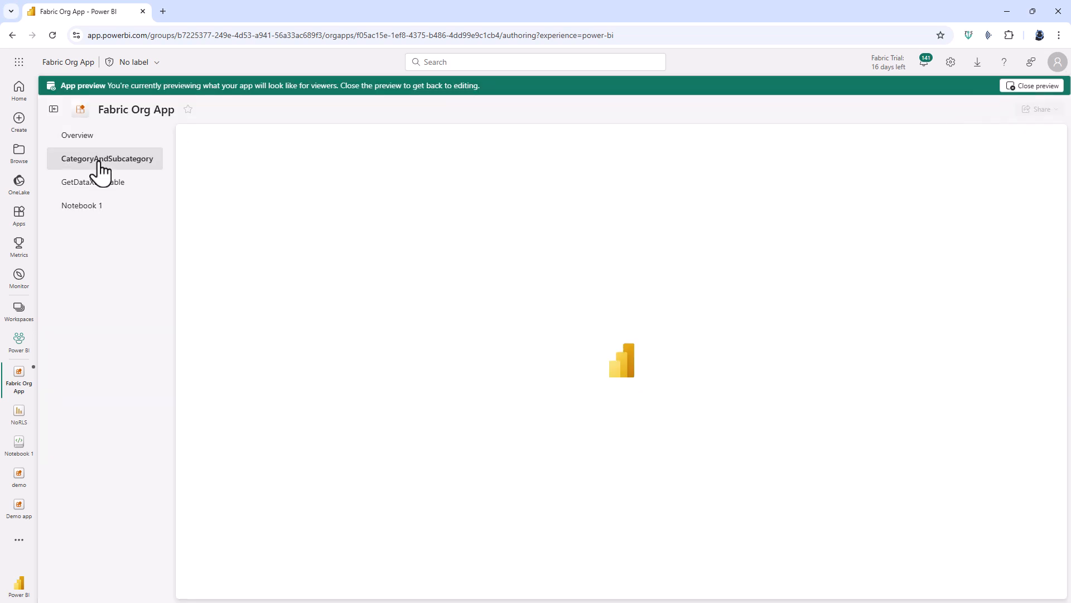
Browse GetDataXLSXTable, Notebook 1 and Overview in the preview, then close it.
{"action": "left_click", "coordinate": [94, 182]}
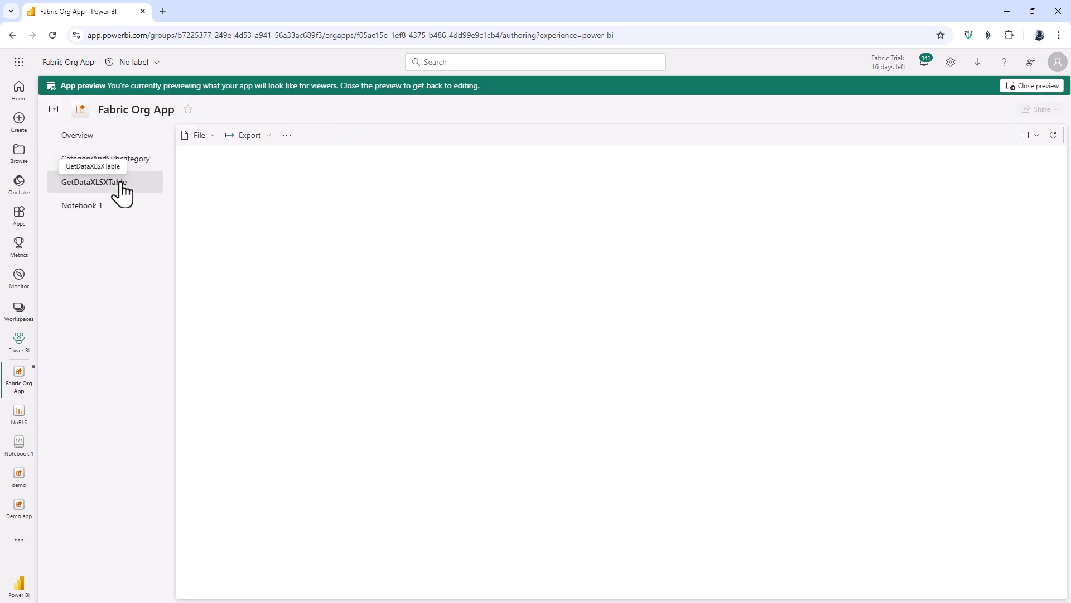
{"action": "left_click", "coordinate": [82, 204]}
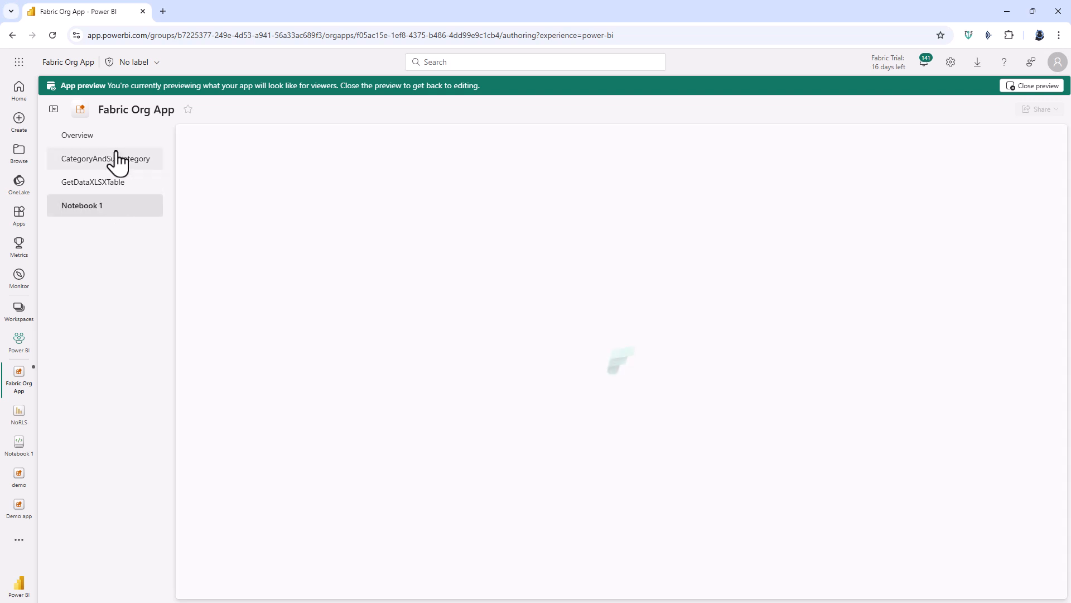
{"action": "left_click", "coordinate": [77, 135]}
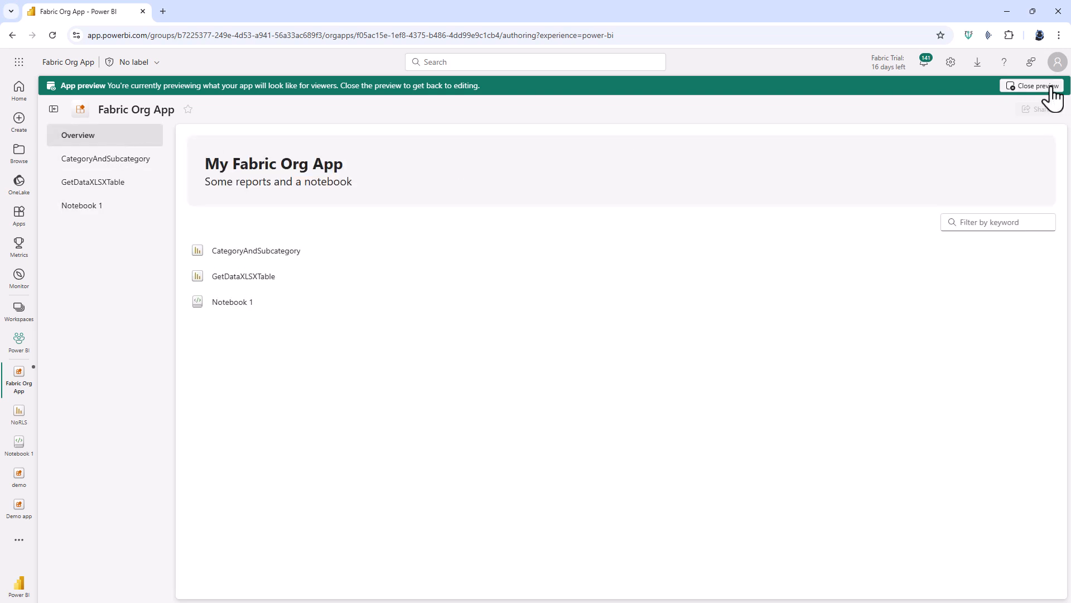
{"action": "left_click", "coordinate": [1034, 86]}
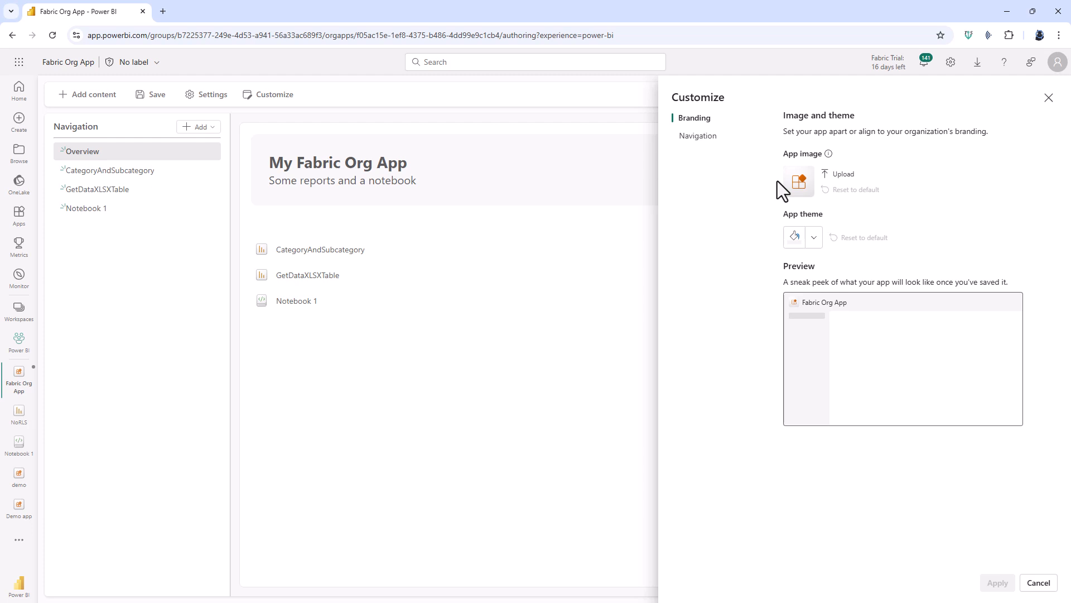
Switch Show app pane to Off in the app's Navigation settings.
{"action": "left_click", "coordinate": [698, 135]}
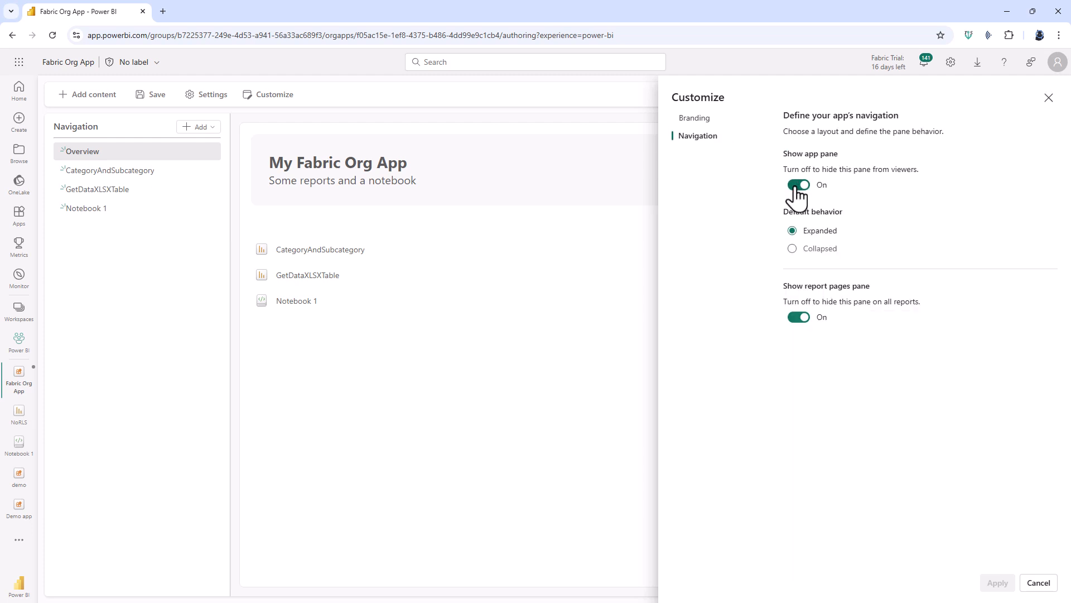
{"action": "left_click", "coordinate": [797, 185]}
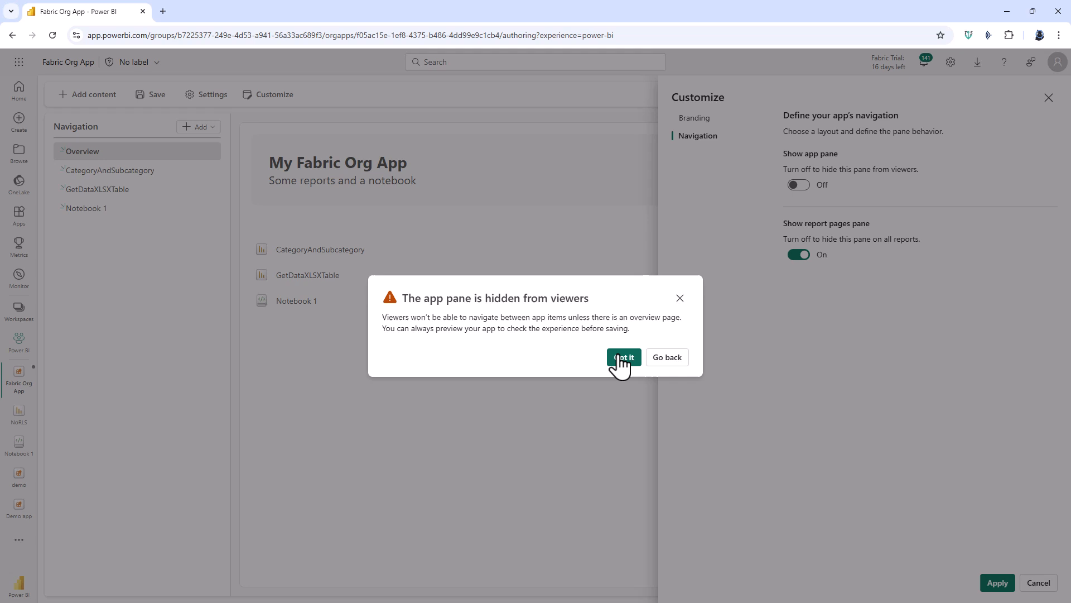
{"action": "mouse_move", "coordinate": [468, 319]}
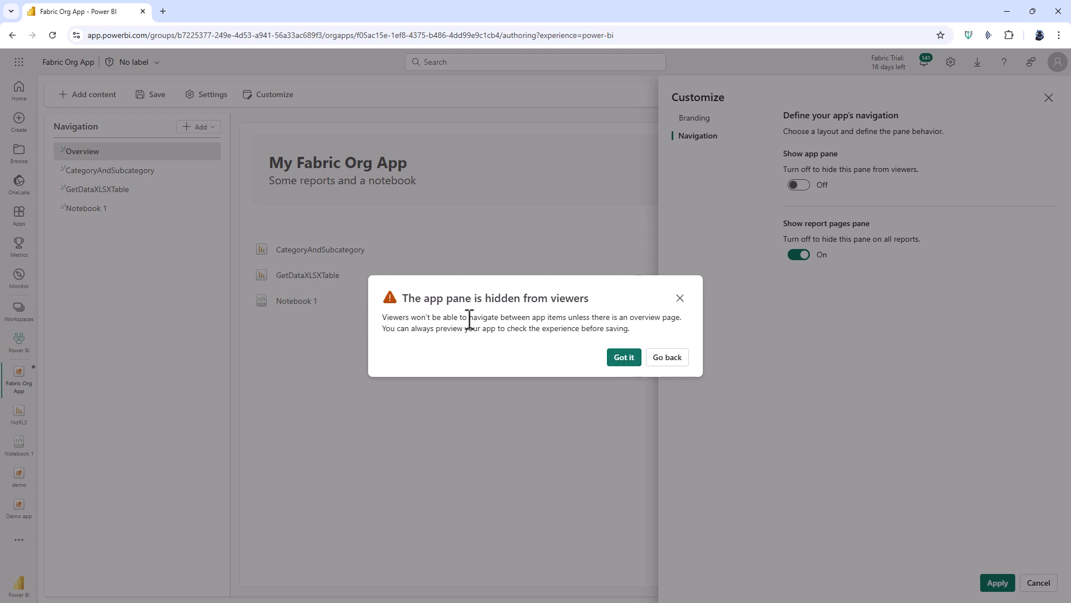
{"action": "mouse_move", "coordinate": [663, 333]}
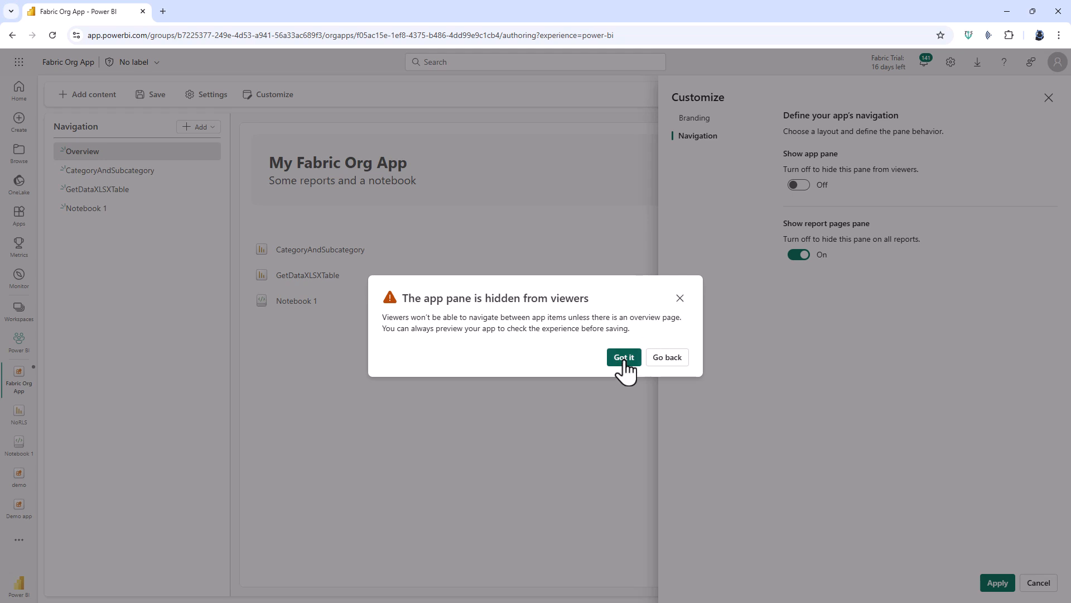
Dismiss the hidden-pane warning, open GetDataXLSXTable from Overview in preview, then close preview.
{"action": "left_click", "coordinate": [622, 356]}
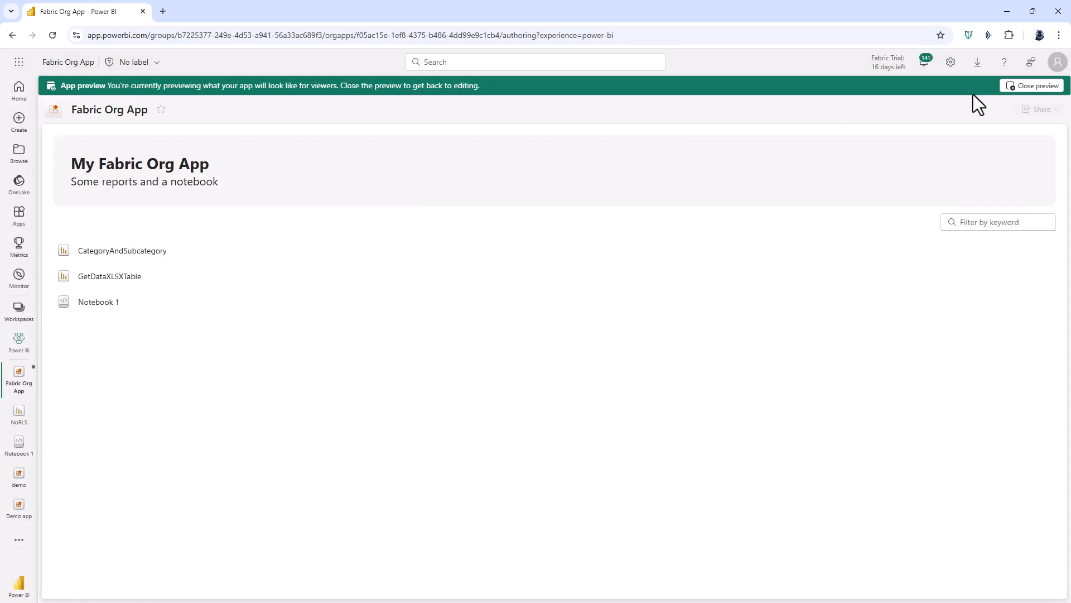
{"action": "mouse_move", "coordinate": [88, 170]}
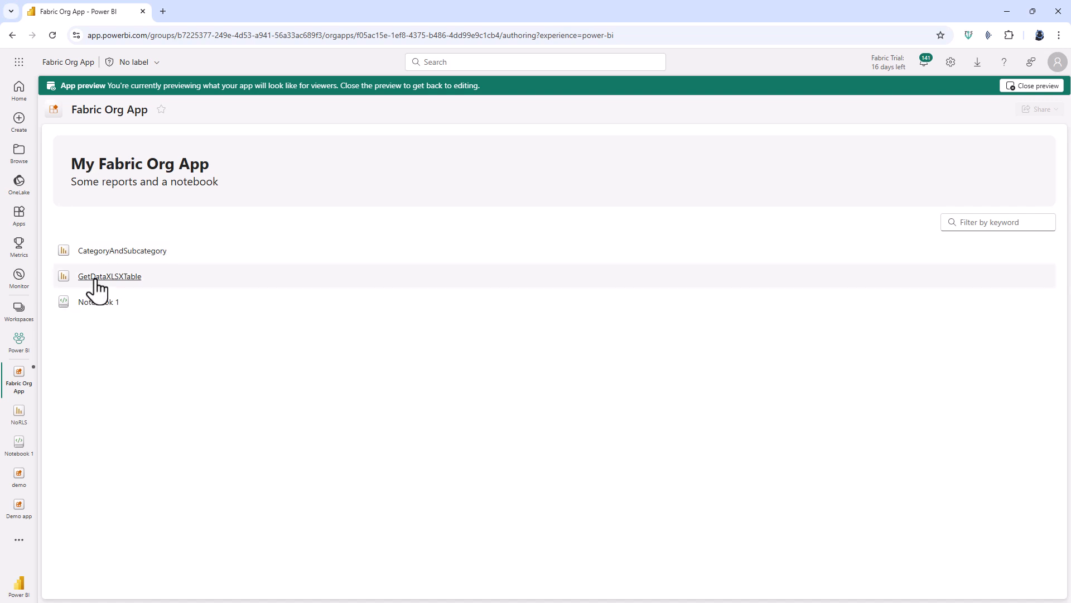
{"action": "left_click", "coordinate": [110, 276]}
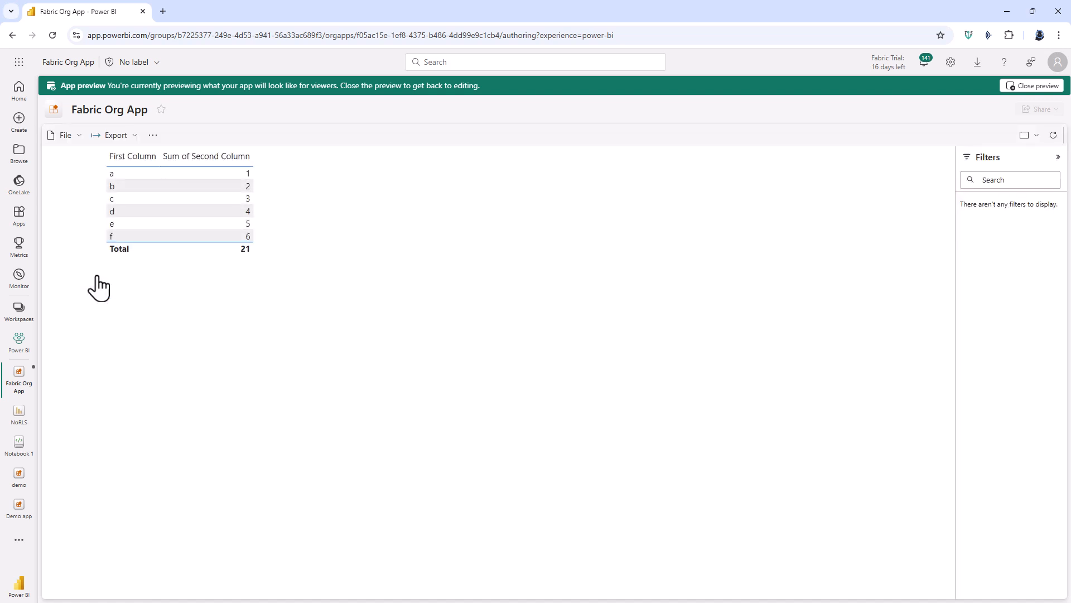
{"action": "mouse_move", "coordinate": [366, 210]}
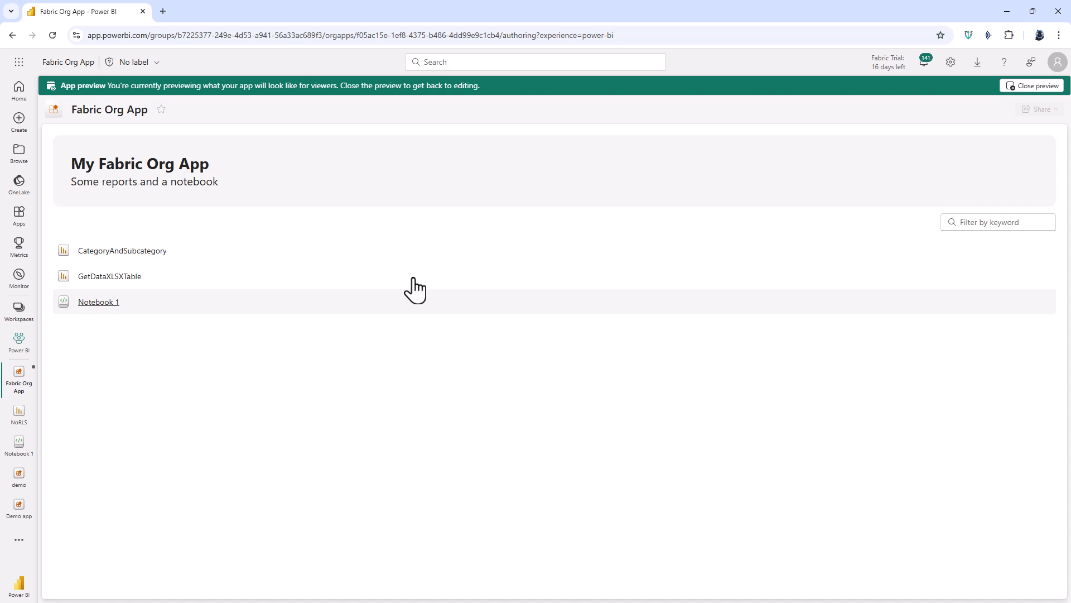
{"action": "left_click", "coordinate": [1032, 85]}
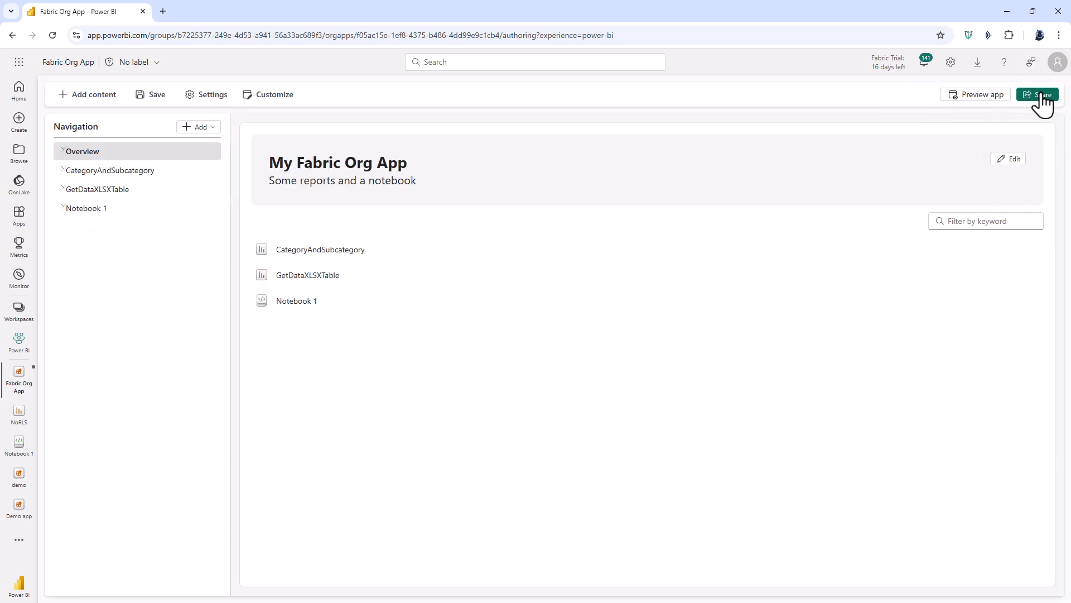
Save the app's unsaved changes and open the grant-access dialog.
{"action": "left_click", "coordinate": [1037, 94]}
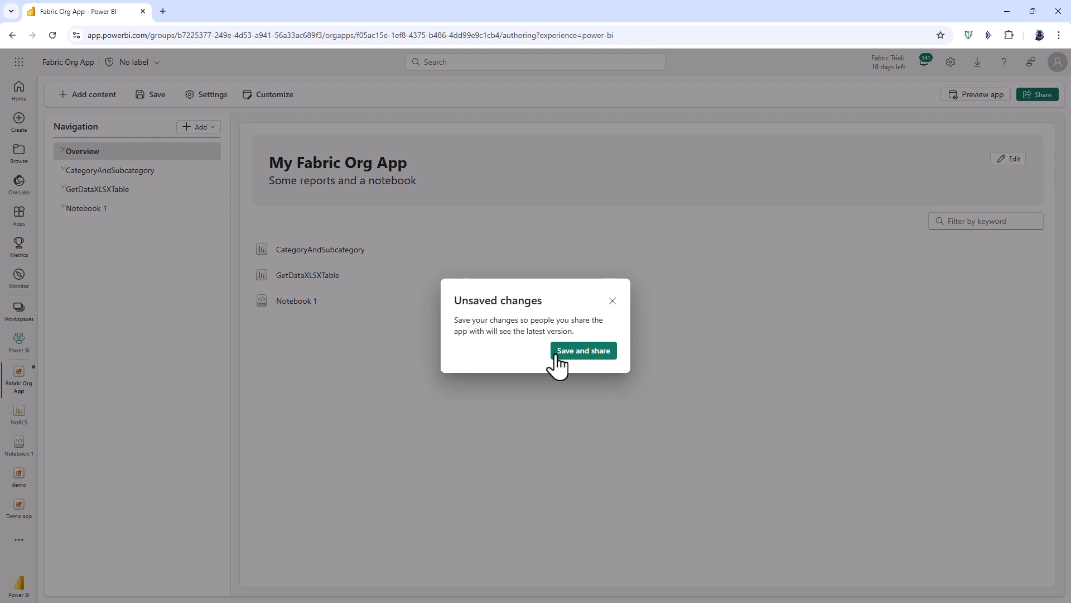
{"action": "left_click", "coordinate": [582, 350]}
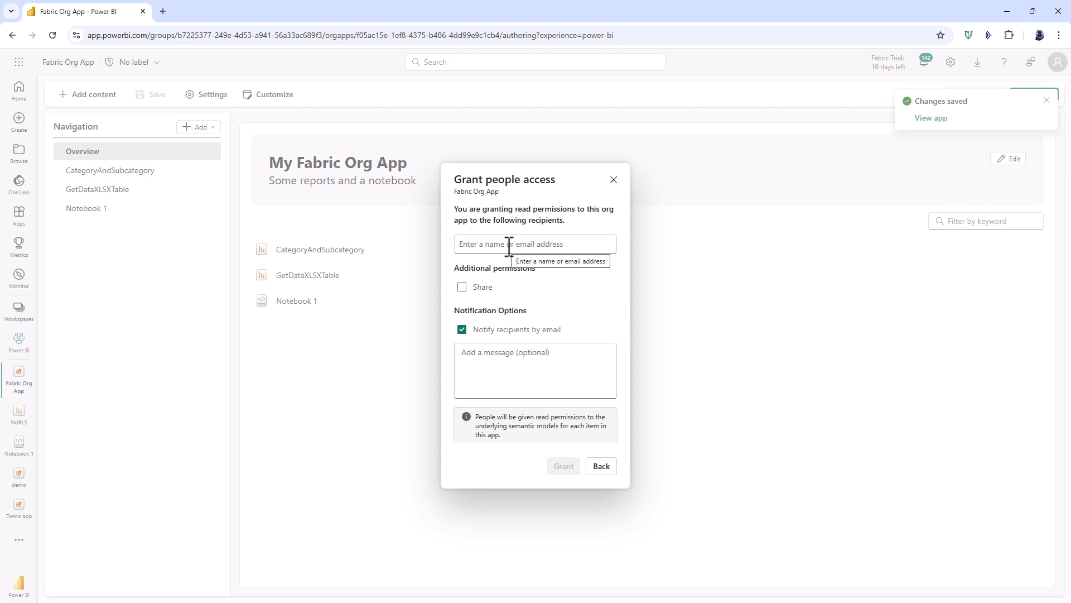
Grant Susan User access to the Fabric Org App with permission to reshare it.
{"action": "type", "text": "su"}
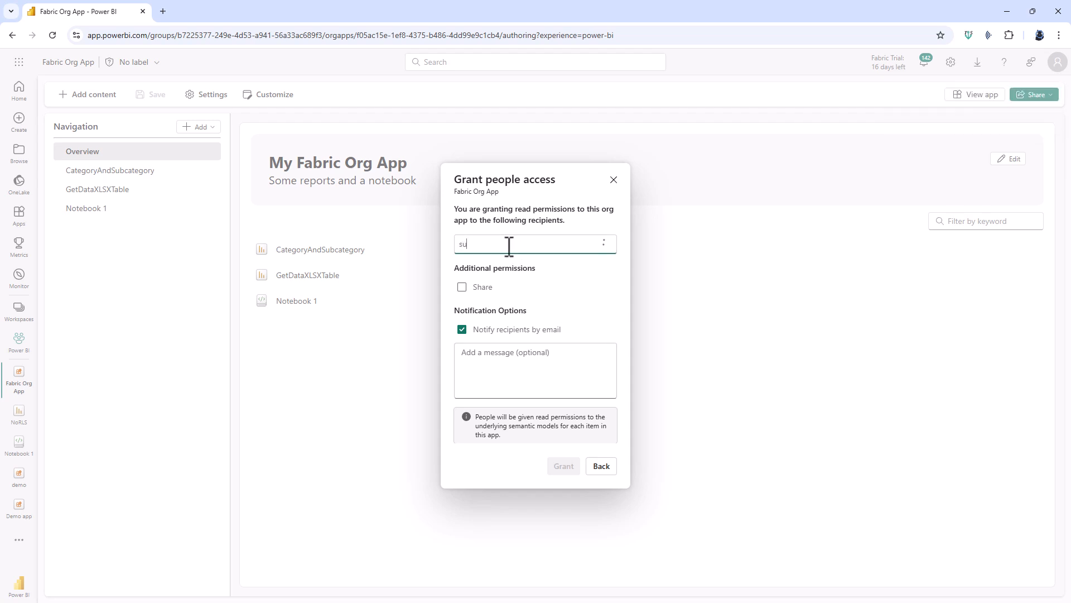
{"action": "type", "text": "san"}
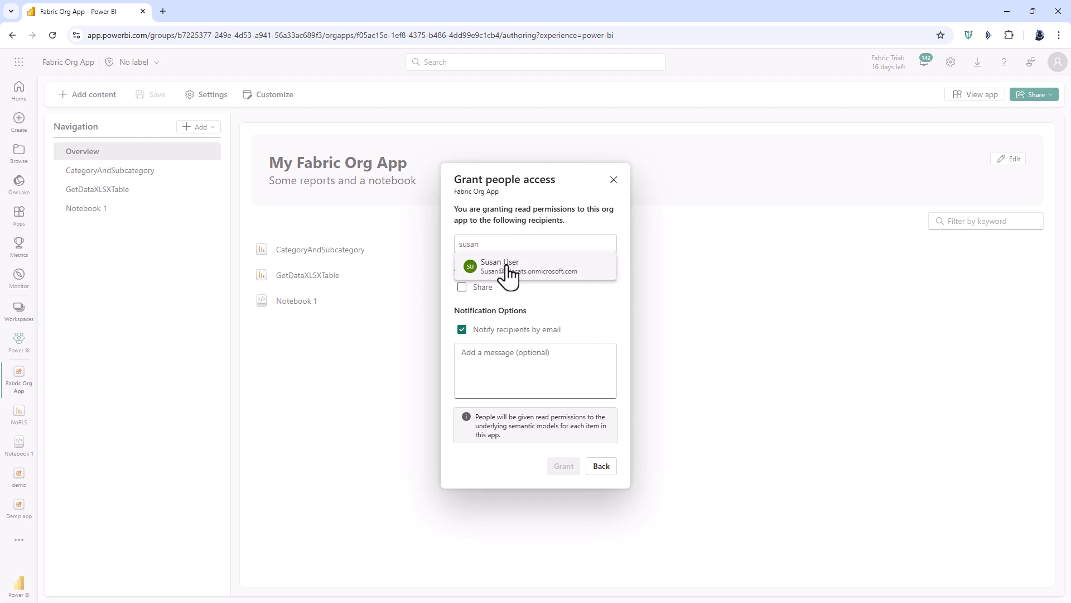
{"action": "left_click", "coordinate": [507, 266]}
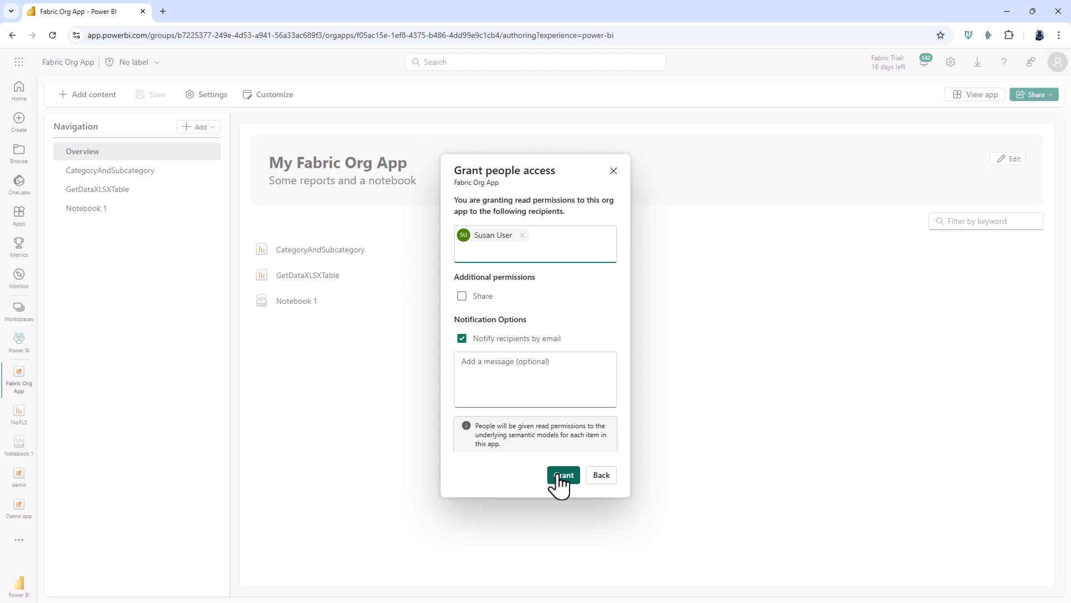
{"action": "mouse_move", "coordinate": [538, 320]}
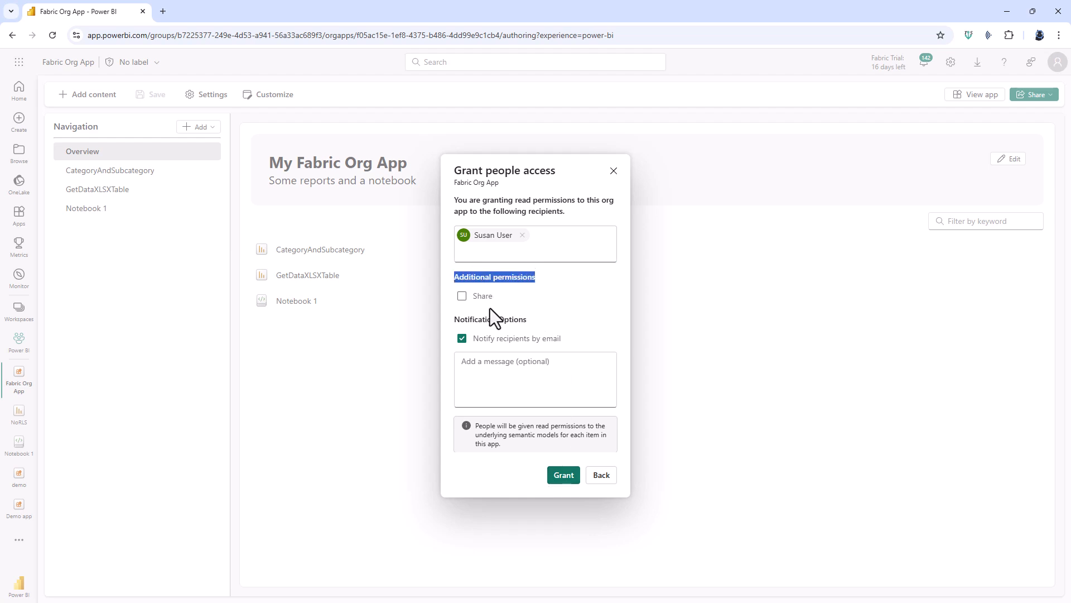
{"action": "left_click", "coordinate": [462, 296]}
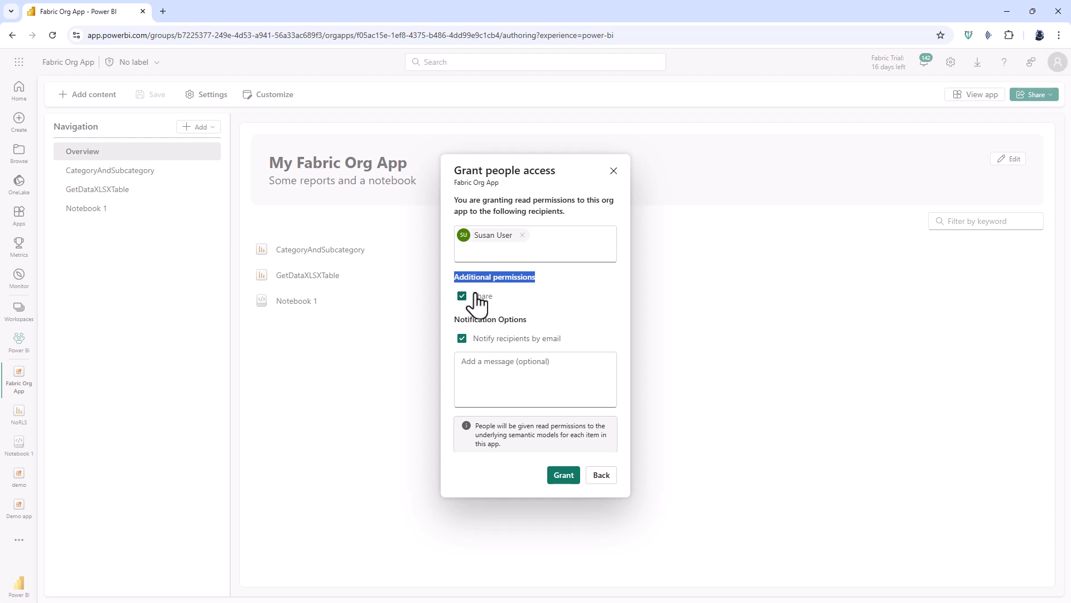
{"action": "mouse_move", "coordinate": [487, 366]}
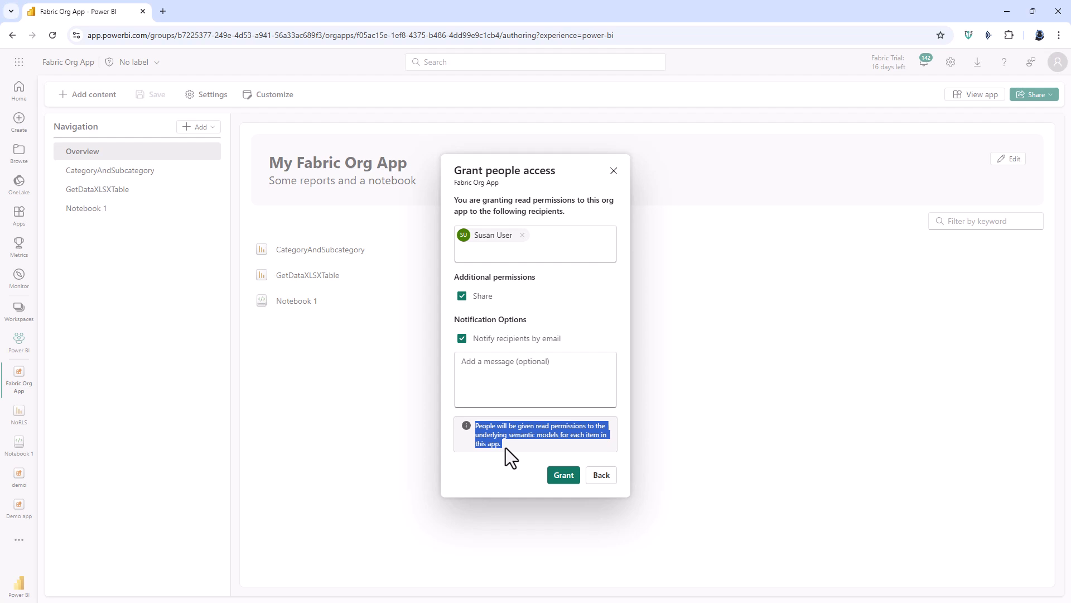
{"action": "mouse_move", "coordinate": [563, 474]}
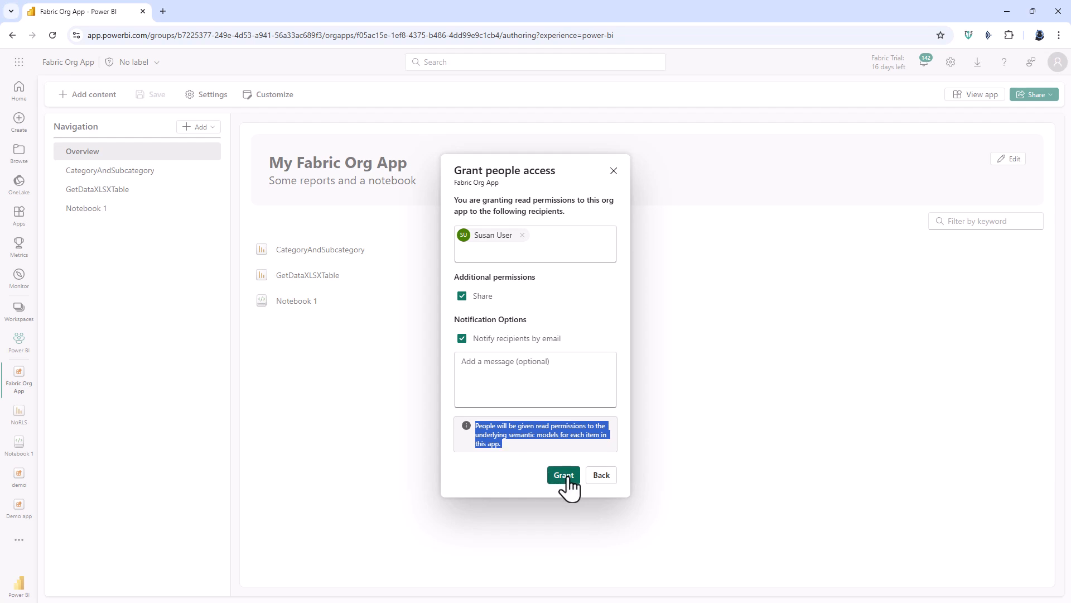
{"action": "left_click", "coordinate": [563, 475]}
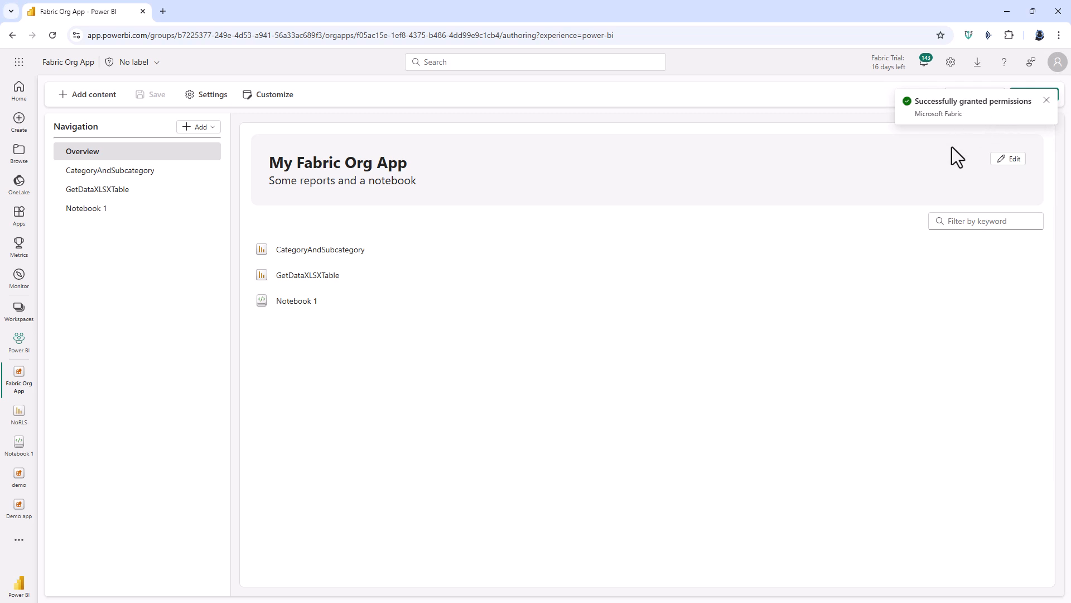
{"action": "left_click", "coordinate": [1046, 100]}
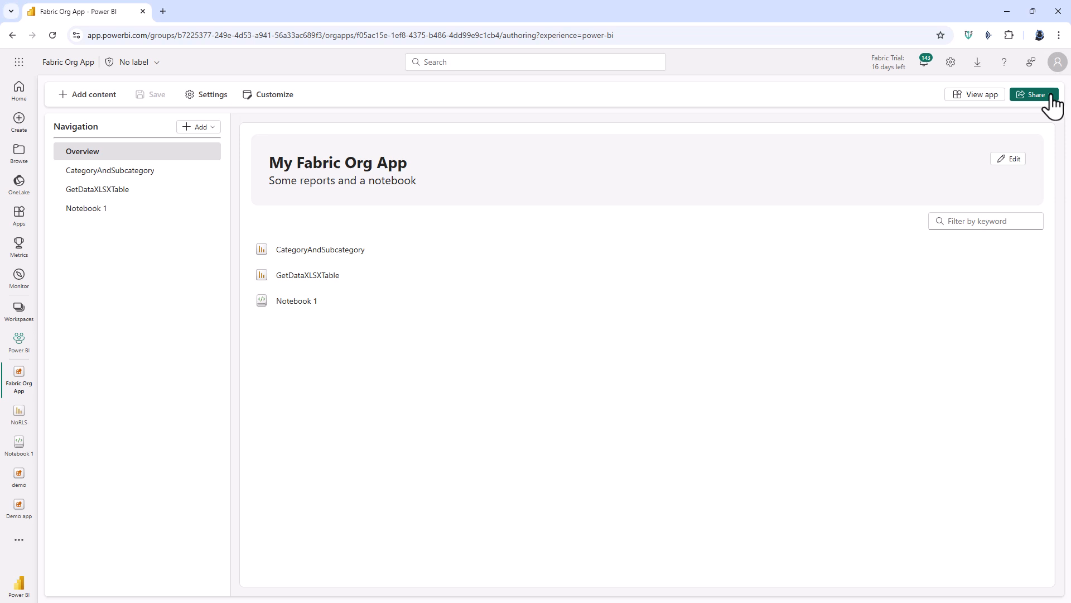
{"action": "left_click", "coordinate": [1033, 94]}
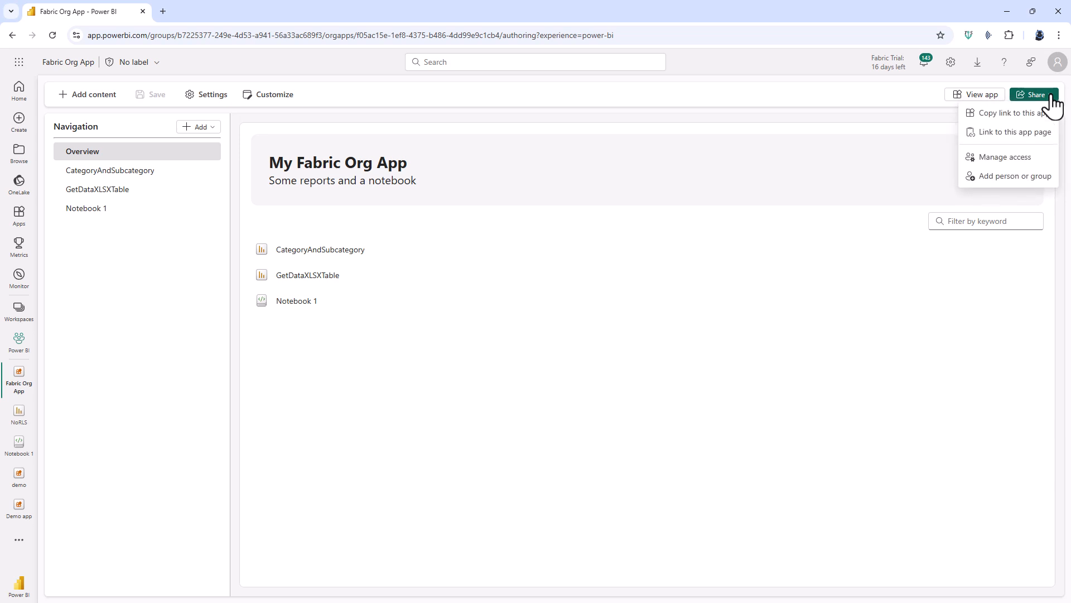
{"action": "mouse_move", "coordinate": [1037, 128]}
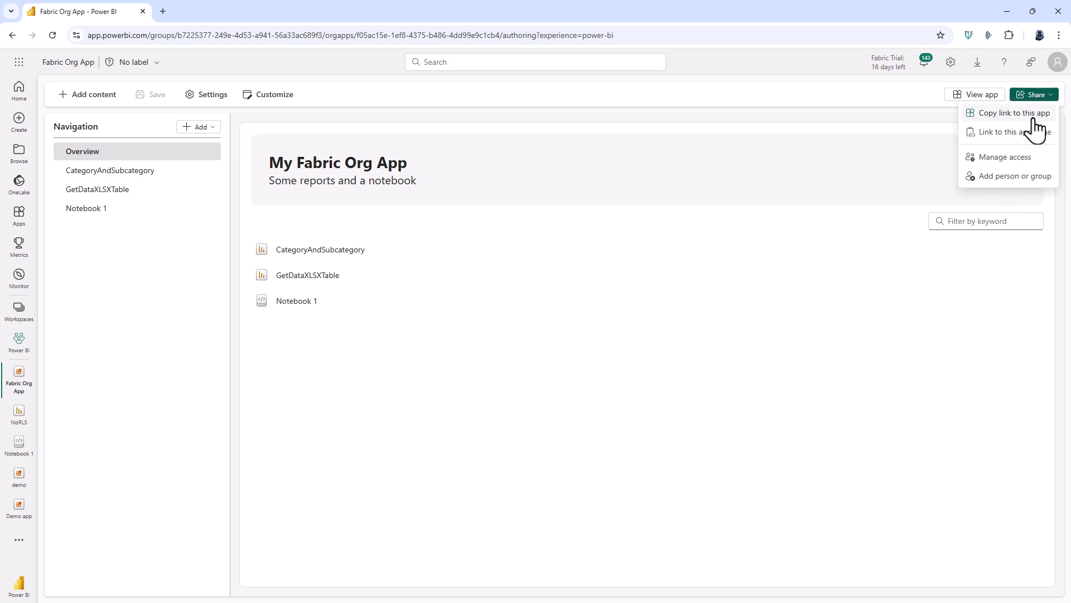
{"action": "mouse_move", "coordinate": [1017, 132]}
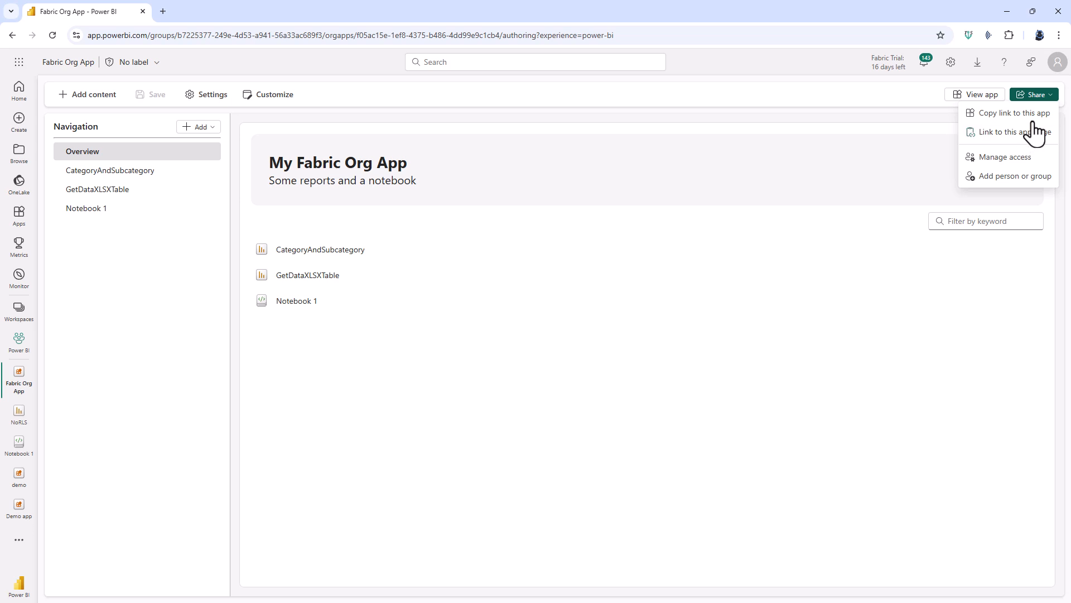
{"action": "mouse_move", "coordinate": [1016, 160]}
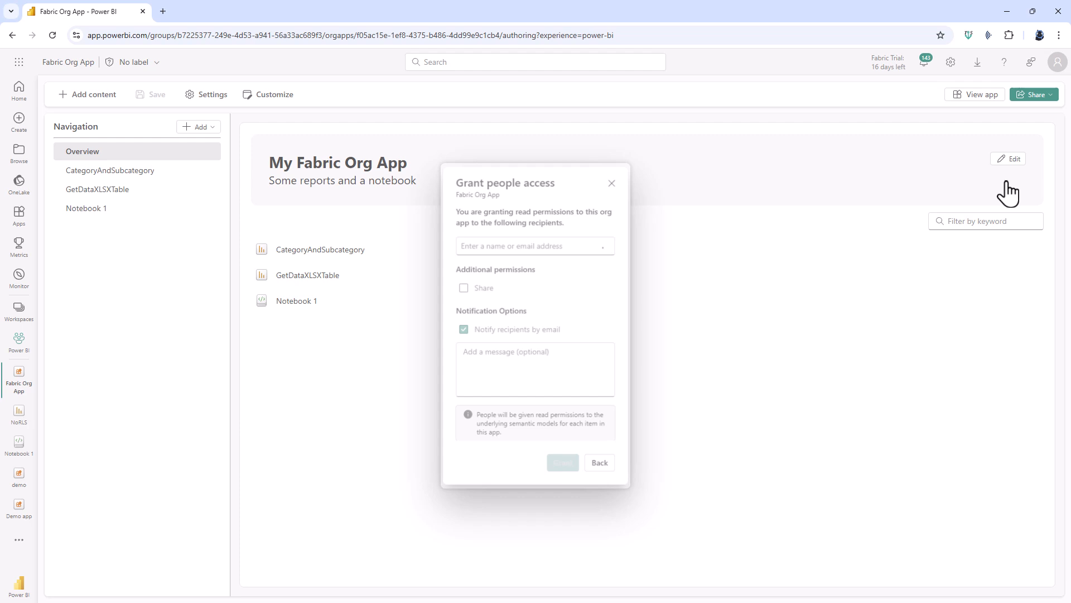
{"action": "left_click", "coordinate": [611, 183]}
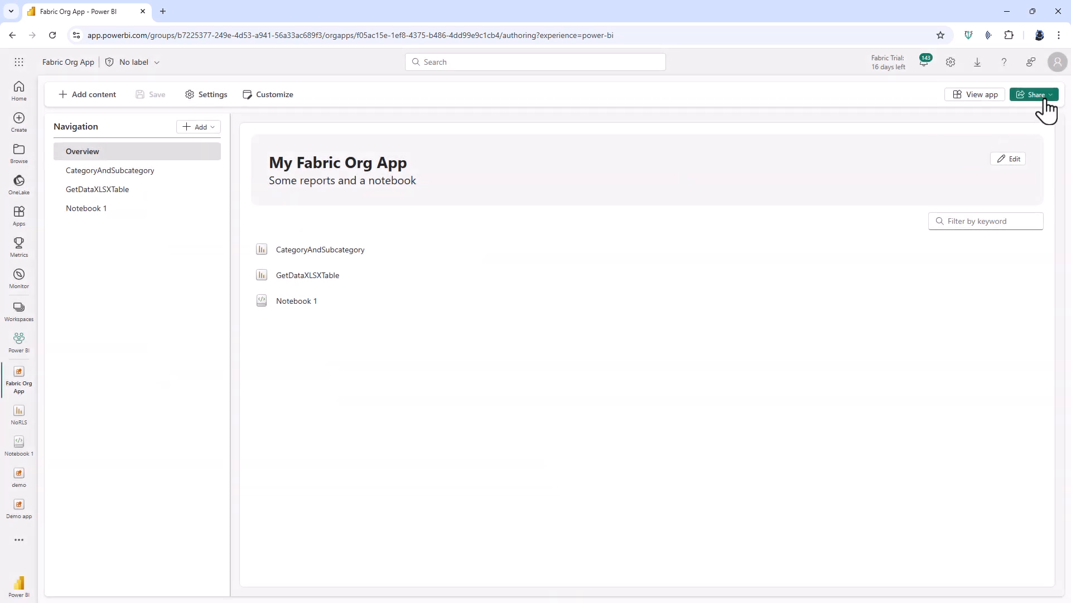
{"action": "left_click", "coordinate": [1034, 94]}
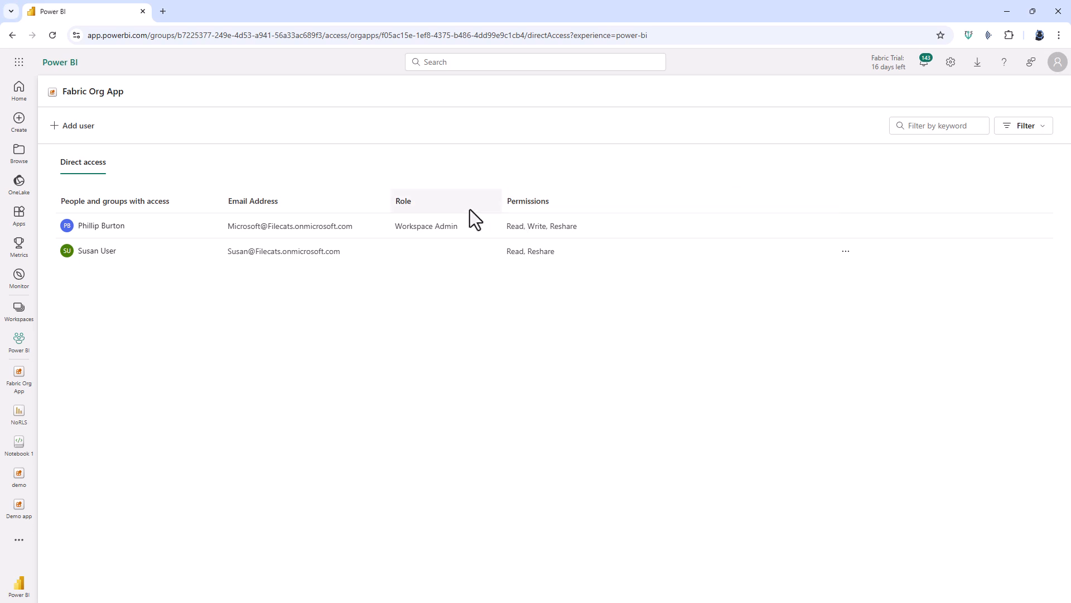
{"action": "mouse_move", "coordinate": [501, 255]}
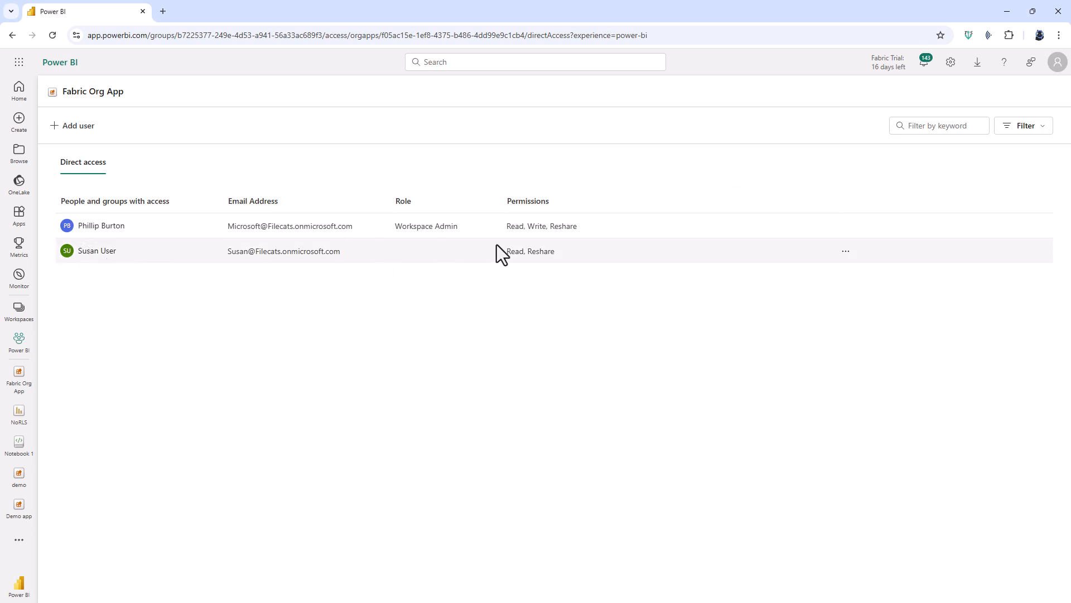
{"action": "mouse_move", "coordinate": [253, 266]}
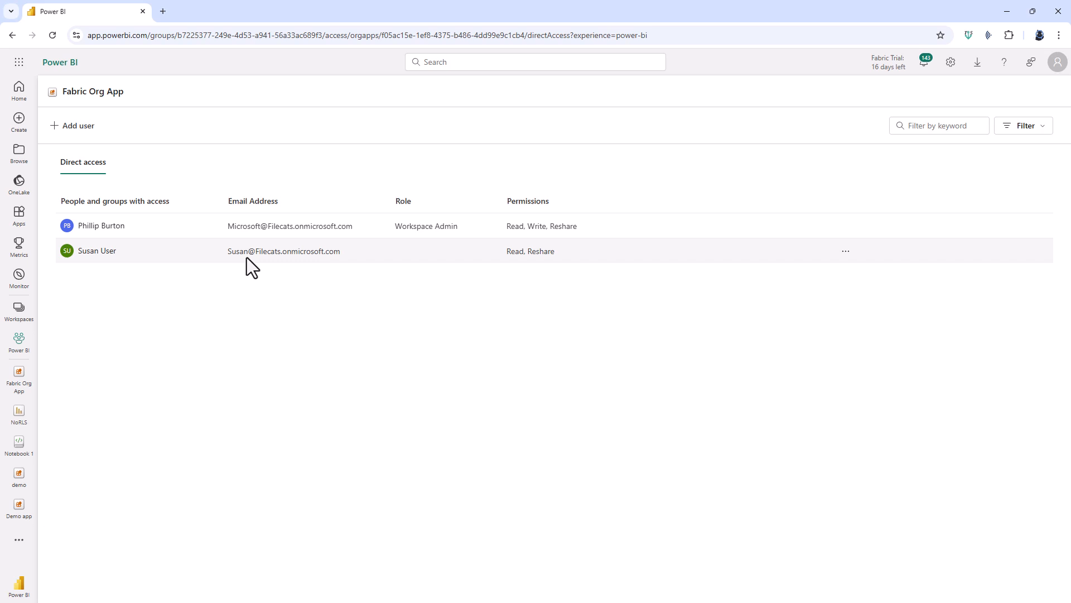
{"action": "mouse_move", "coordinate": [210, 262]}
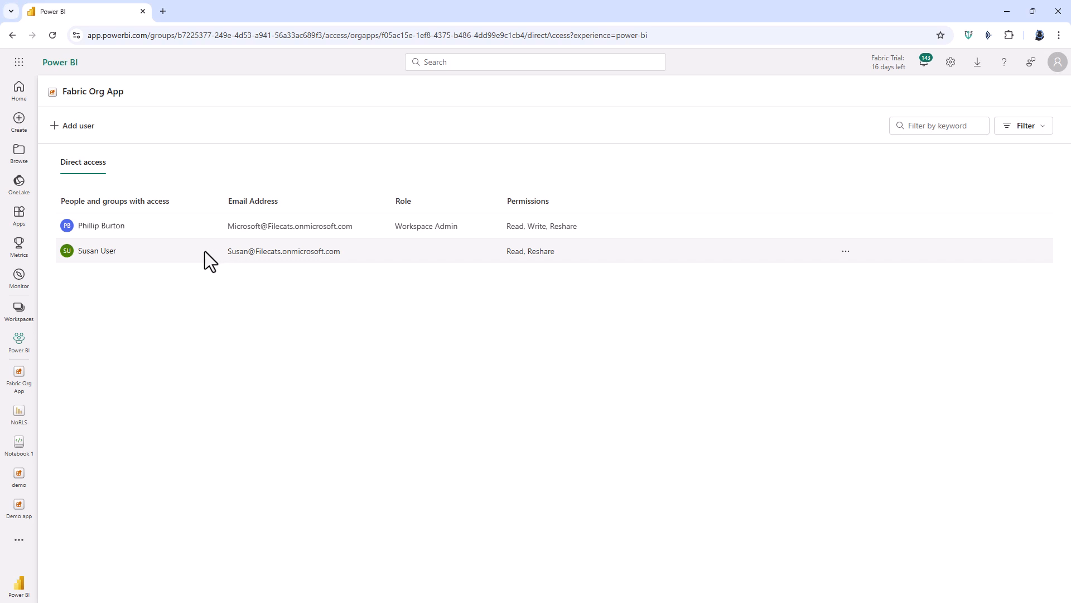
{"action": "mouse_move", "coordinate": [846, 262]}
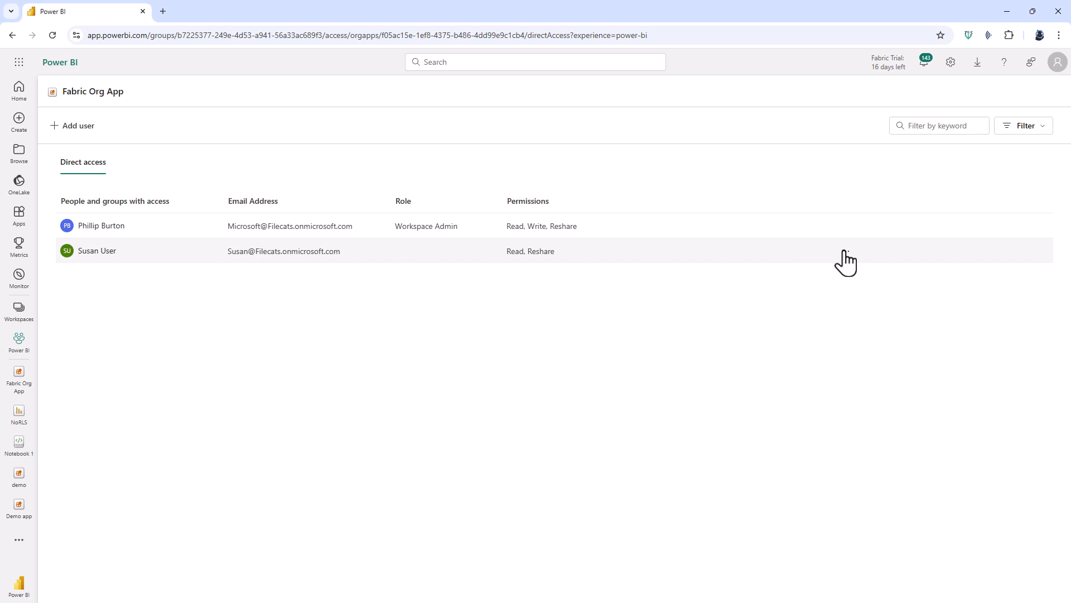
{"action": "left_click", "coordinate": [845, 250]}
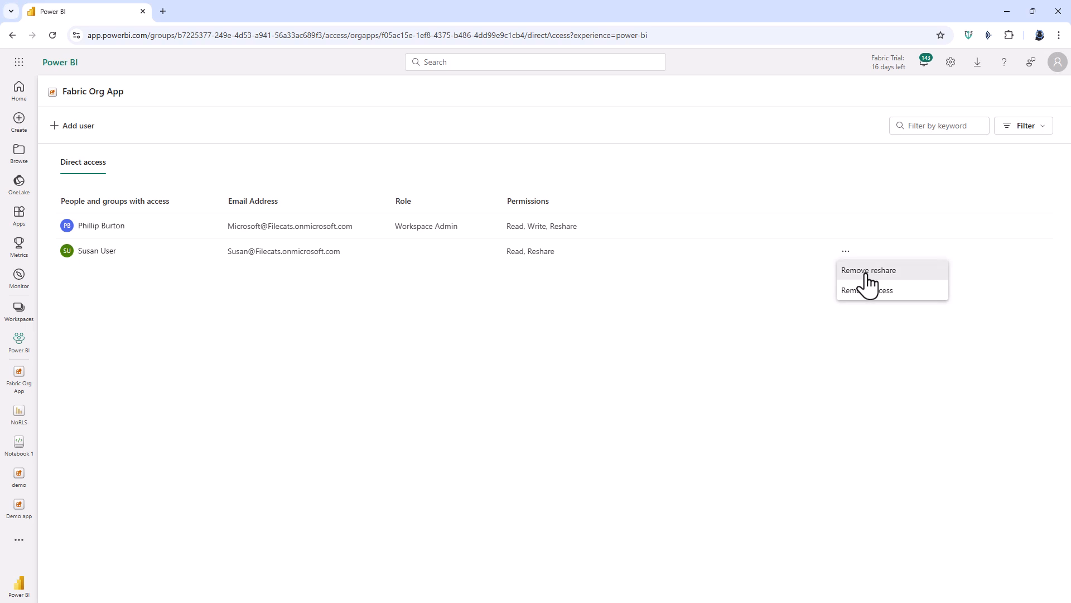
{"action": "mouse_move", "coordinate": [867, 290]}
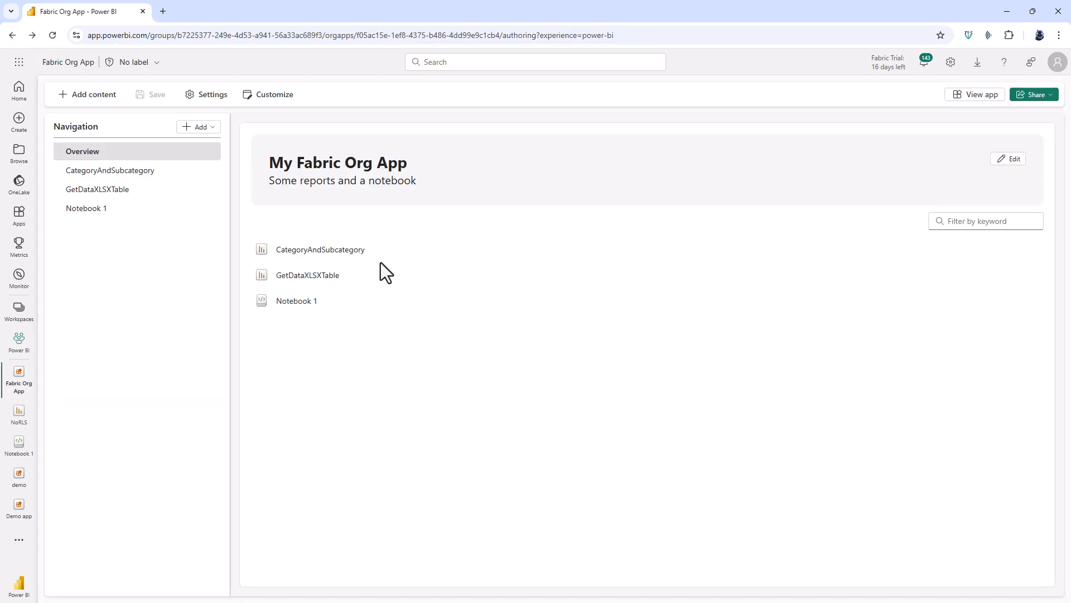
{"action": "left_click", "coordinate": [198, 127]}
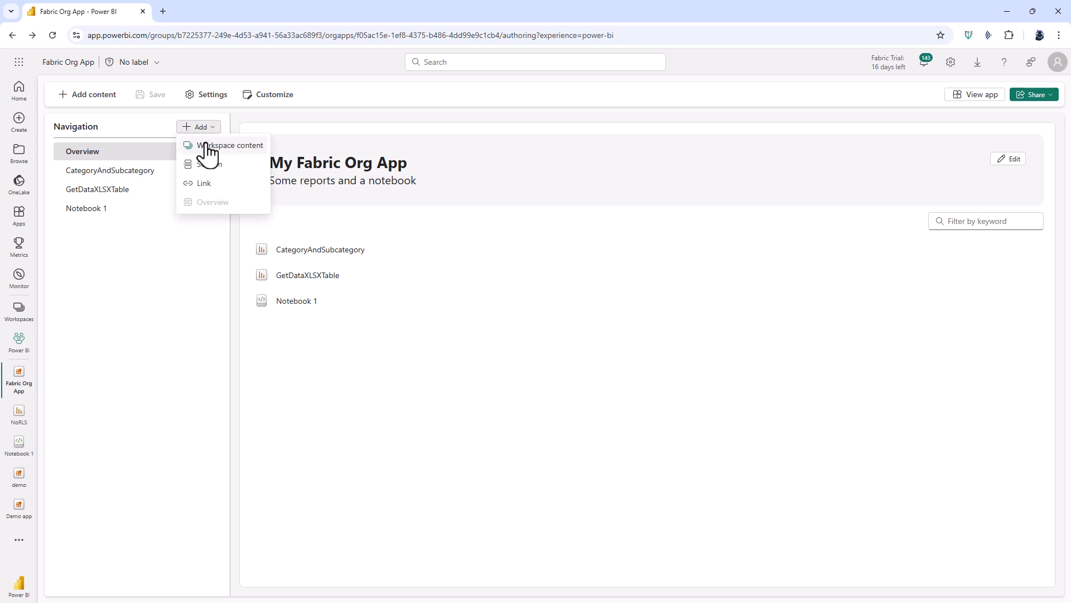
{"action": "left_click", "coordinate": [232, 145]}
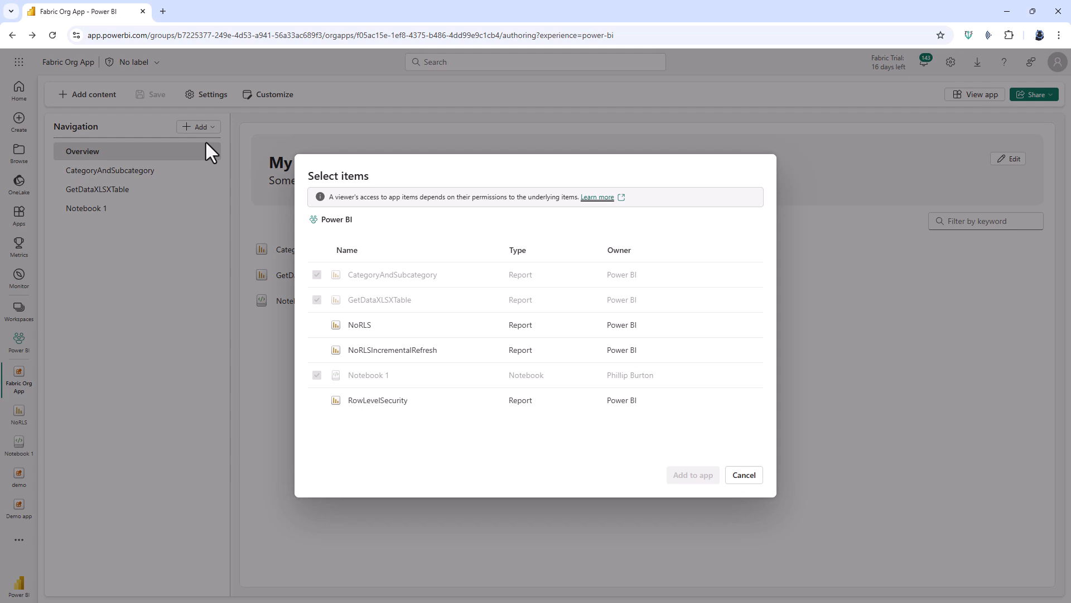
{"action": "left_click", "coordinate": [743, 475]}
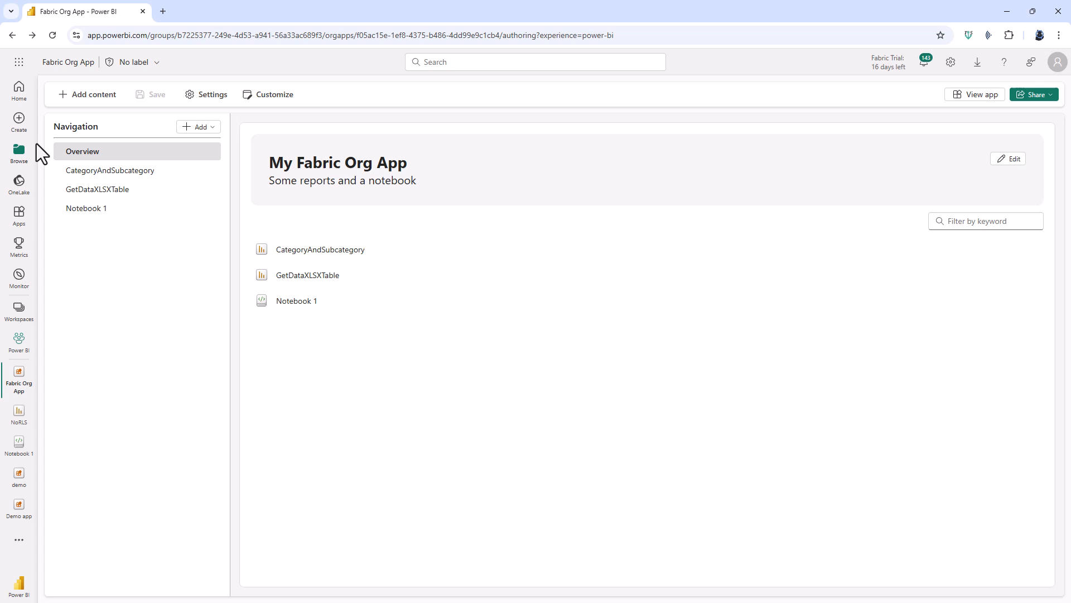
Open Fabric Org App from the Recent items on the Browse page.
{"action": "left_click", "coordinate": [19, 91]}
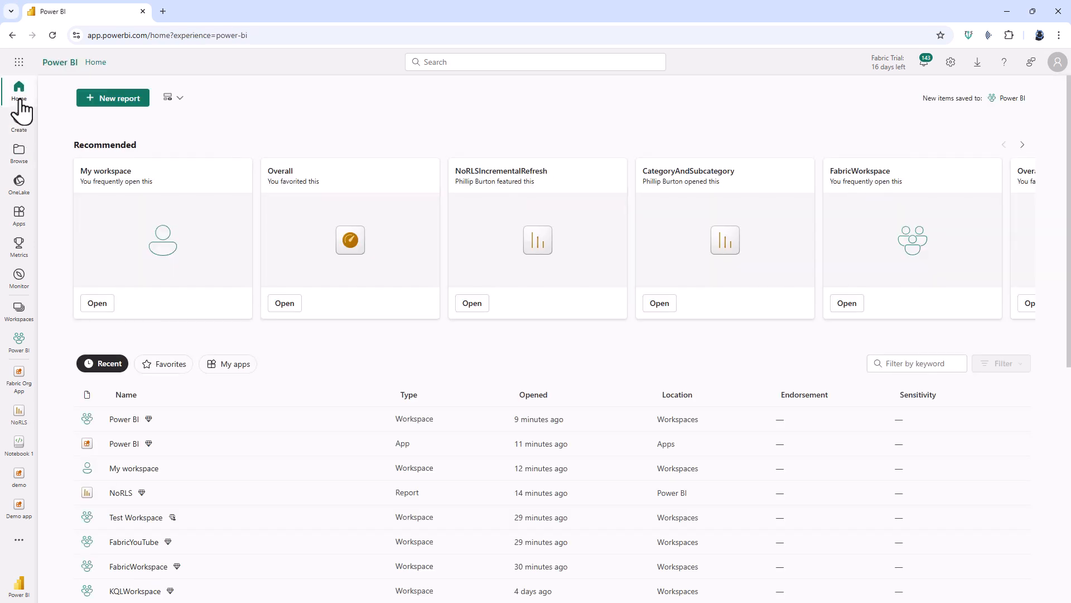
{"action": "mouse_move", "coordinate": [18, 151]}
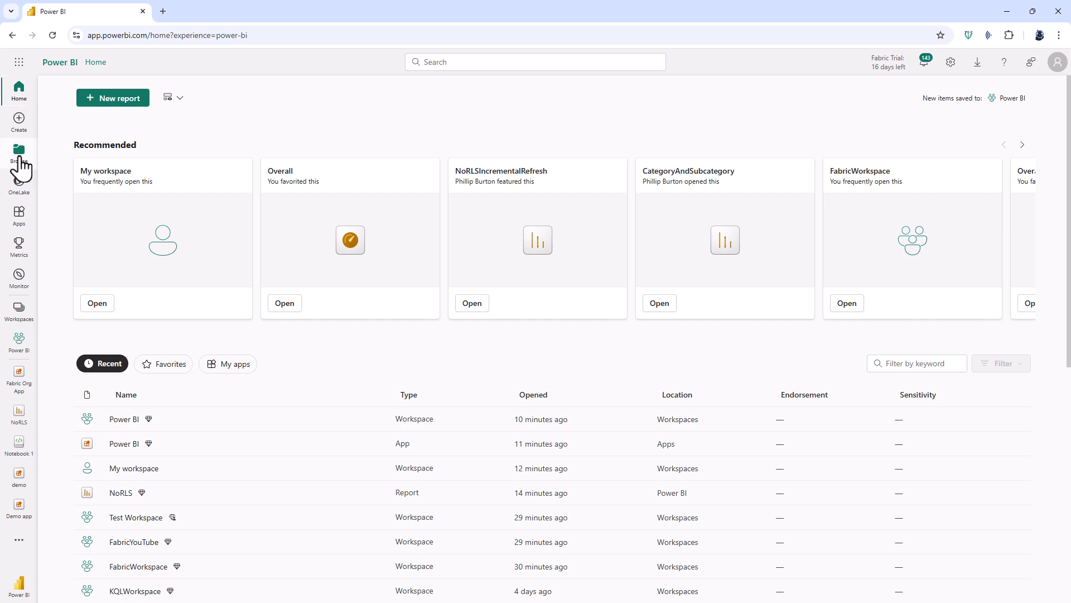
{"action": "left_click", "coordinate": [18, 150]}
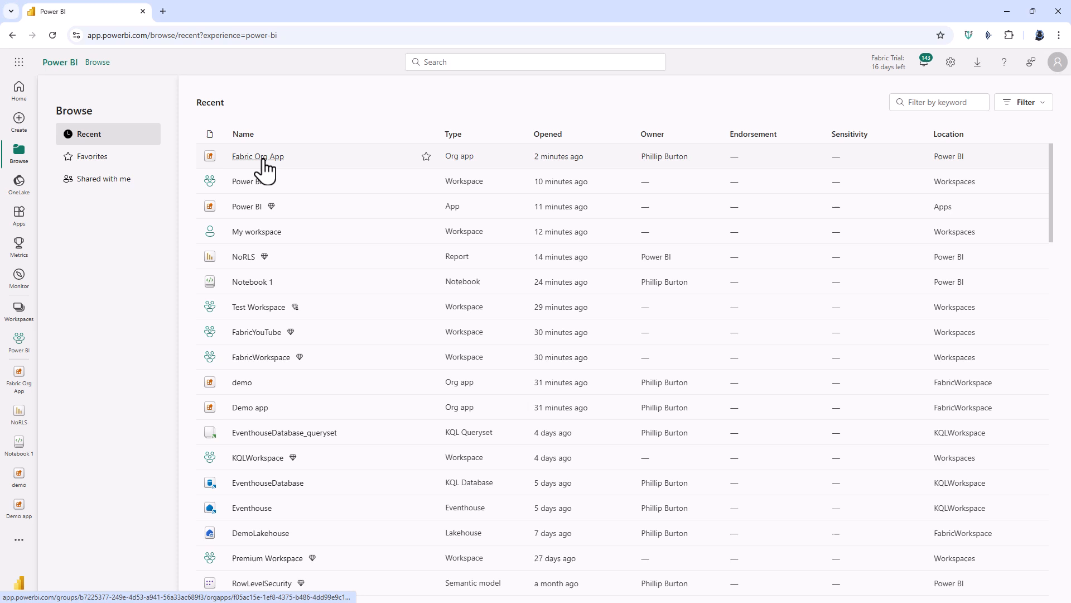
{"action": "left_click", "coordinate": [258, 155]}
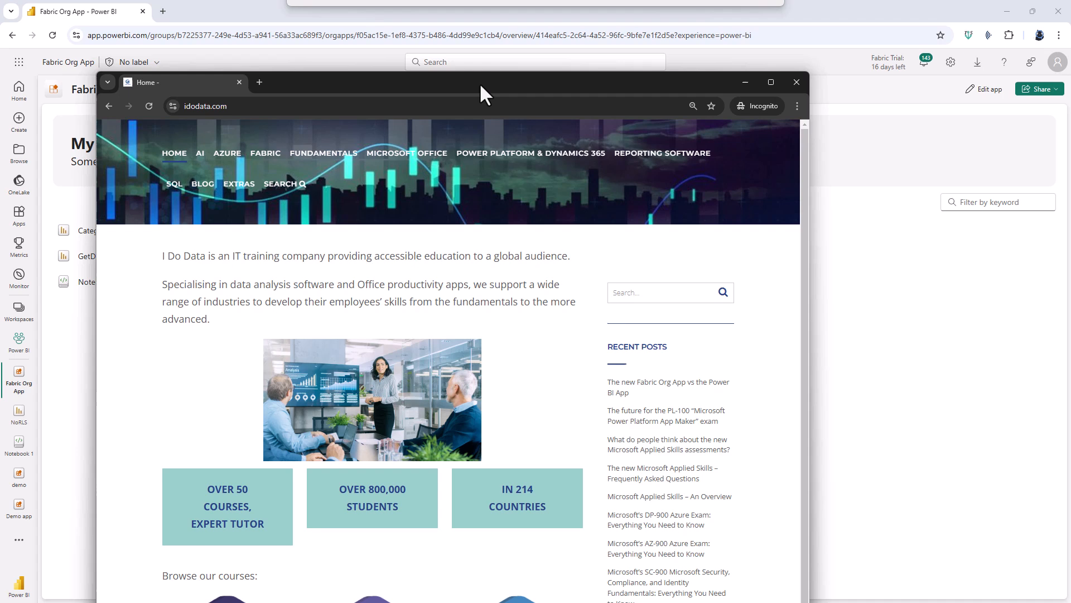
Maximize Chrome, view the PL-300 course page, then open the DP-600 Fabric course page.
{"action": "left_click", "coordinate": [770, 82]}
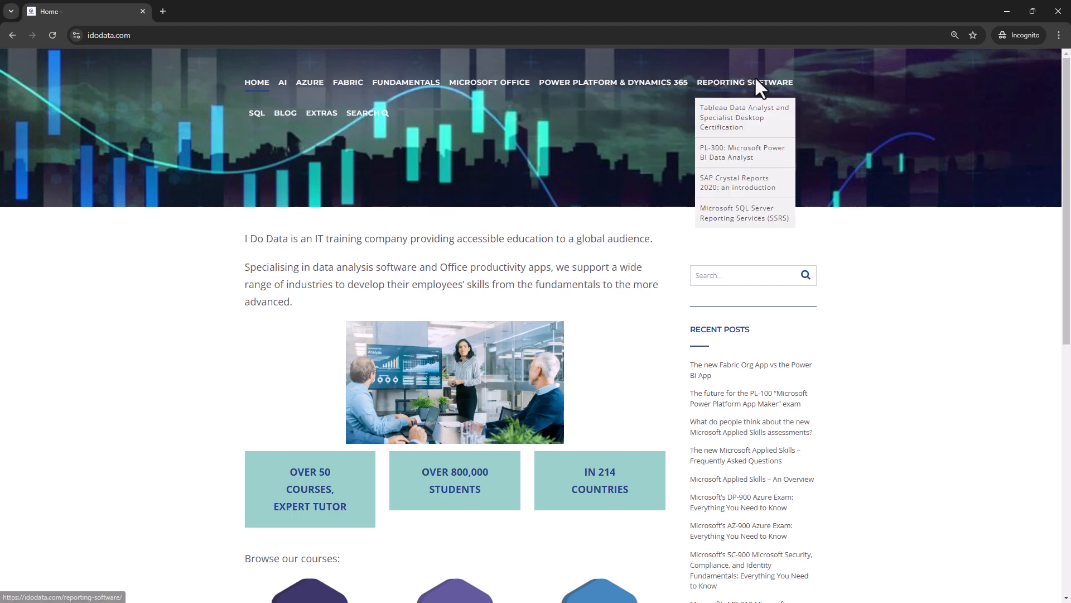
{"action": "mouse_move", "coordinate": [724, 152]}
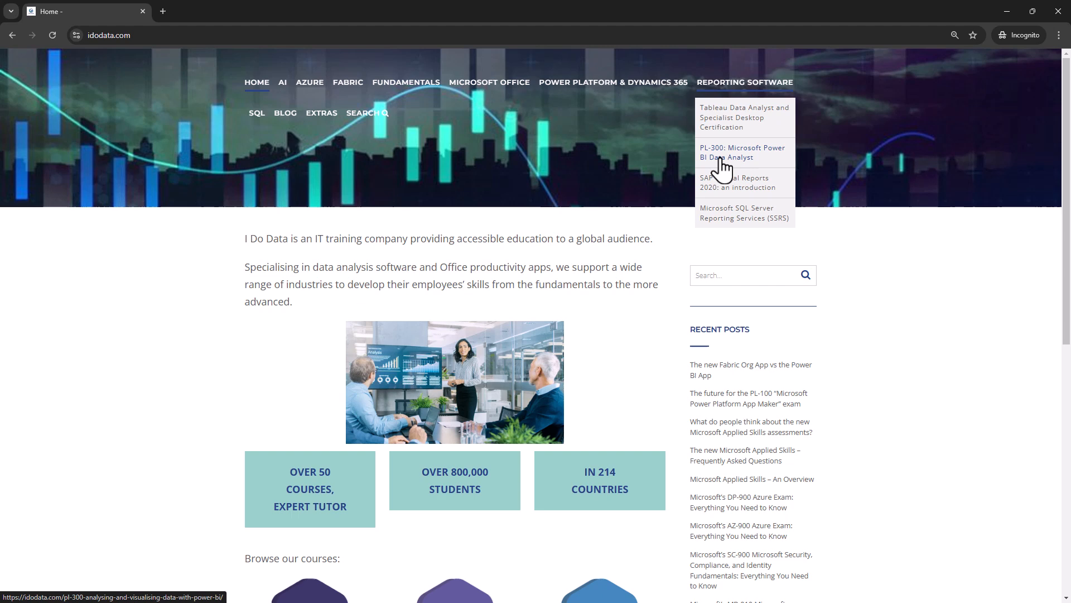
{"action": "left_click", "coordinate": [742, 152]}
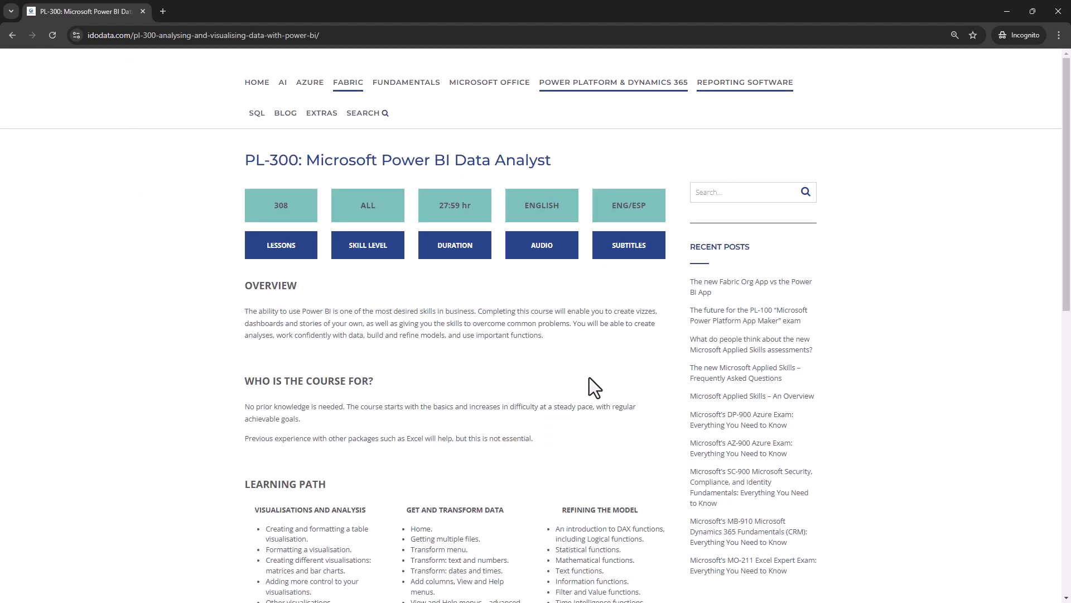
{"action": "scroll", "scroll_direction": "down", "scroll_amount": 3}
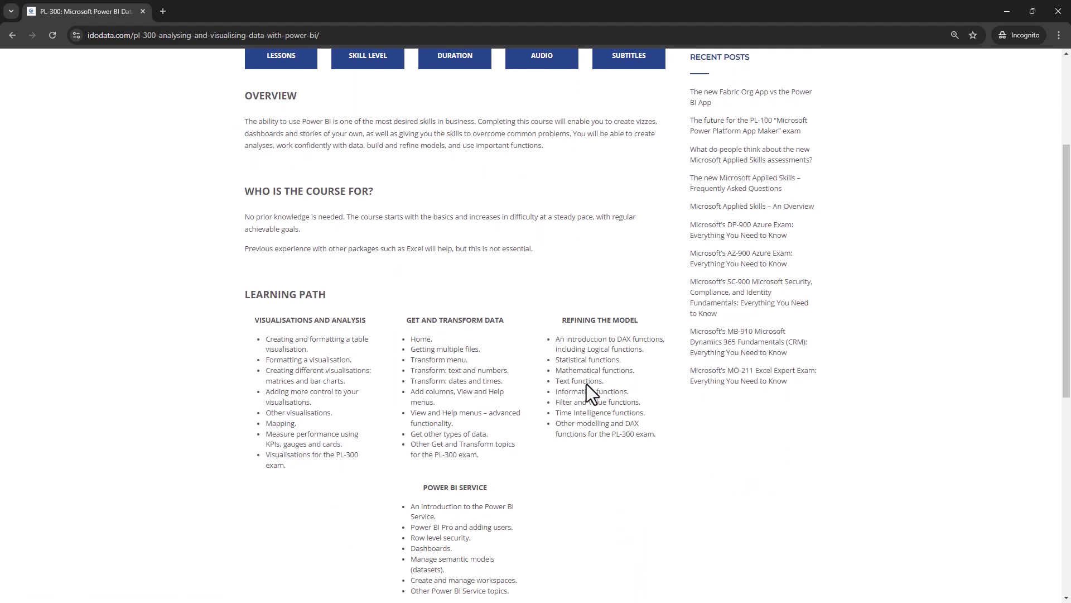
{"action": "scroll", "scroll_direction": "down", "scroll_amount": 3}
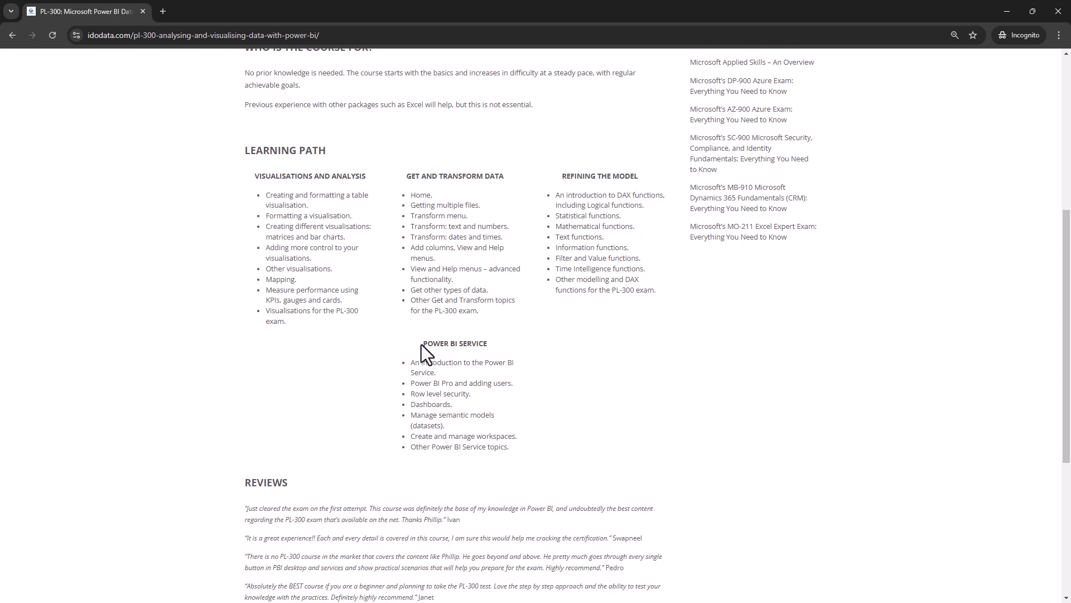
{"action": "double_click", "coordinate": [454, 343]}
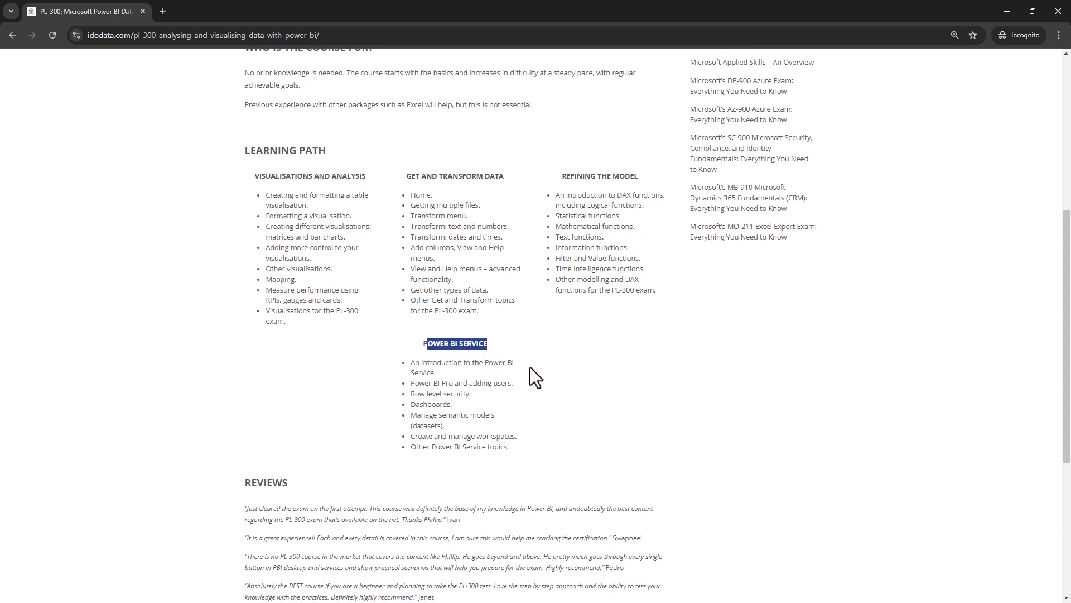
{"action": "scroll", "scroll_direction": "up", "scroll_amount": 3}
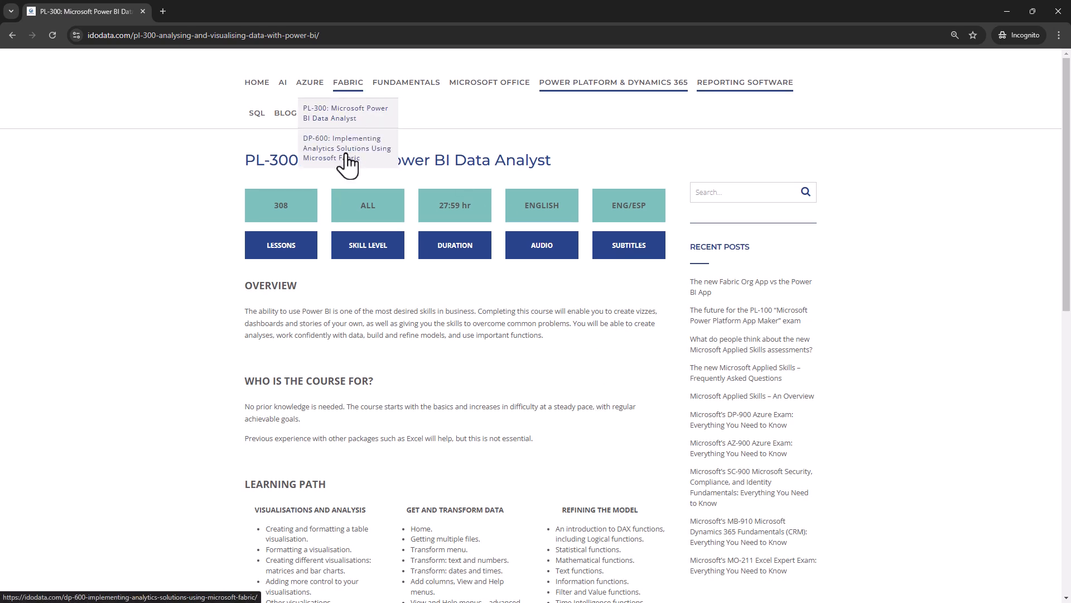
{"action": "left_click", "coordinate": [347, 147]}
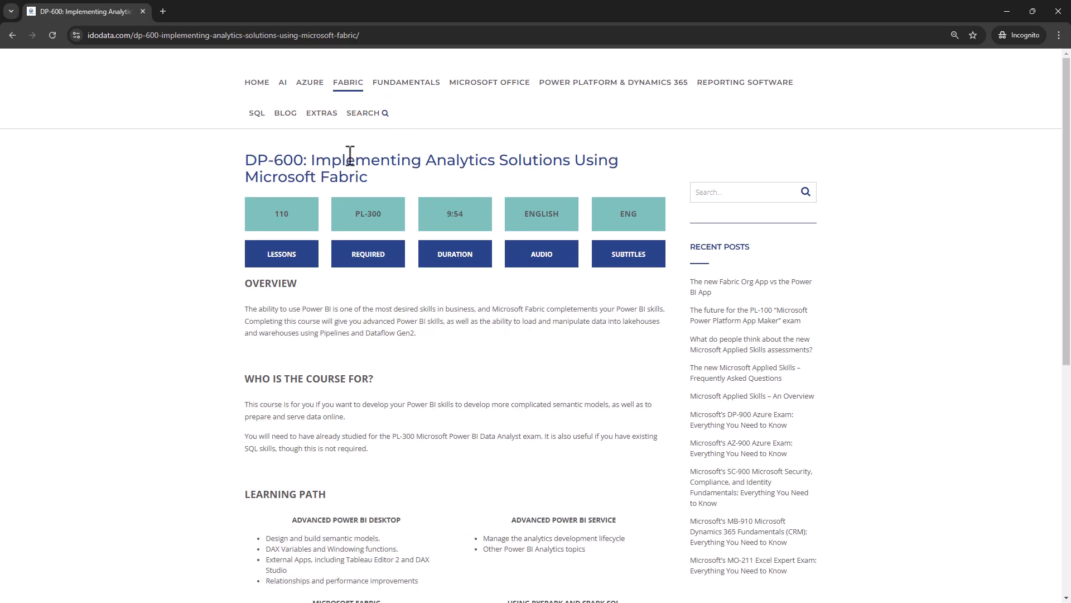
{"action": "mouse_move", "coordinate": [478, 306]}
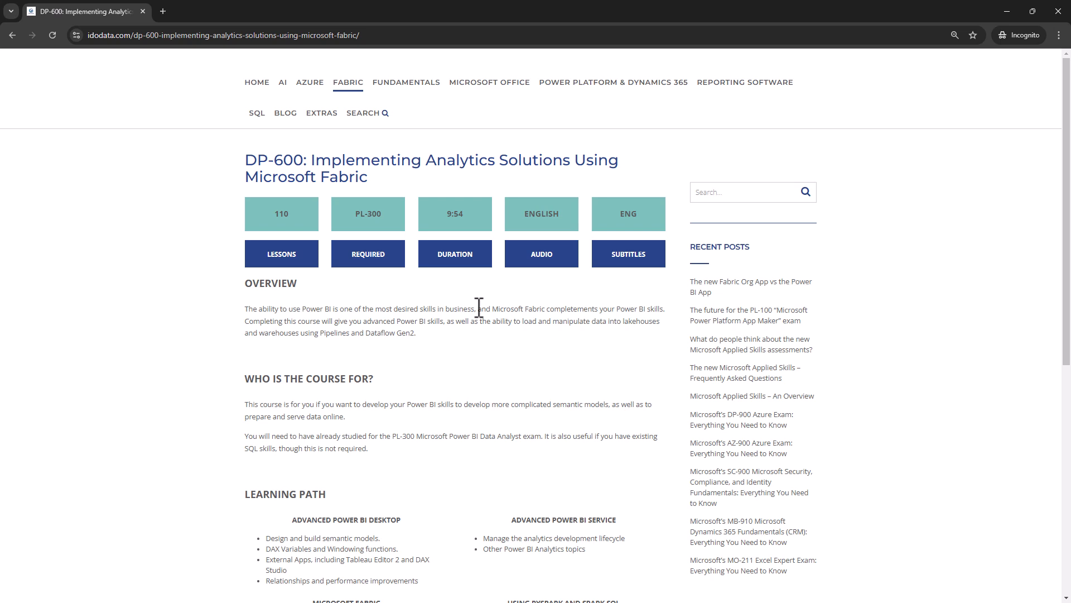